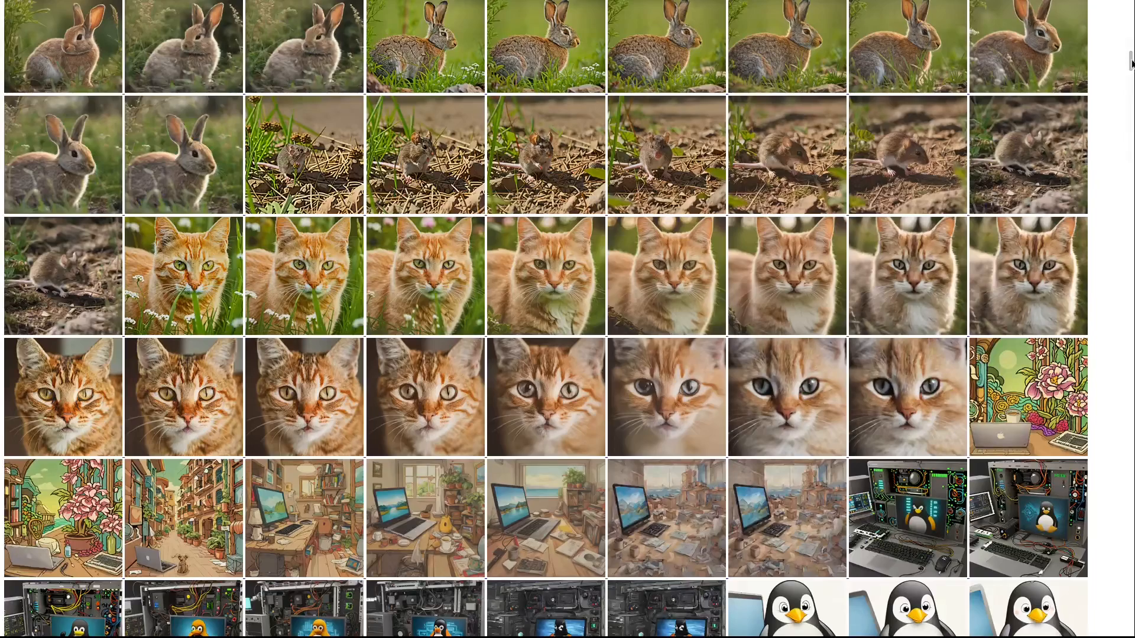
Scroll down through the generated animal and computer image grid before leaving for the Raspberry Pi listing.
scroll("down", 3)
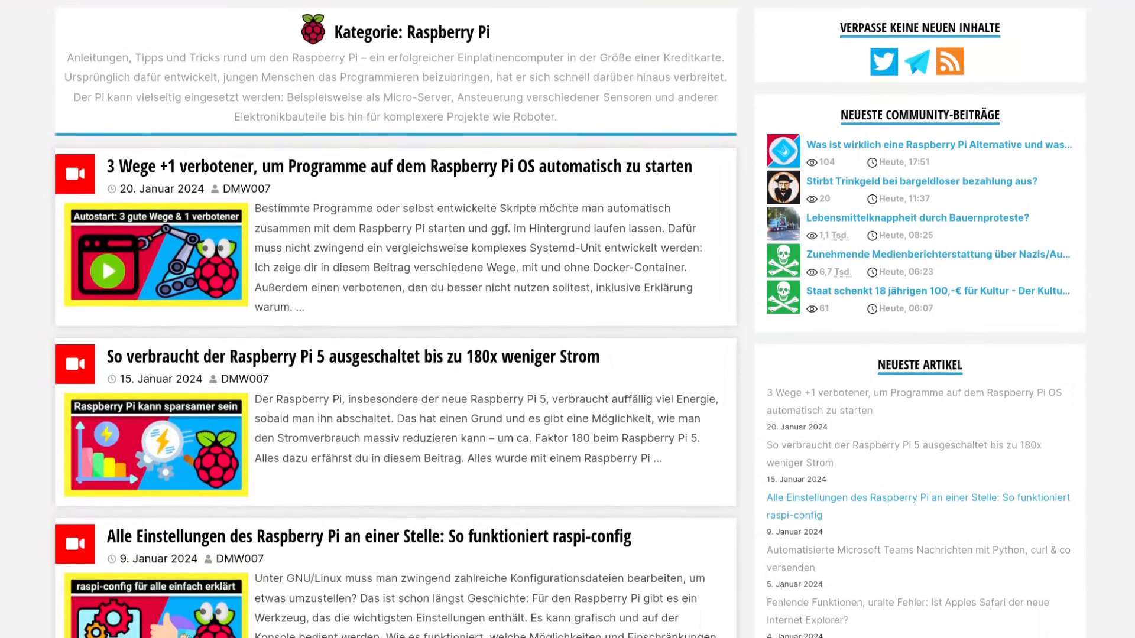
Scroll further down the Raspberry Pi category articles before switching to the ncdu model-folder view.
scroll("down", 3)
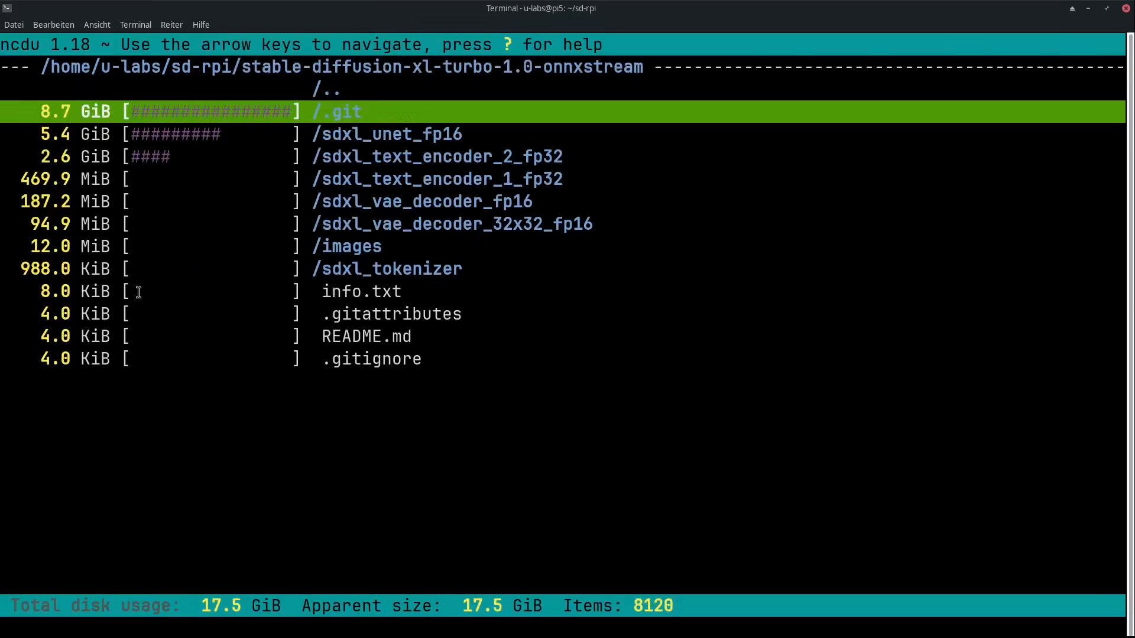
Step down the ncdu list of SDXL Turbo model folders to sdxl_vae_decoder_fp16.
key("Down")
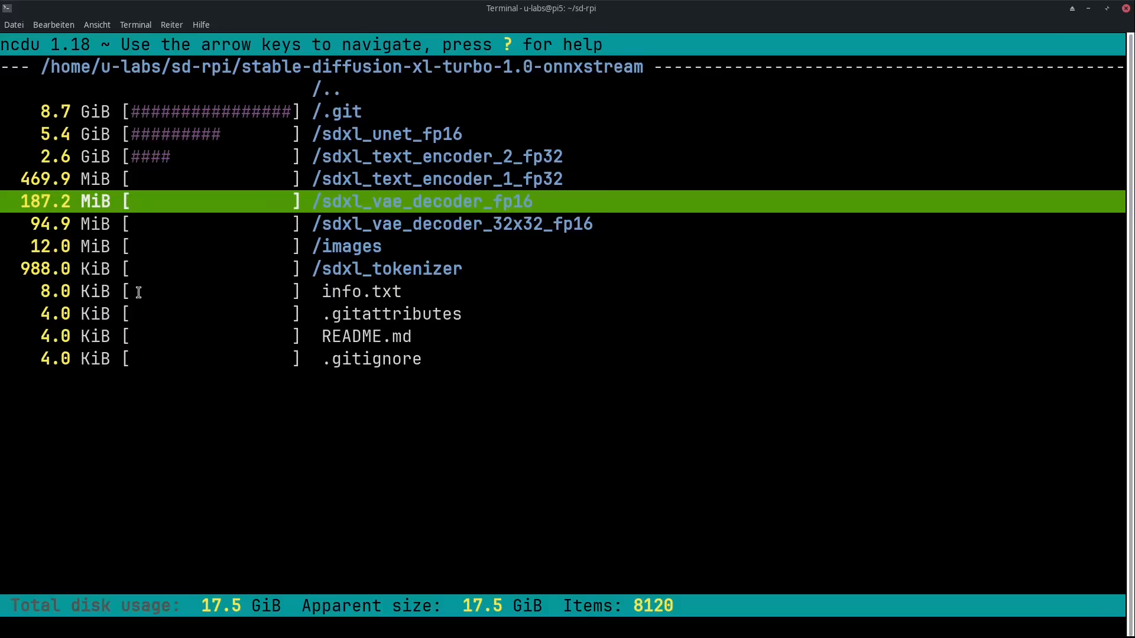
key("Down")
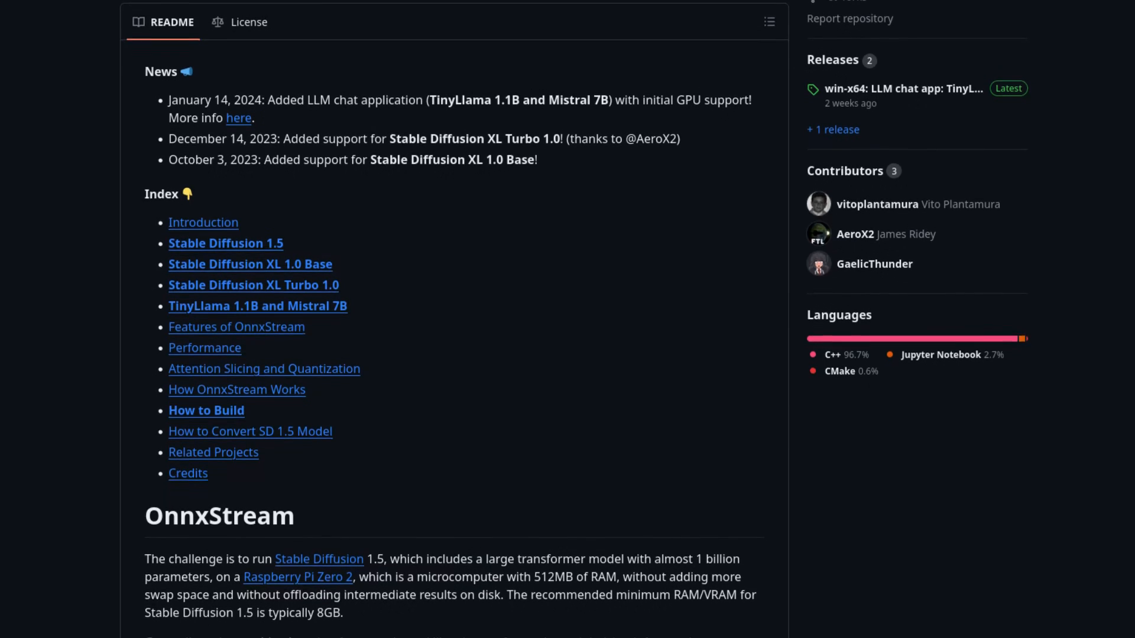
Read down the OnnxStream README past the index to the VAE decoder W8A32 precision images.
scroll("down", 3)
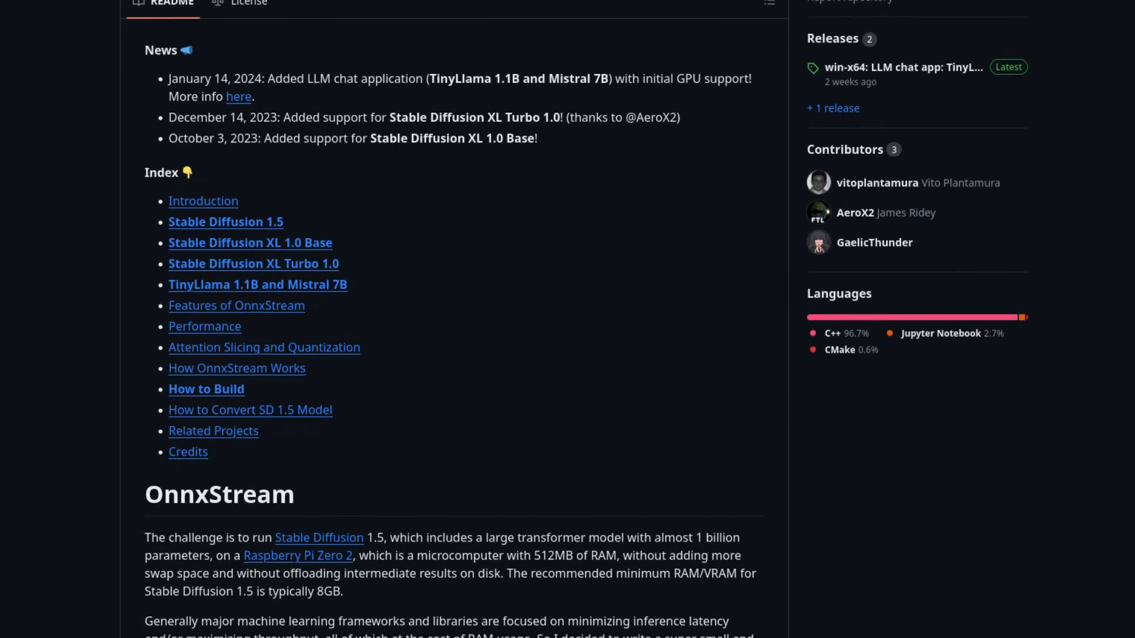
scroll("down", 3)
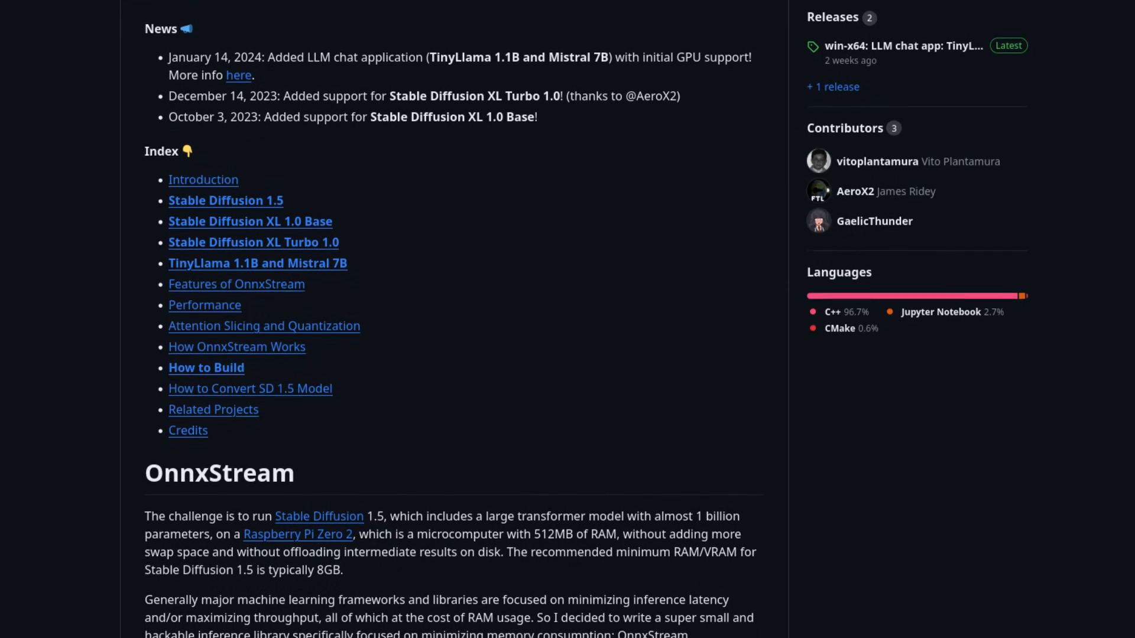
scroll("down", 3)
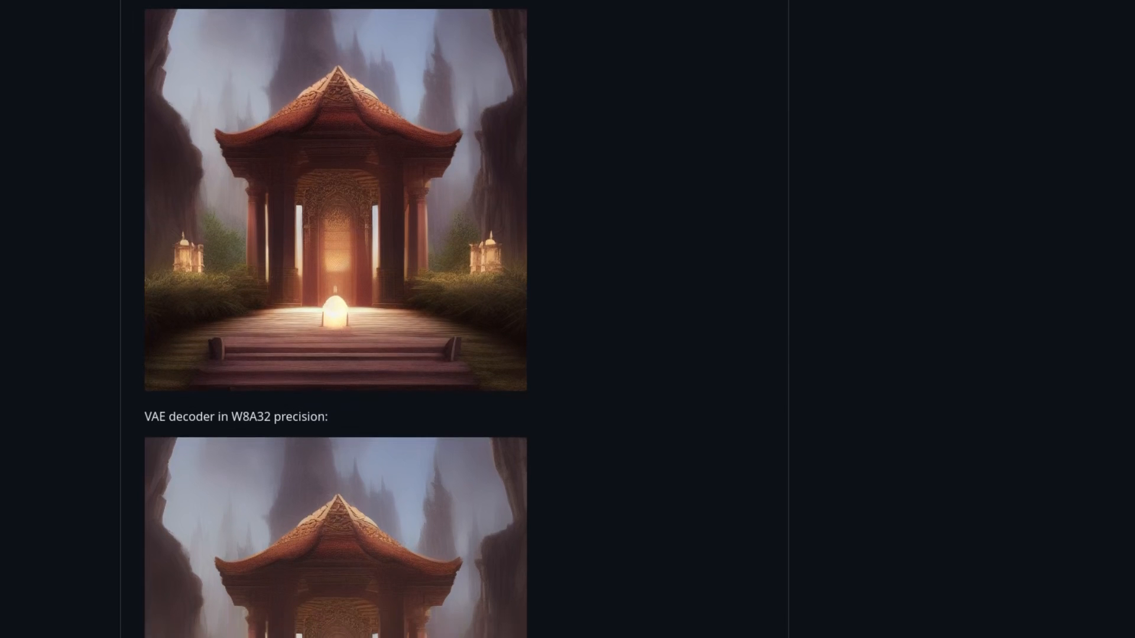
scroll("down", 3)
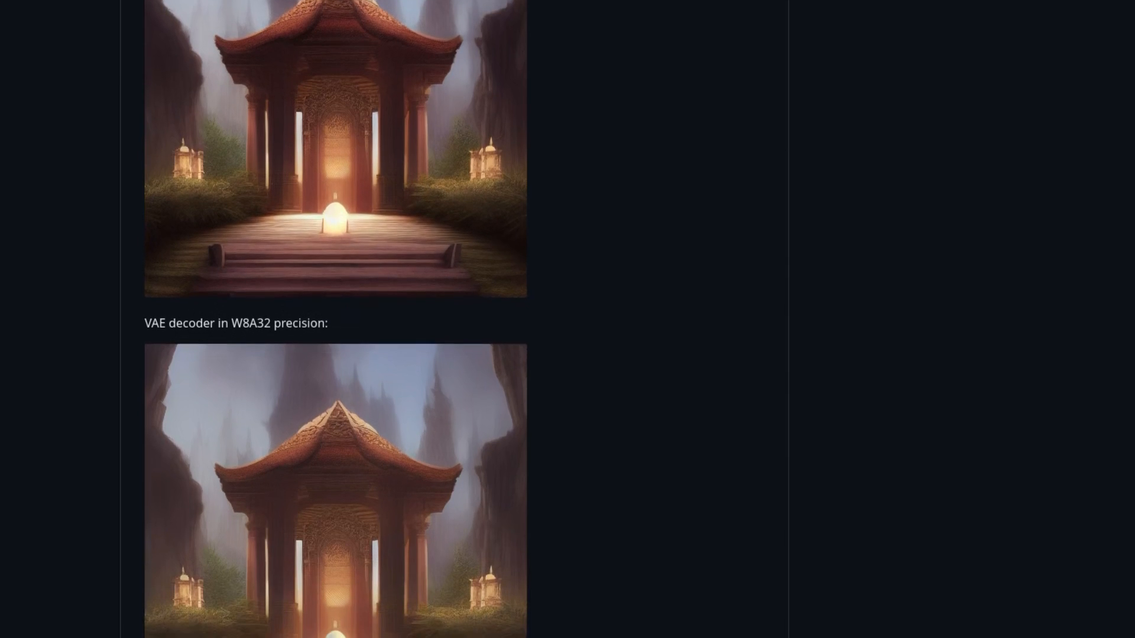
scroll("down", 3)
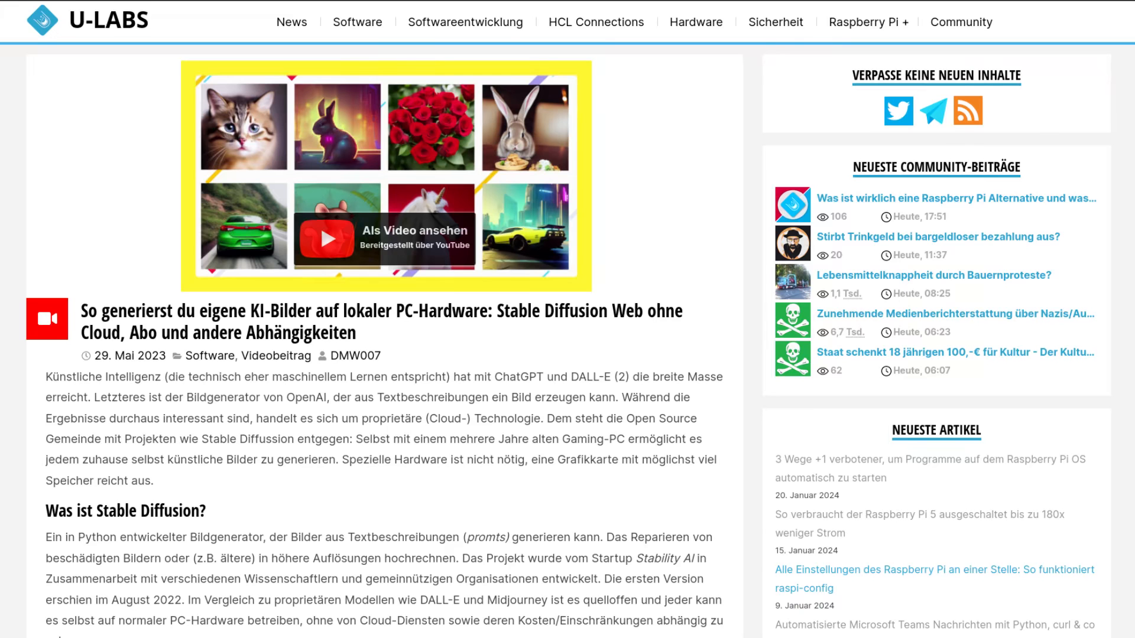
Read down the stable-diffusion-xl-turbo-1.0-onnxstream model card to the steps=1 raccoon image.
scroll("down", 3)
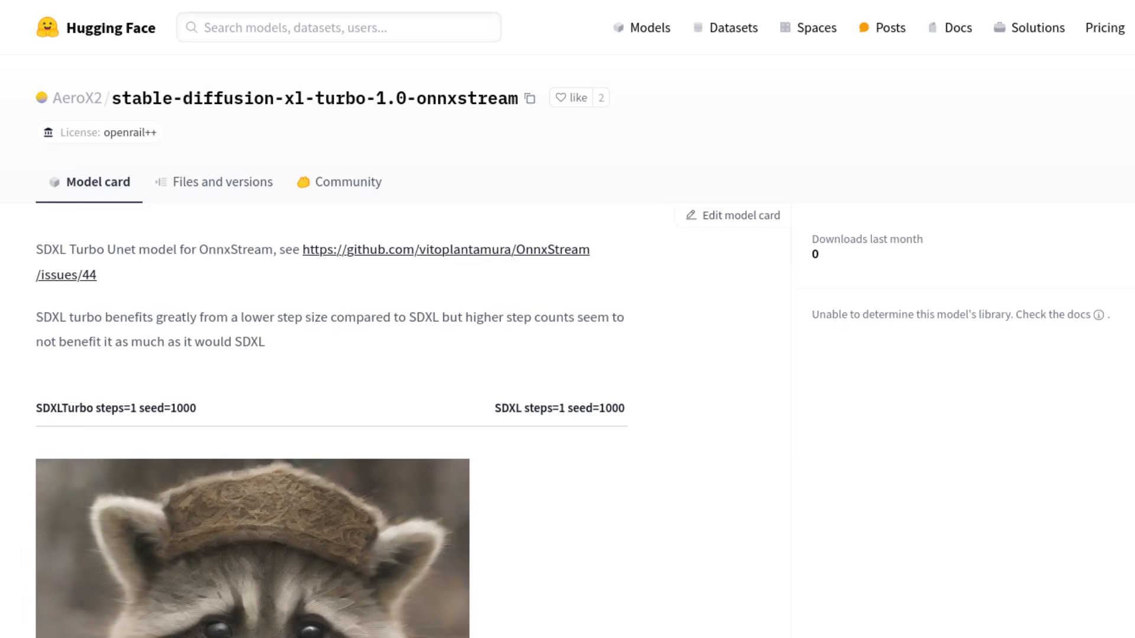
scroll("down", 3)
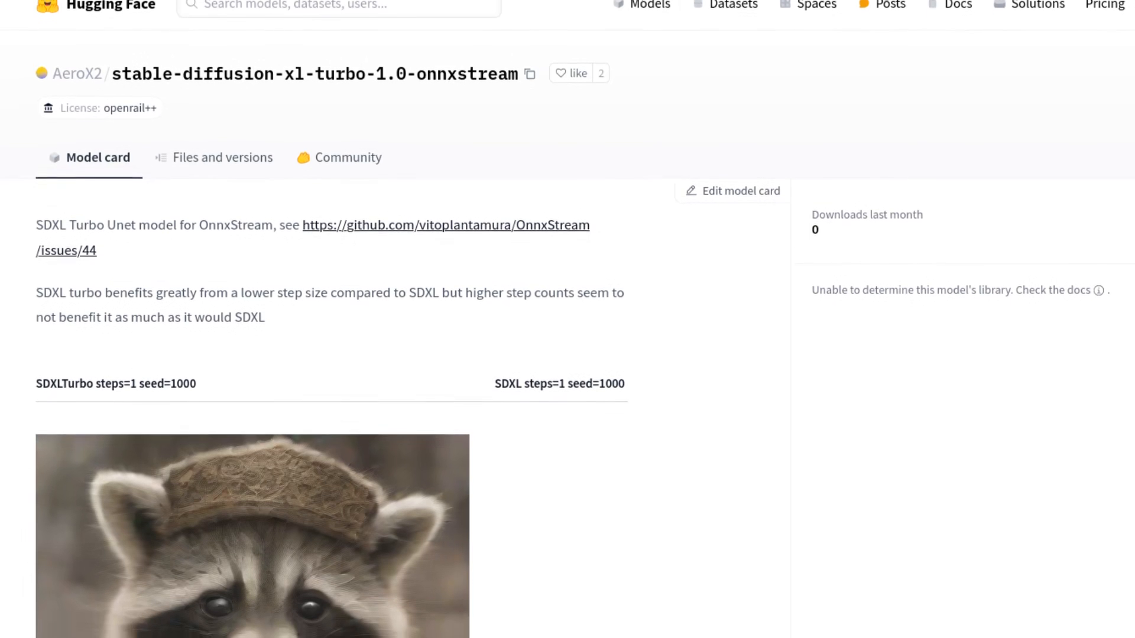
scroll("down", 3)
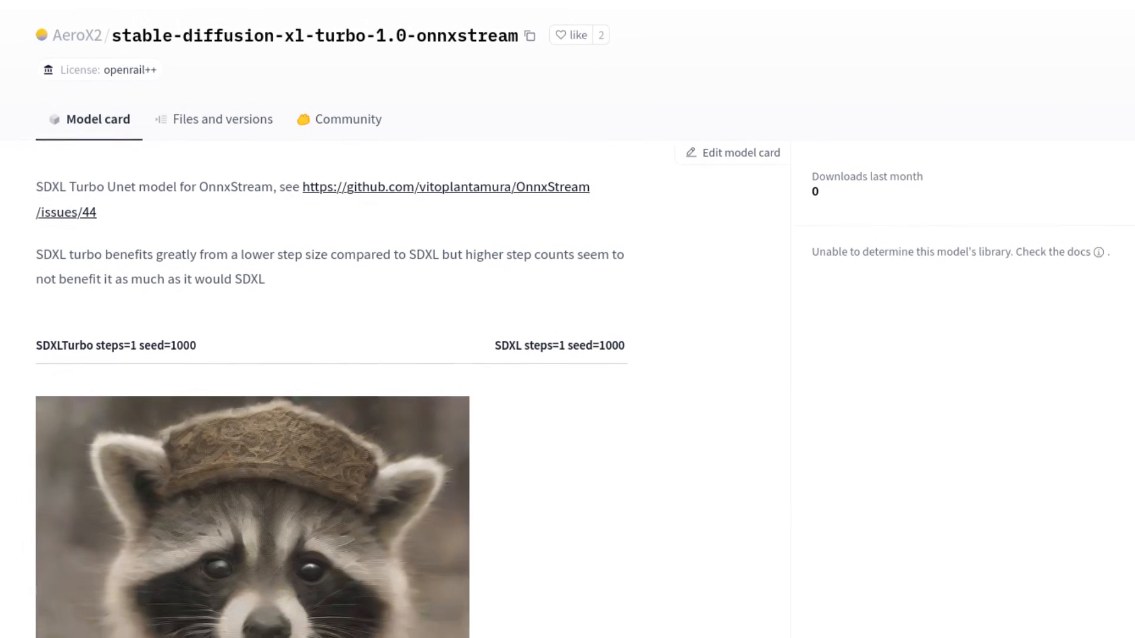
scroll("down", 3)
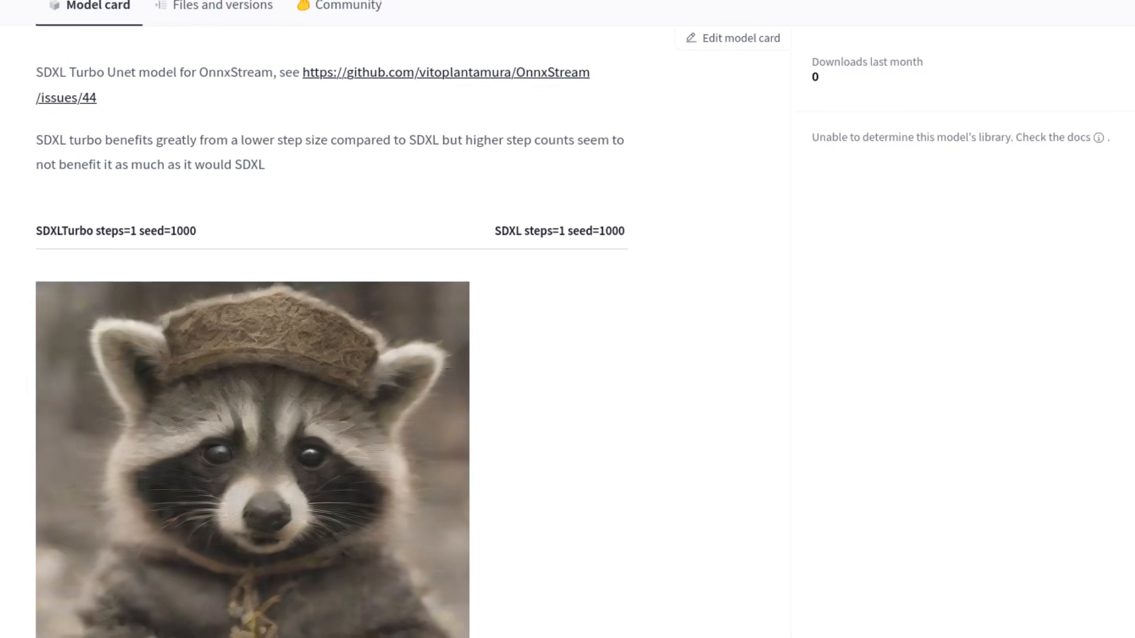
scroll("down", 3)
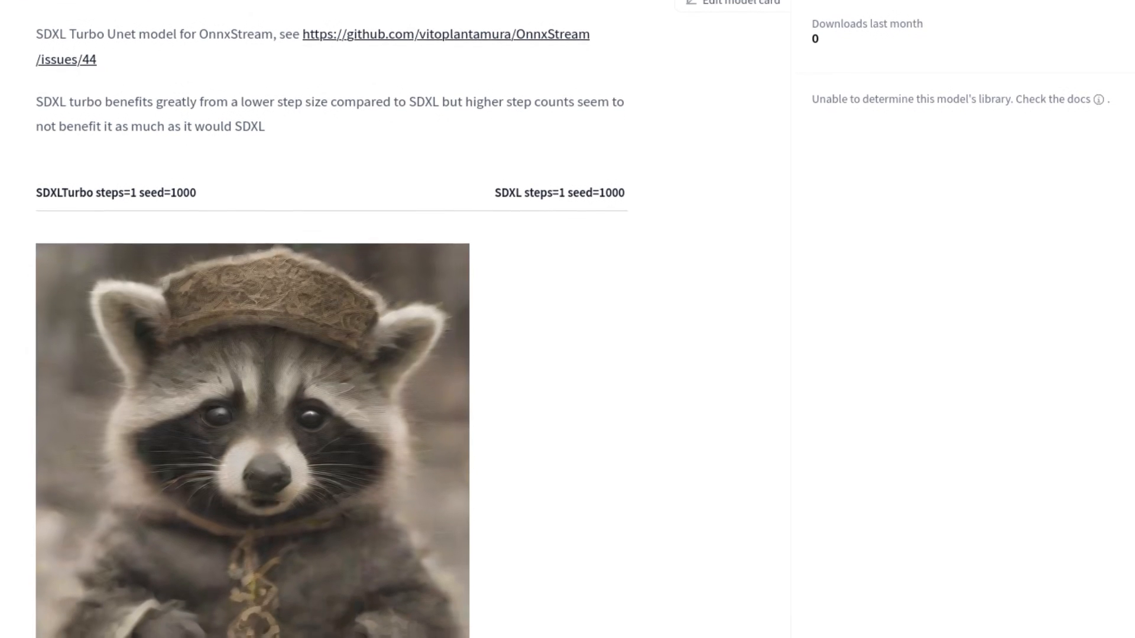
scroll("down", 3)
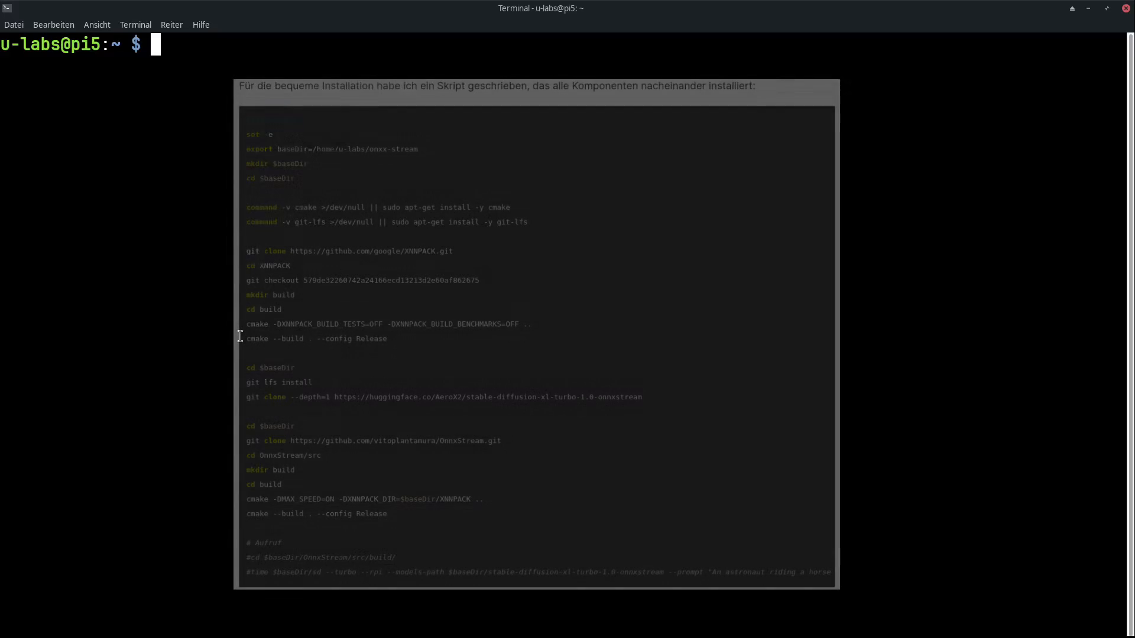
Start vim on a new file named onxx-stream-install for the installation script.
type("vim")
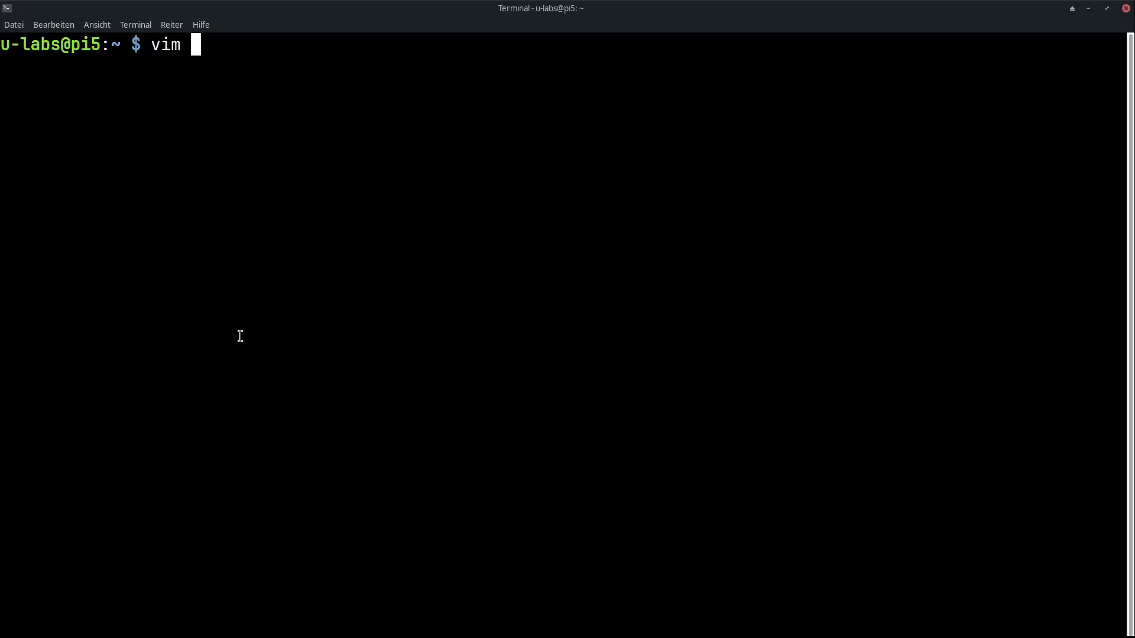
type("onx")
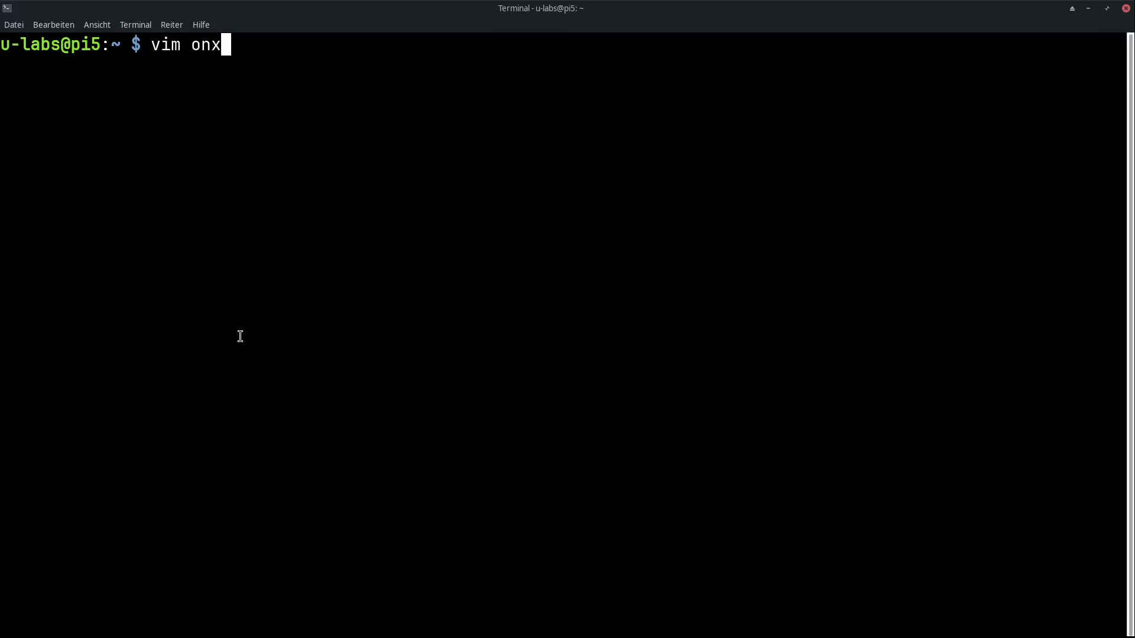
type("x-stream-install")
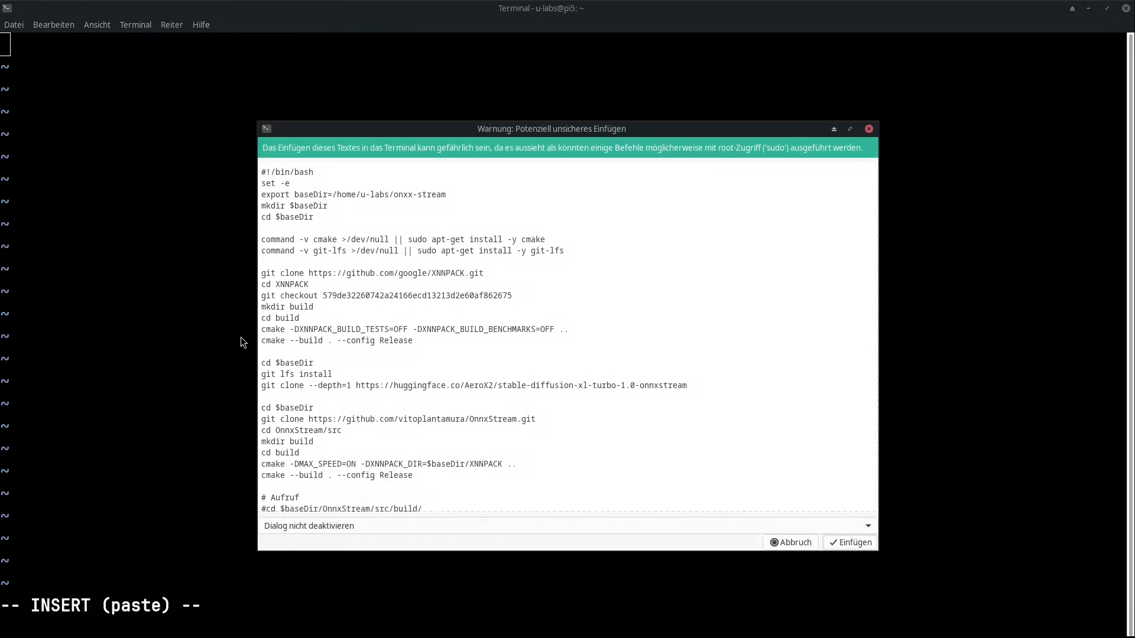
left_click(850, 543)
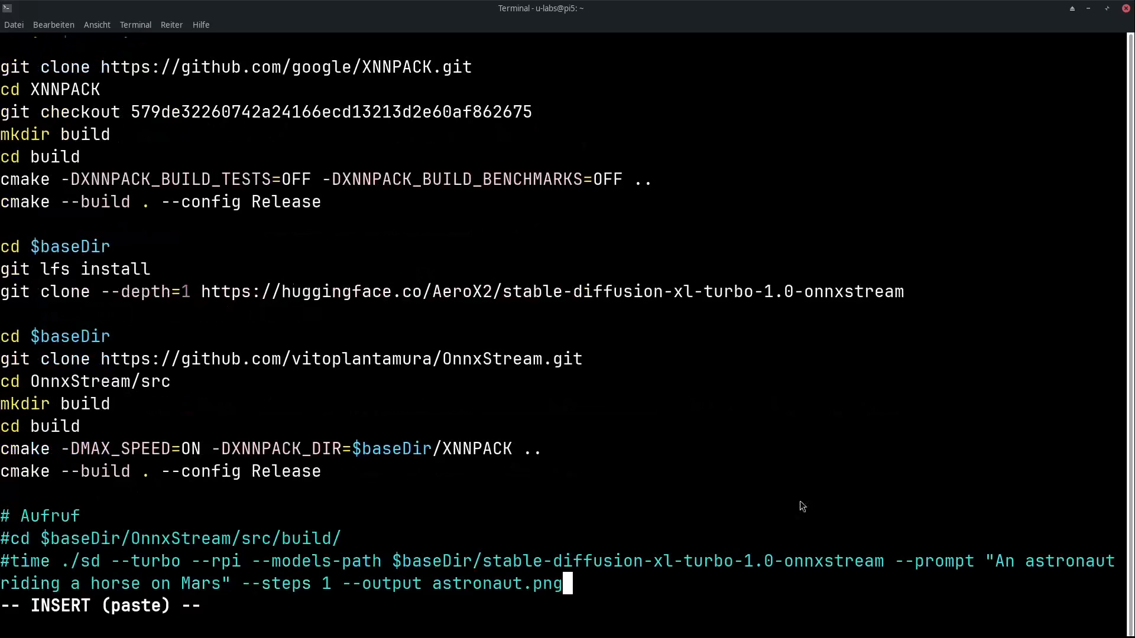
scroll("up", 3)
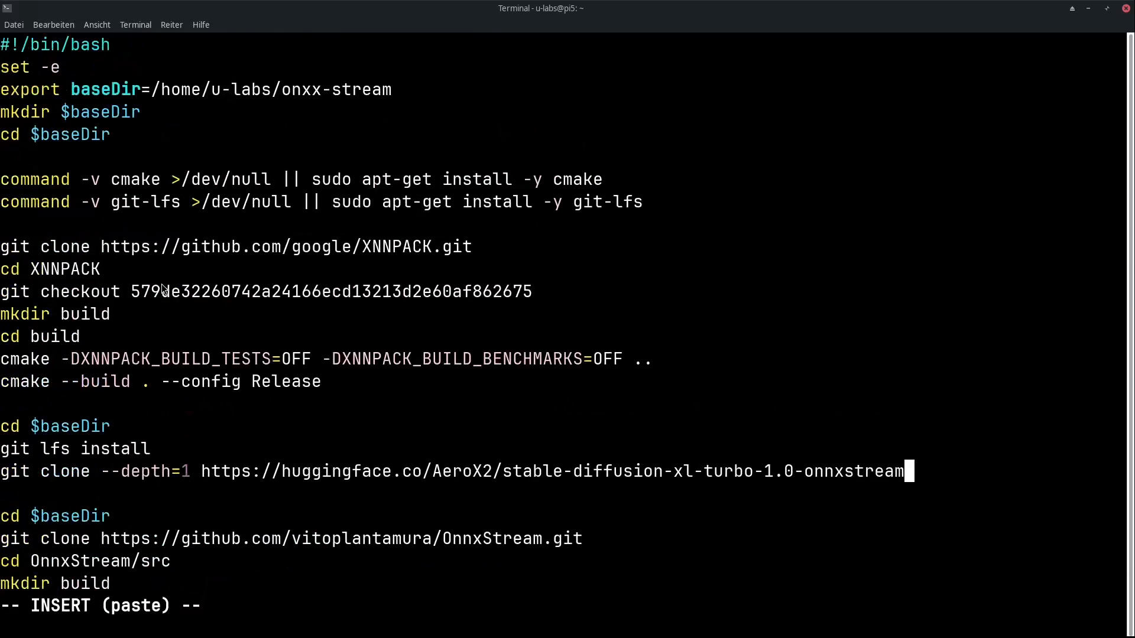
mouse_move(144, 92)
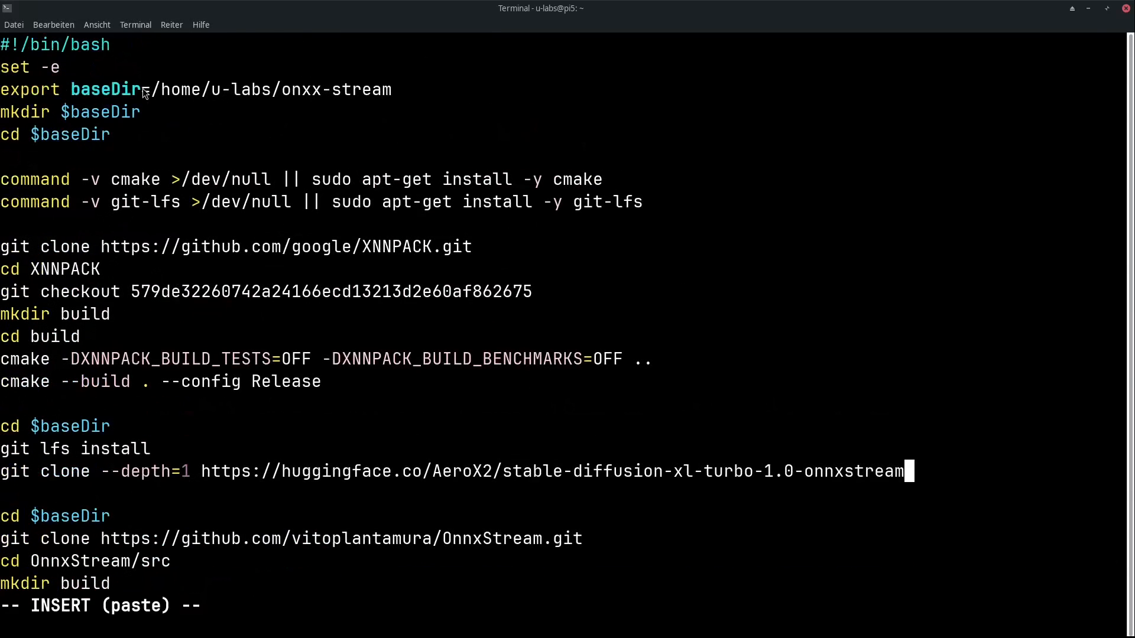
mouse_move(145, 102)
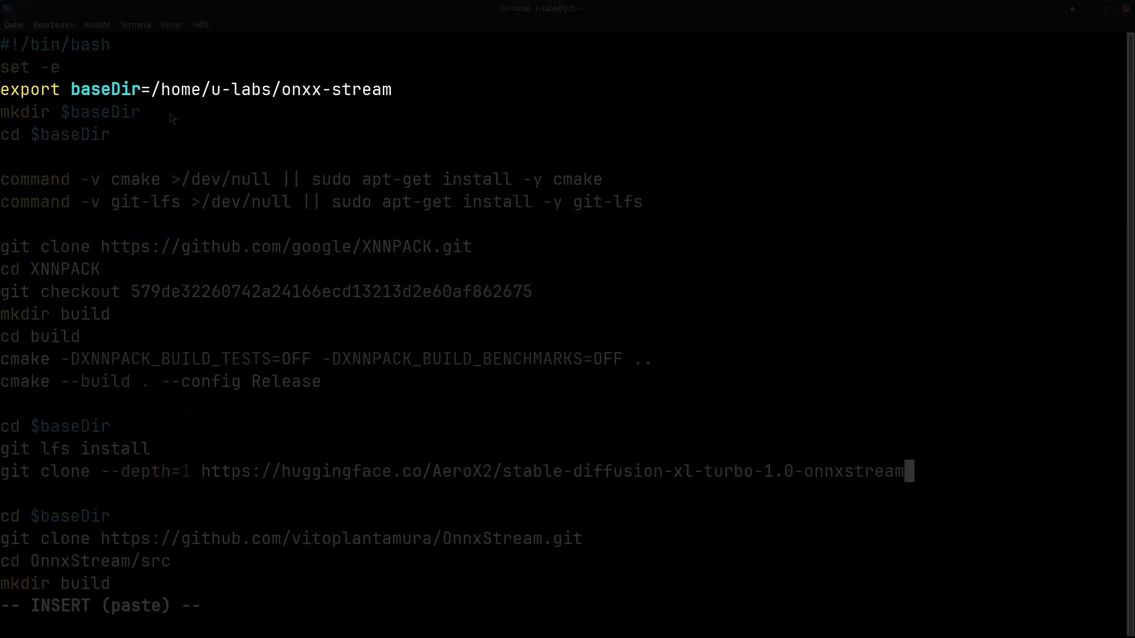
mouse_move(273, 98)
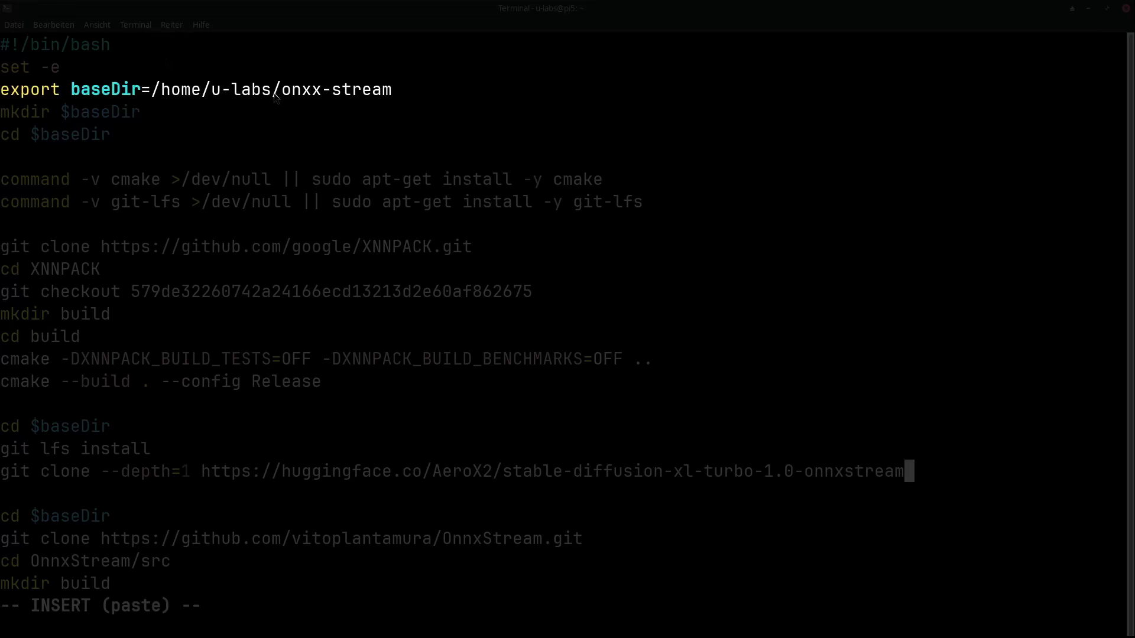
mouse_move(321, 107)
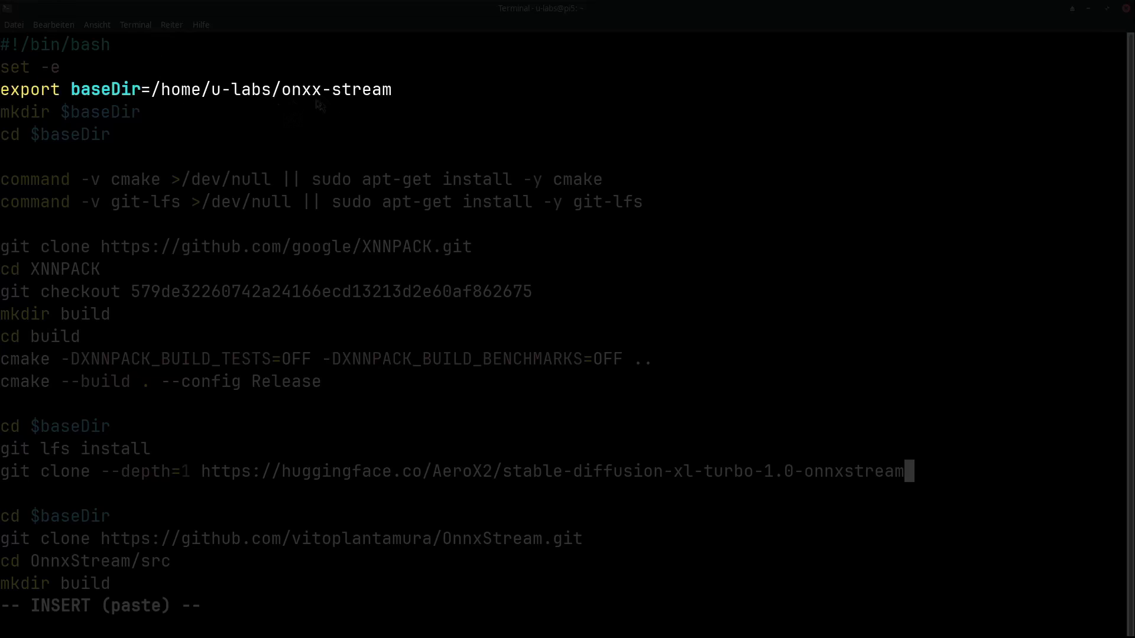
mouse_move(365, 100)
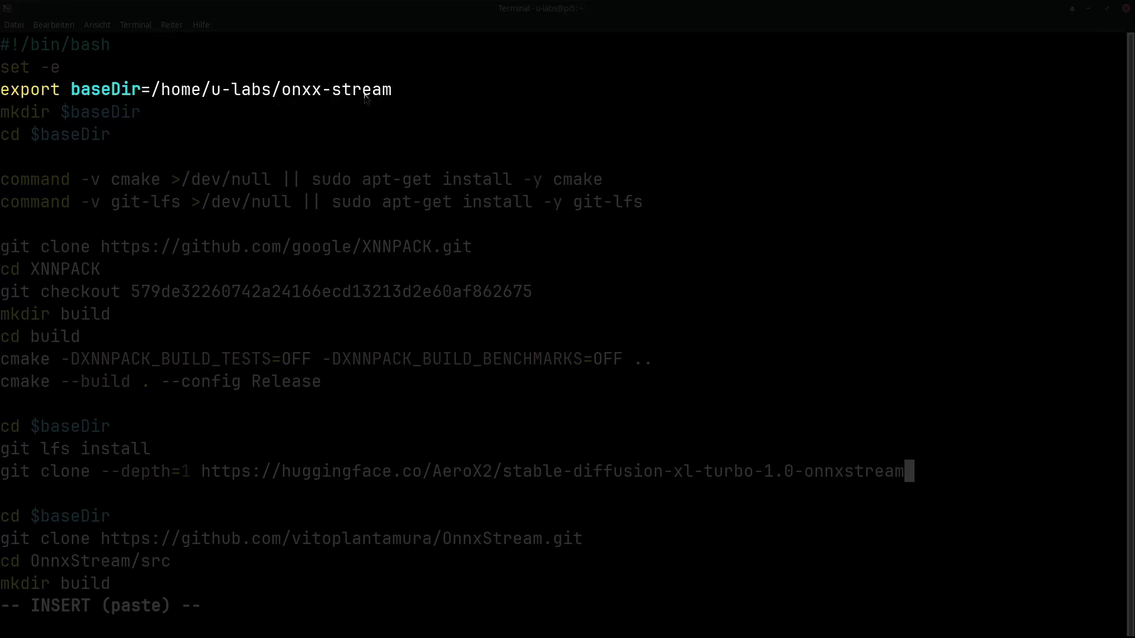
mouse_move(54, 123)
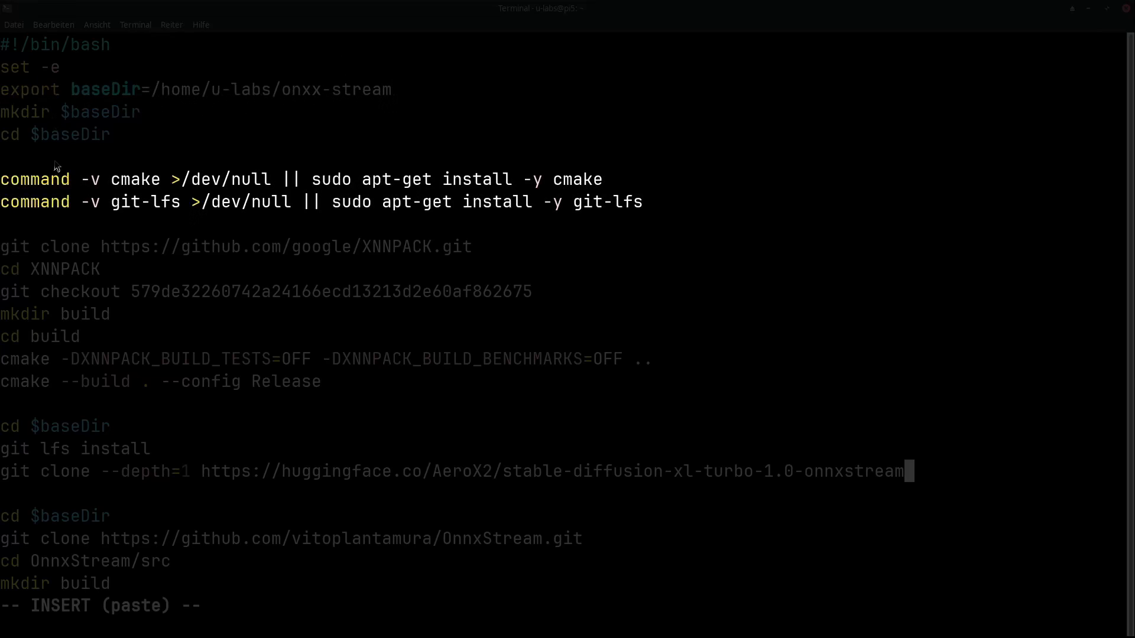
mouse_move(134, 193)
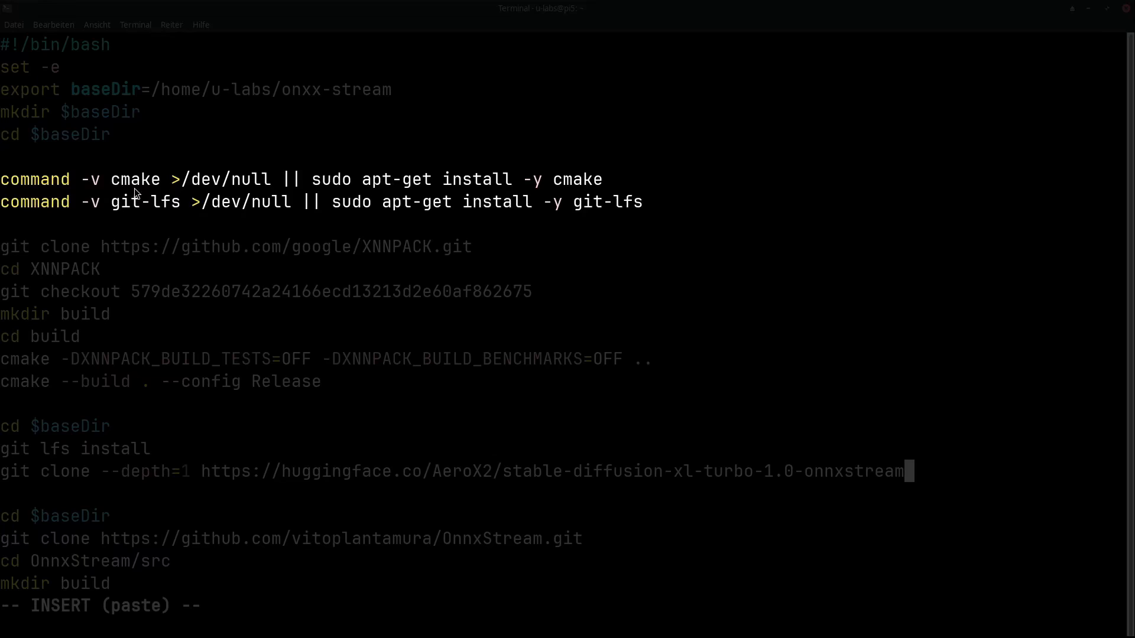
mouse_move(108, 195)
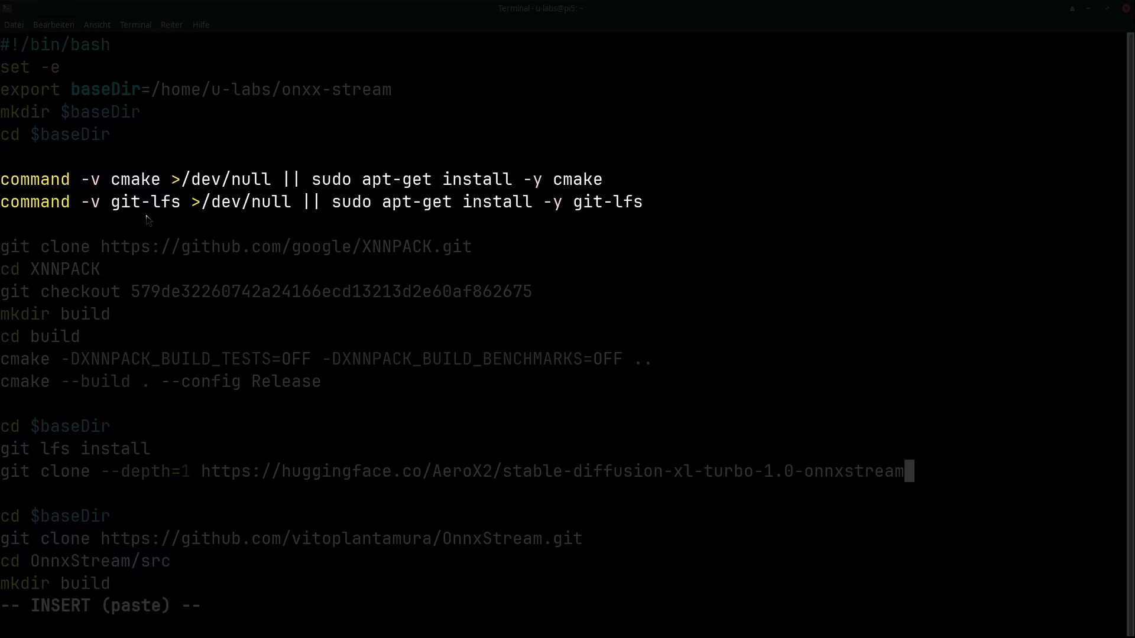
mouse_move(174, 215)
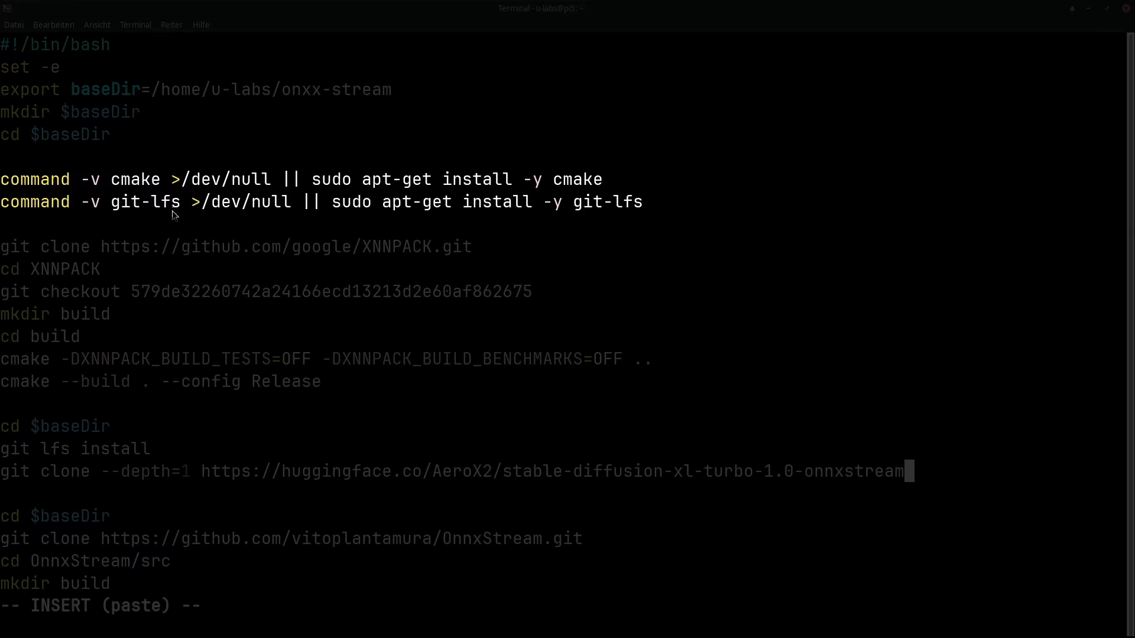
mouse_move(65, 231)
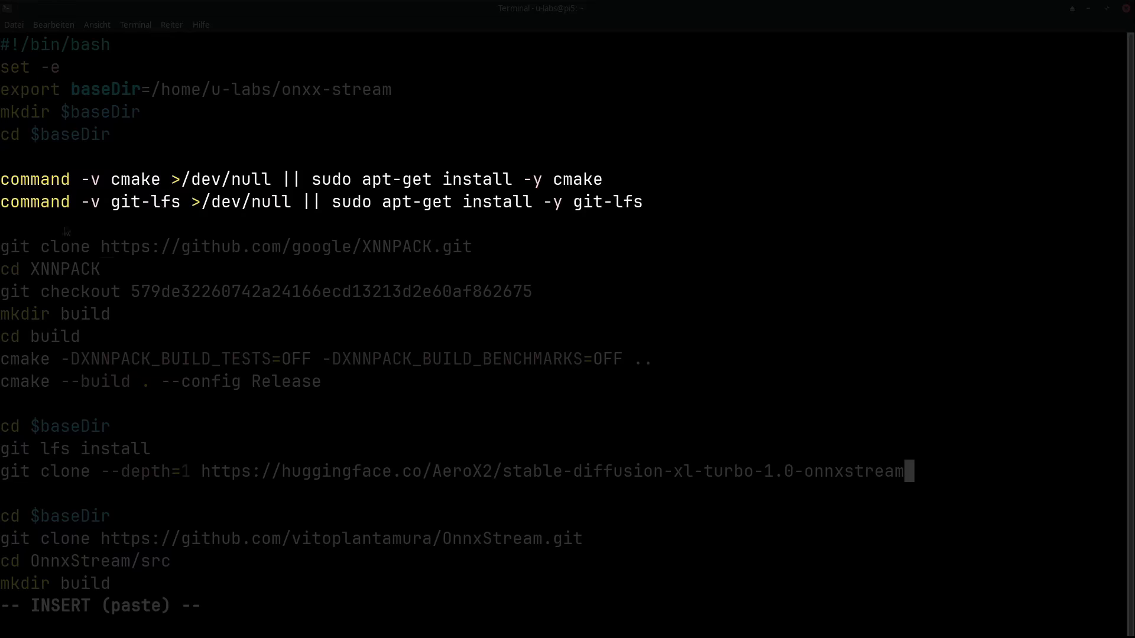
mouse_move(144, 238)
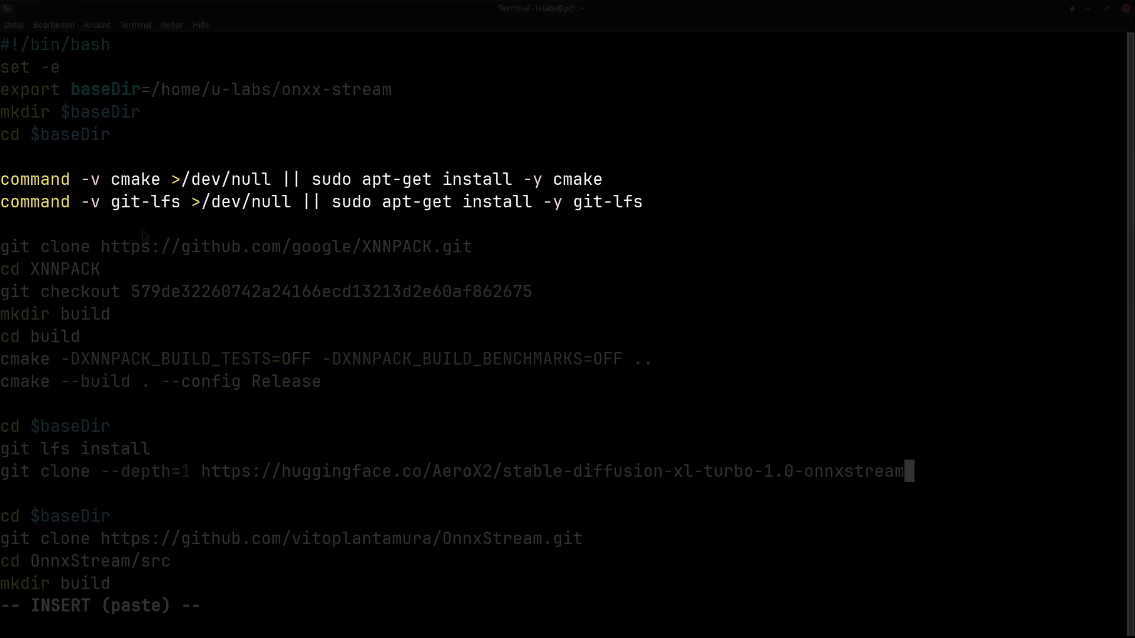
mouse_move(511, 197)
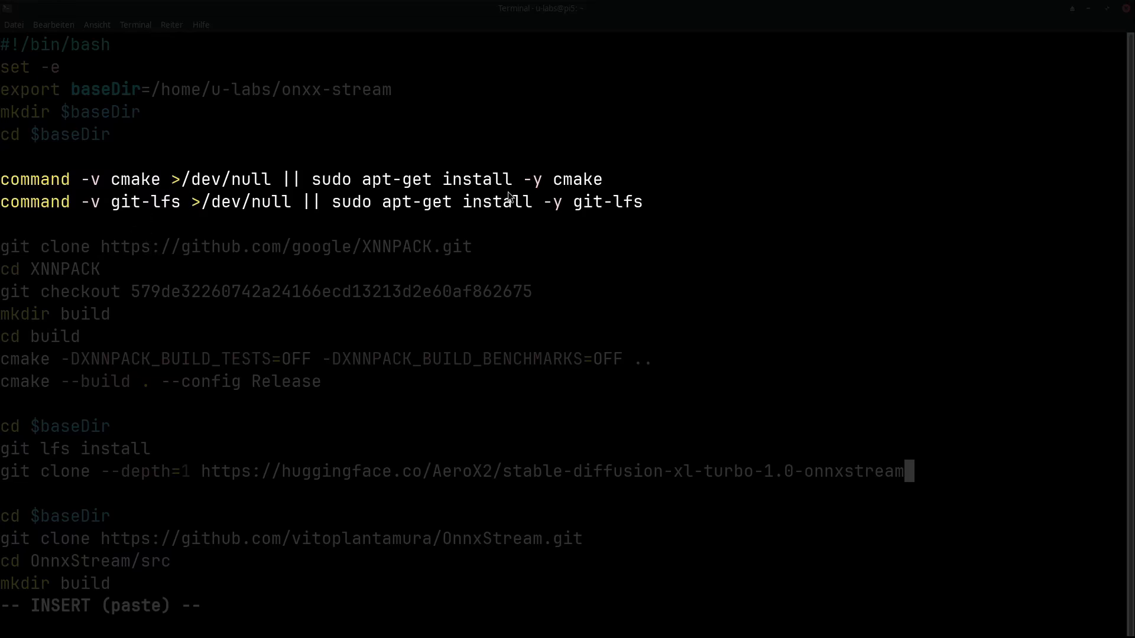
mouse_move(586, 197)
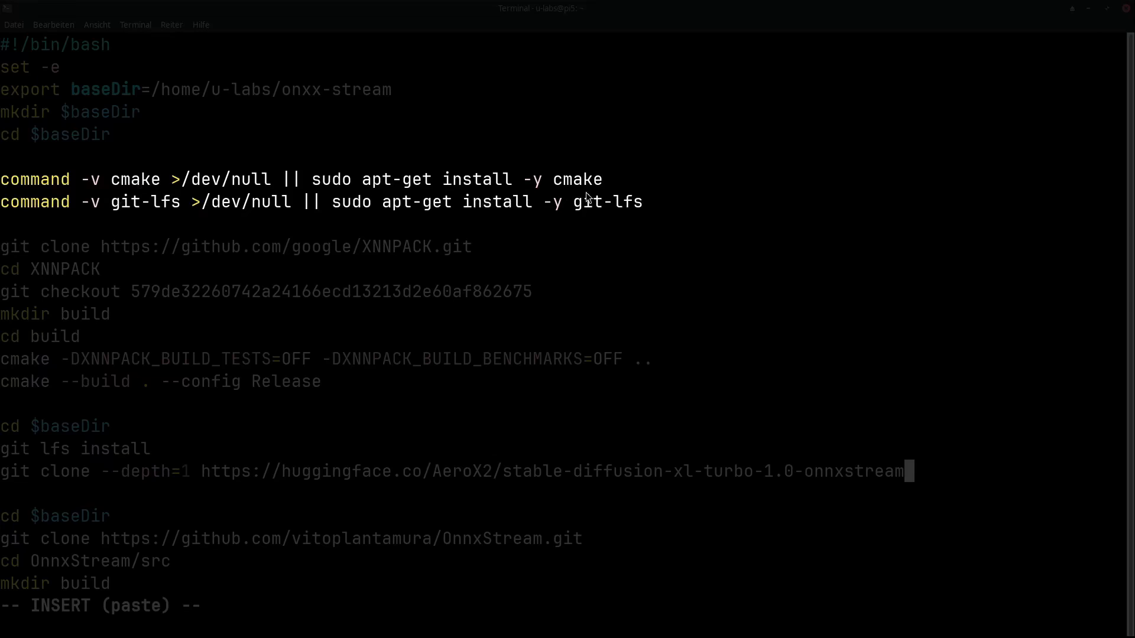
scroll("down", 3)
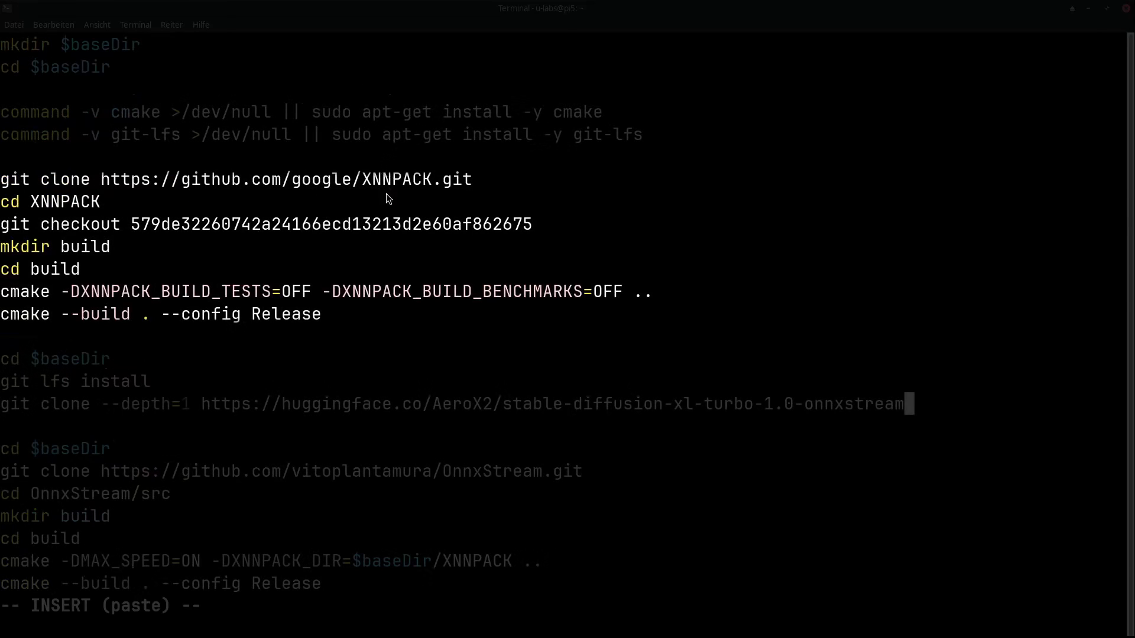
mouse_move(99, 176)
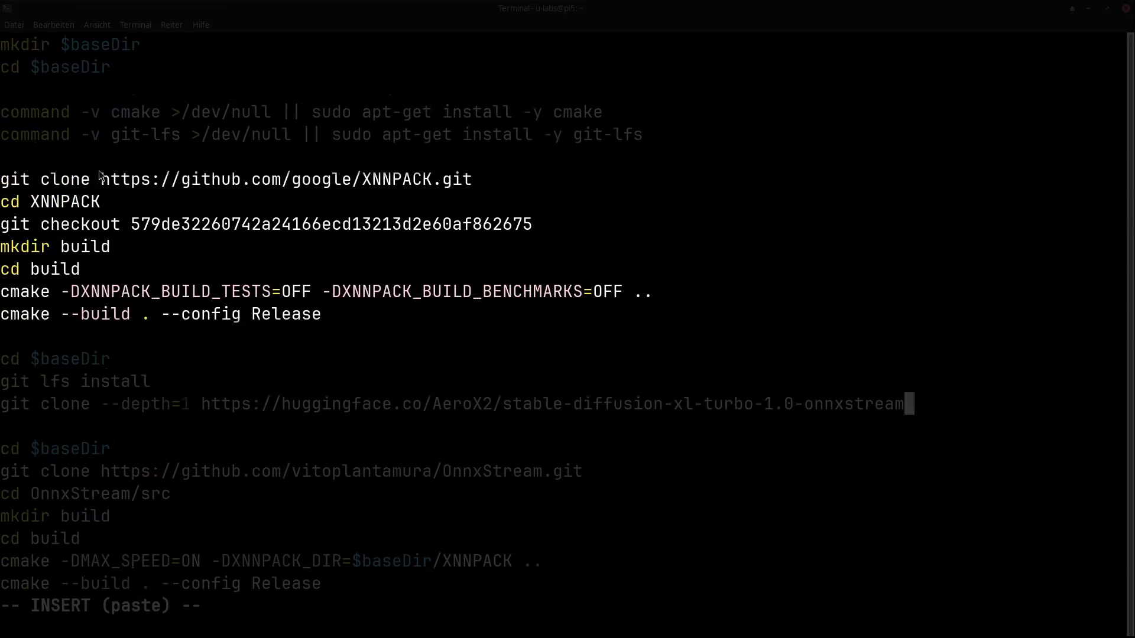
mouse_move(104, 232)
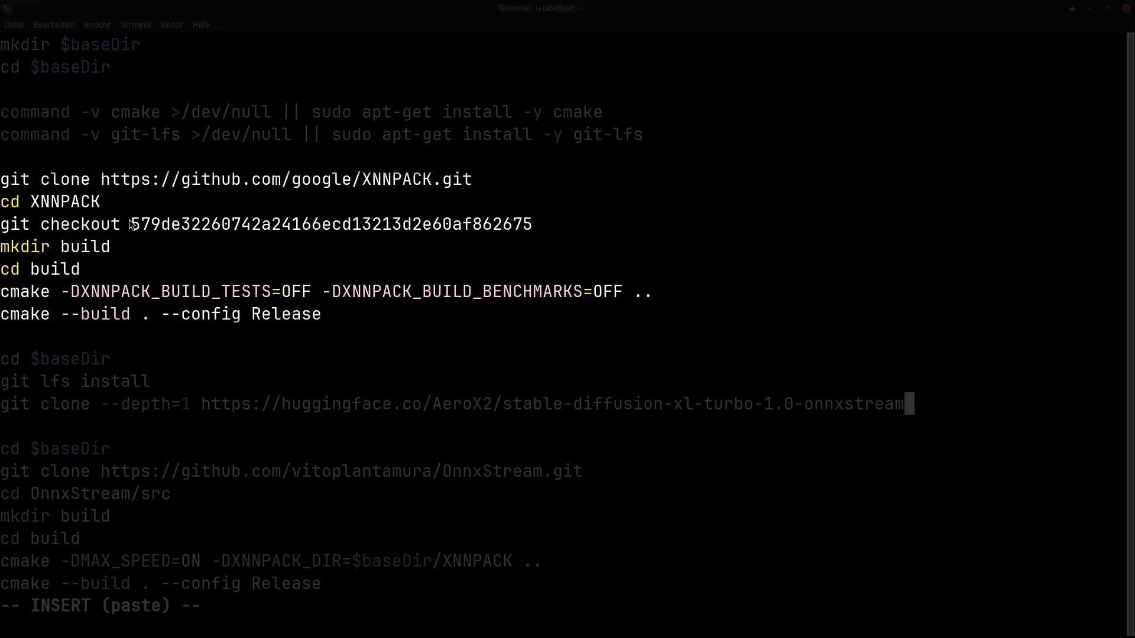
mouse_move(271, 367)
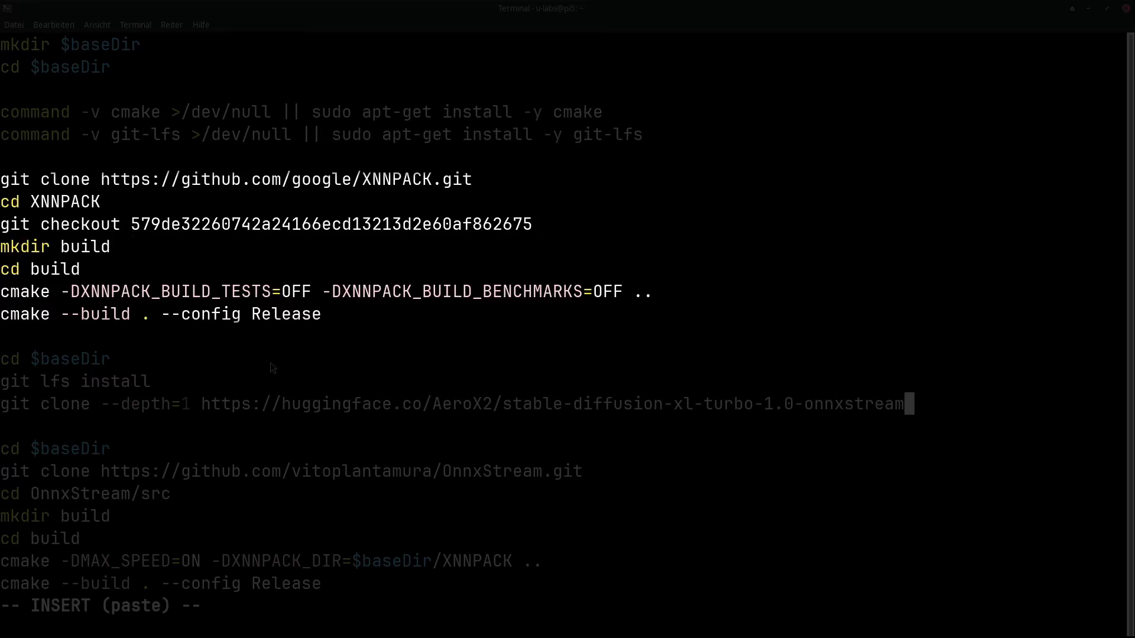
mouse_move(248, 338)
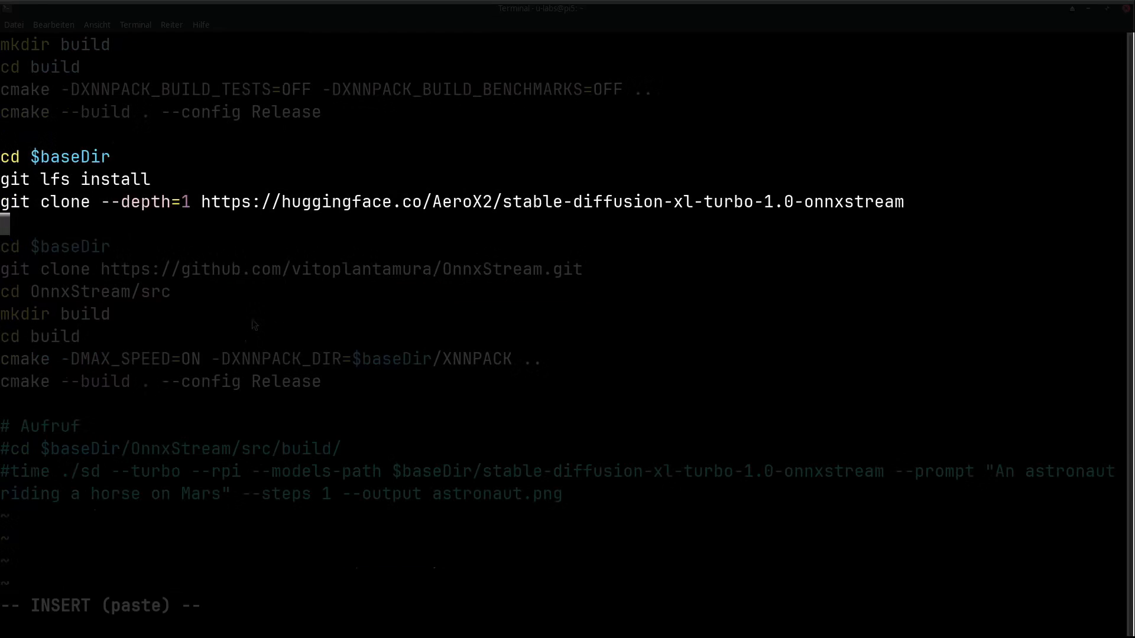
mouse_move(343, 223)
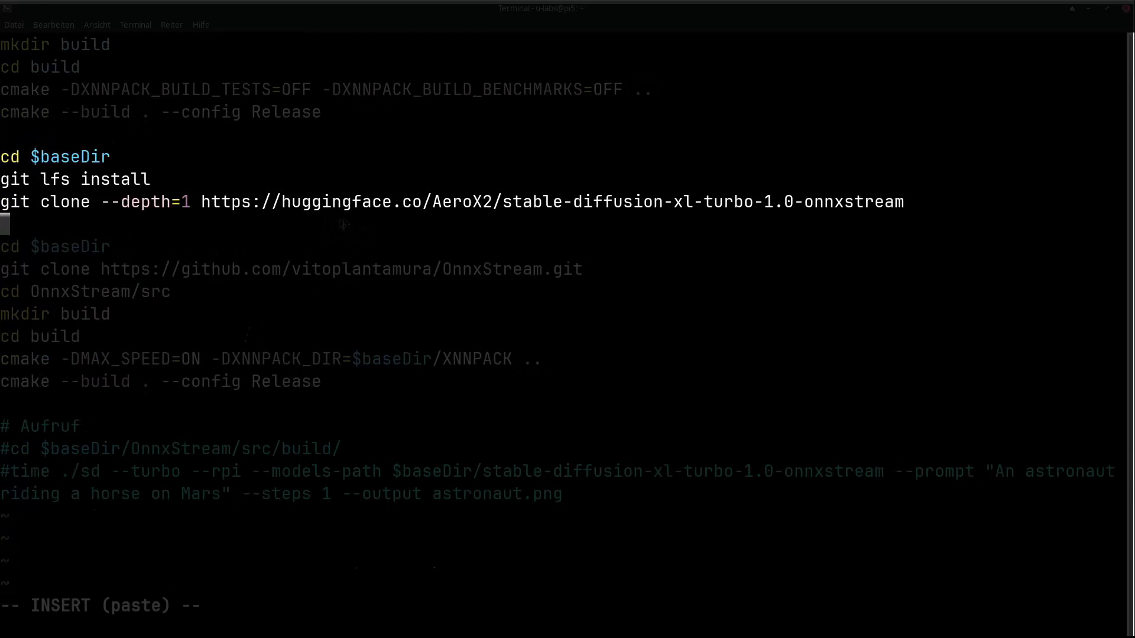
mouse_move(340, 214)
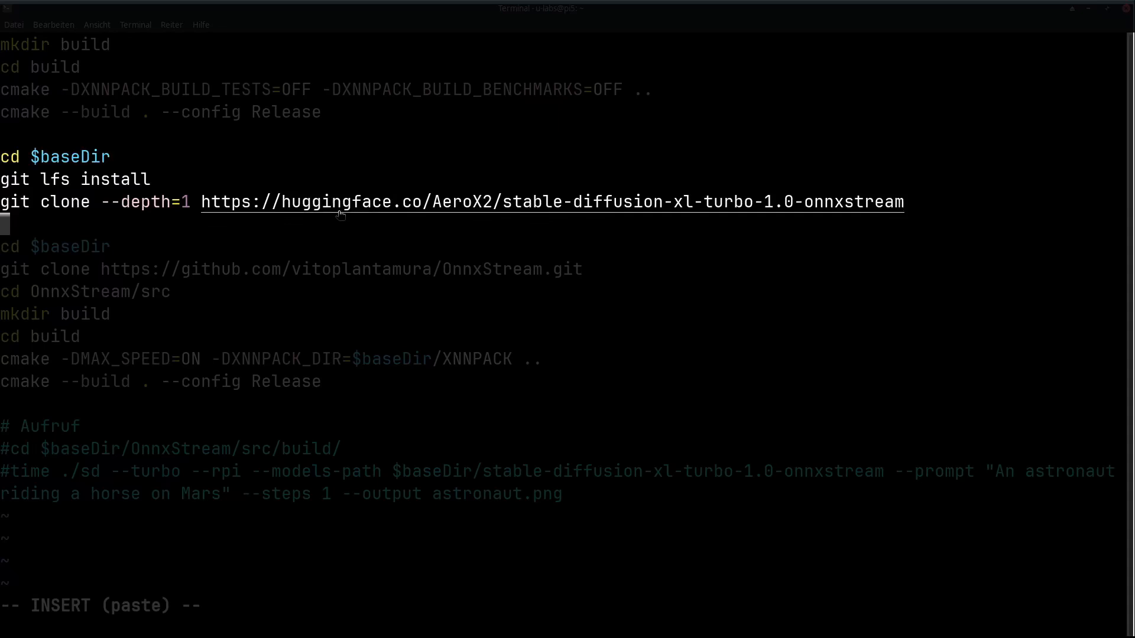
mouse_move(291, 224)
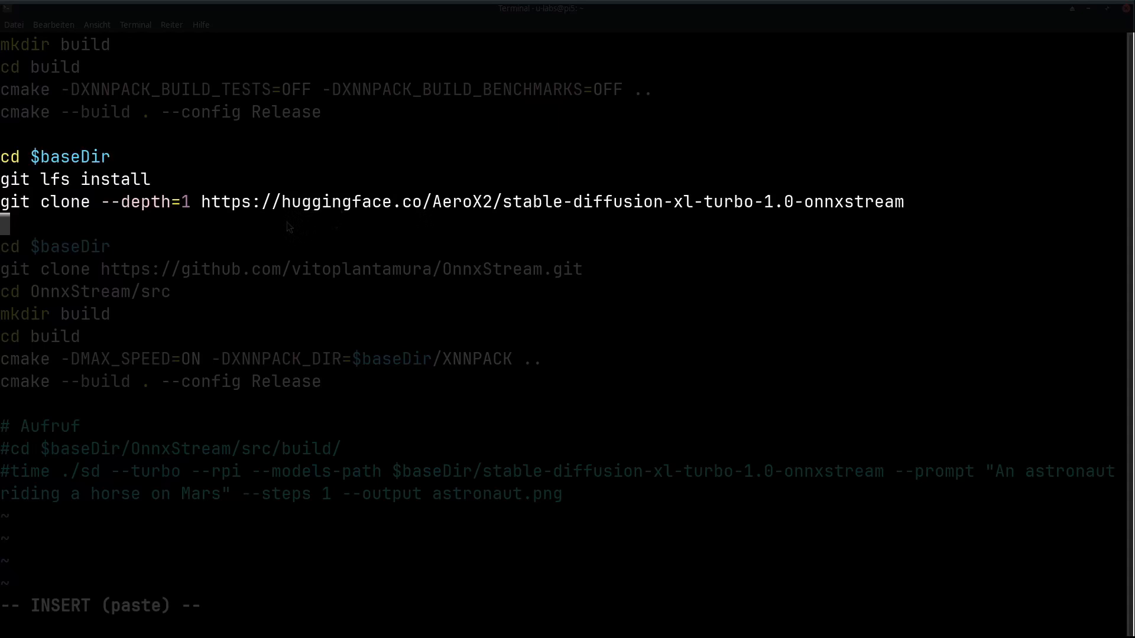
mouse_move(59, 192)
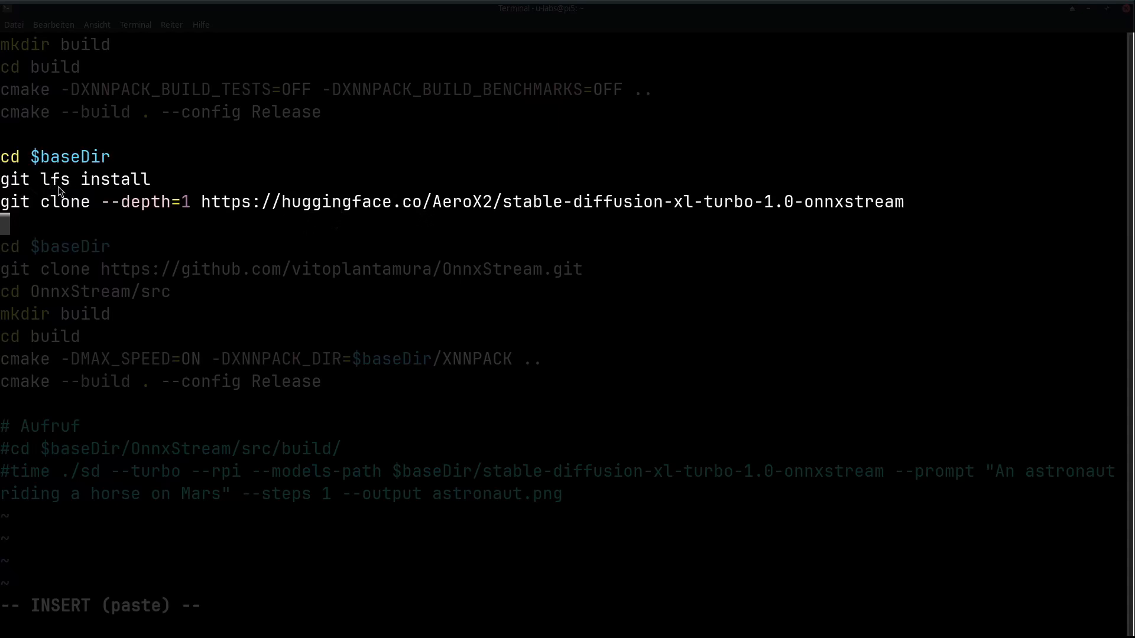
mouse_move(69, 239)
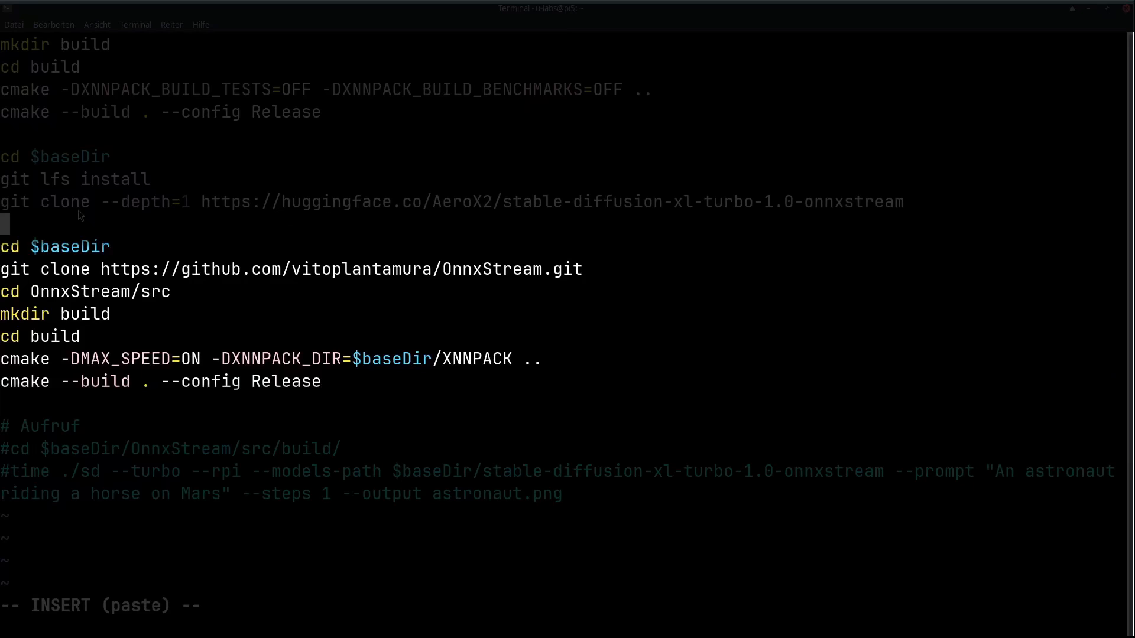
mouse_move(248, 283)
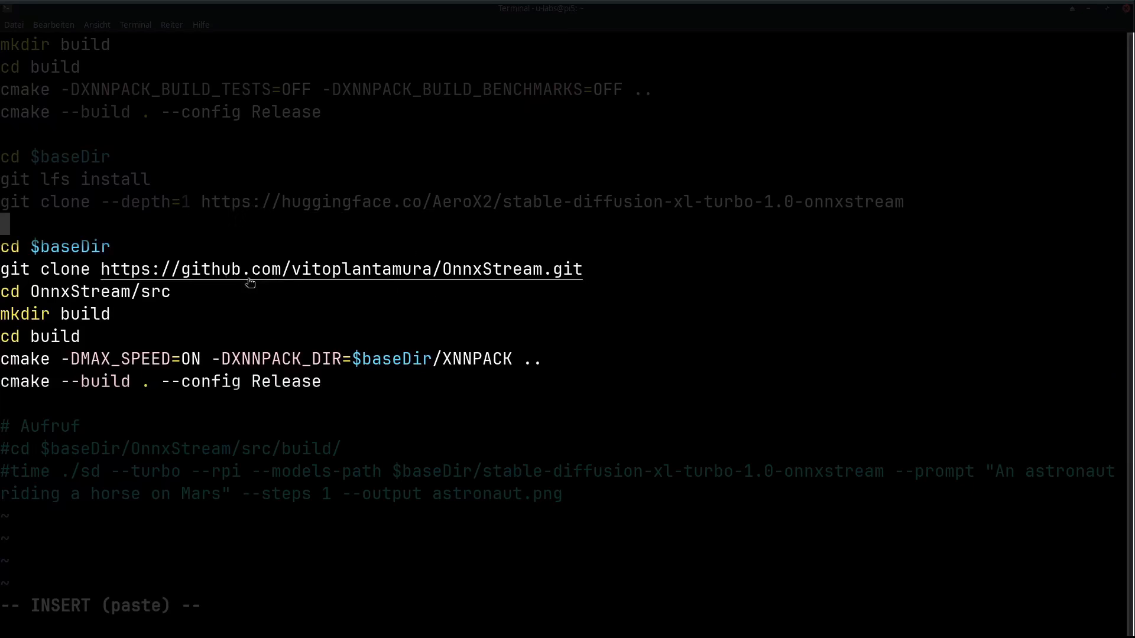
mouse_move(231, 266)
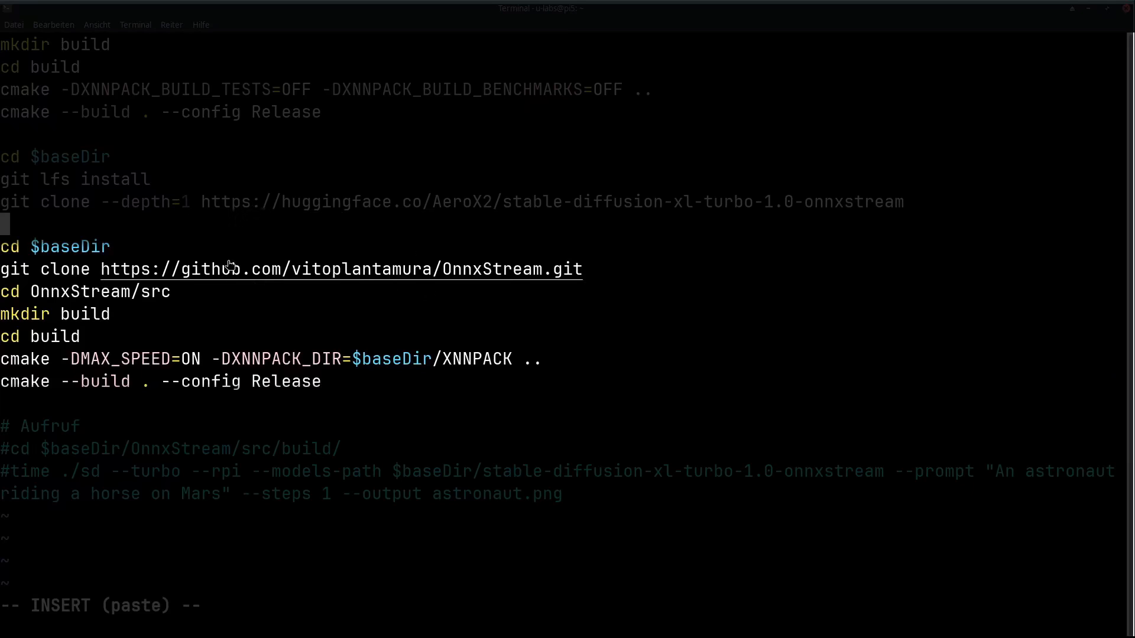
mouse_move(274, 415)
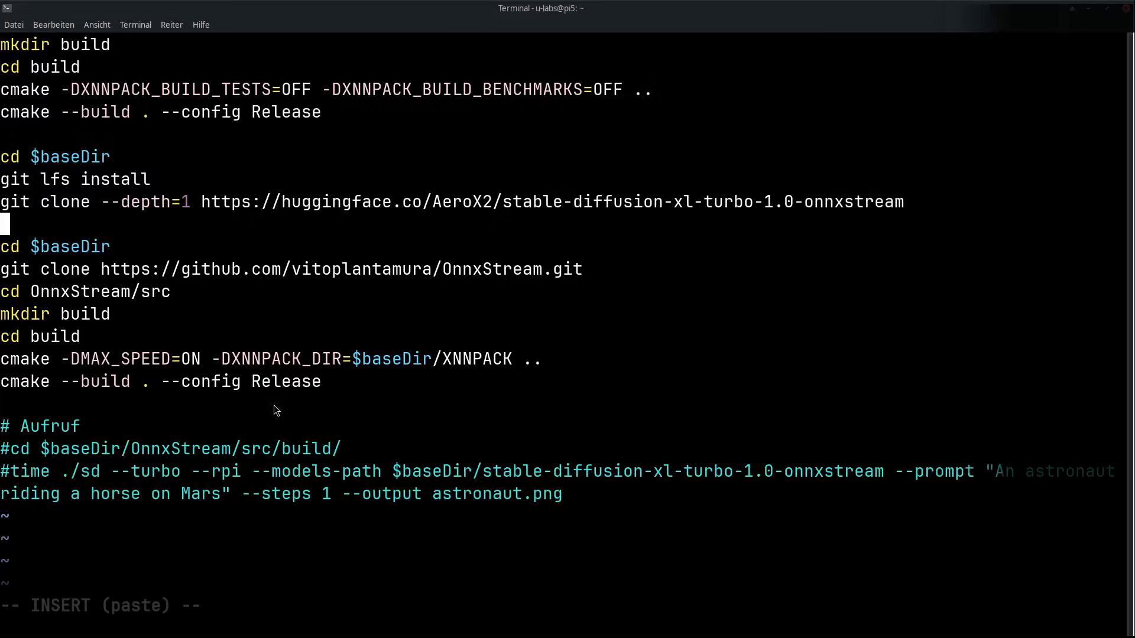
type(":wq")
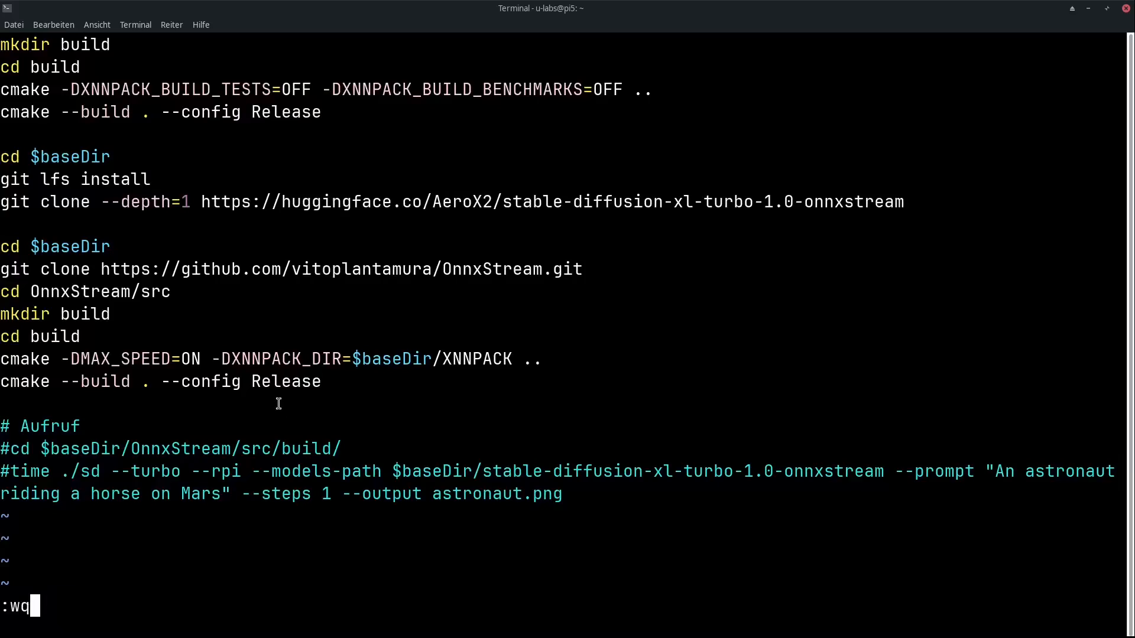
Save the script, chmod +x onxx-stream-install.sh, and run ./onxx-stream-install.sh.
key("Return")
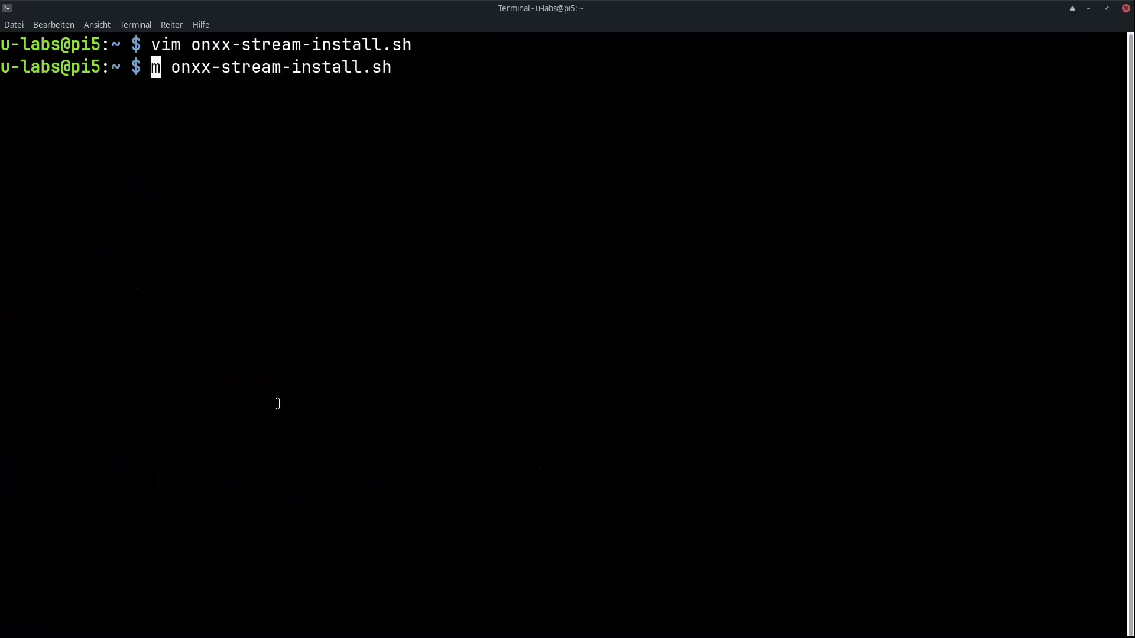
type("hmod")
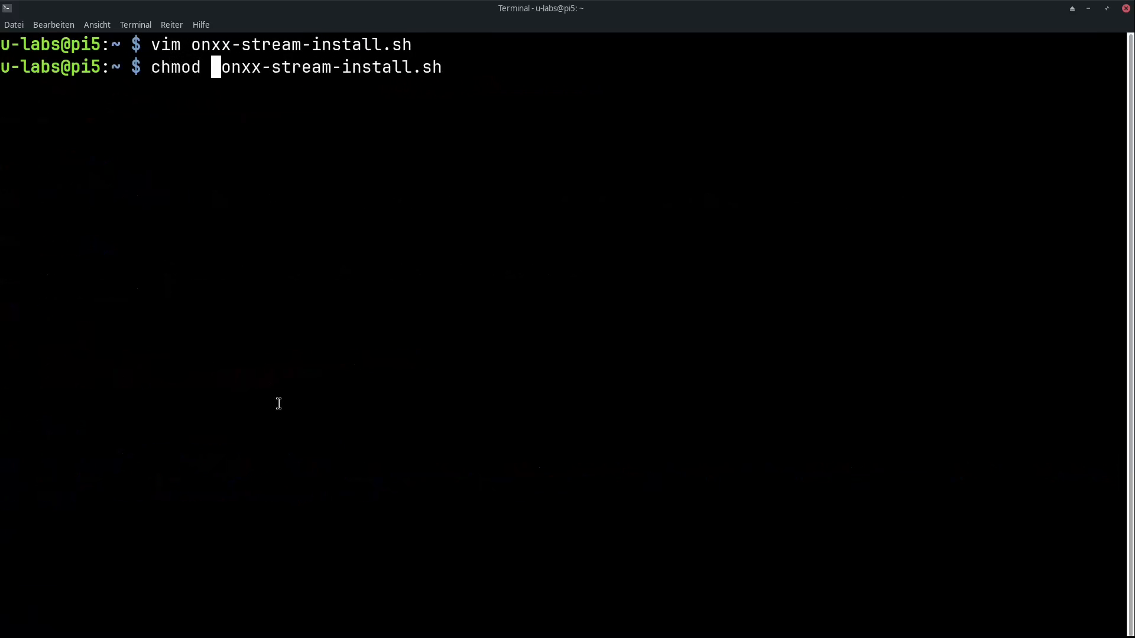
type(" +x")
key("Return")
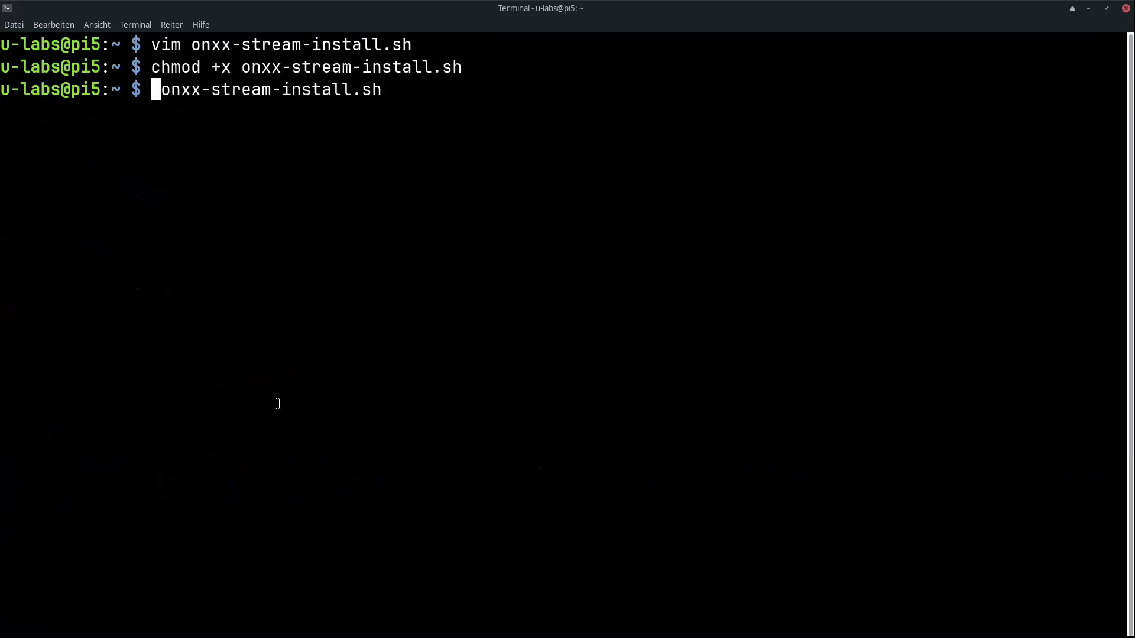
key("Return")
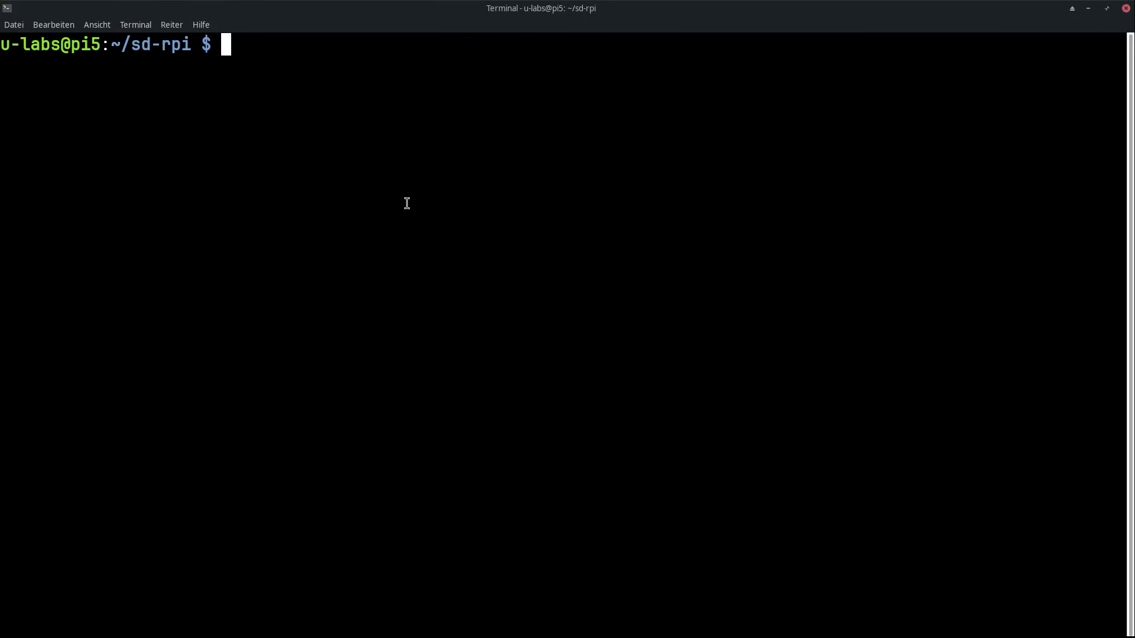
Export baseDir=/home/u-labs/sd-rpi/ and list its folders one level deep with tree -L 1.
type("export baseDir=/home/u-labs/sd-rpi/")
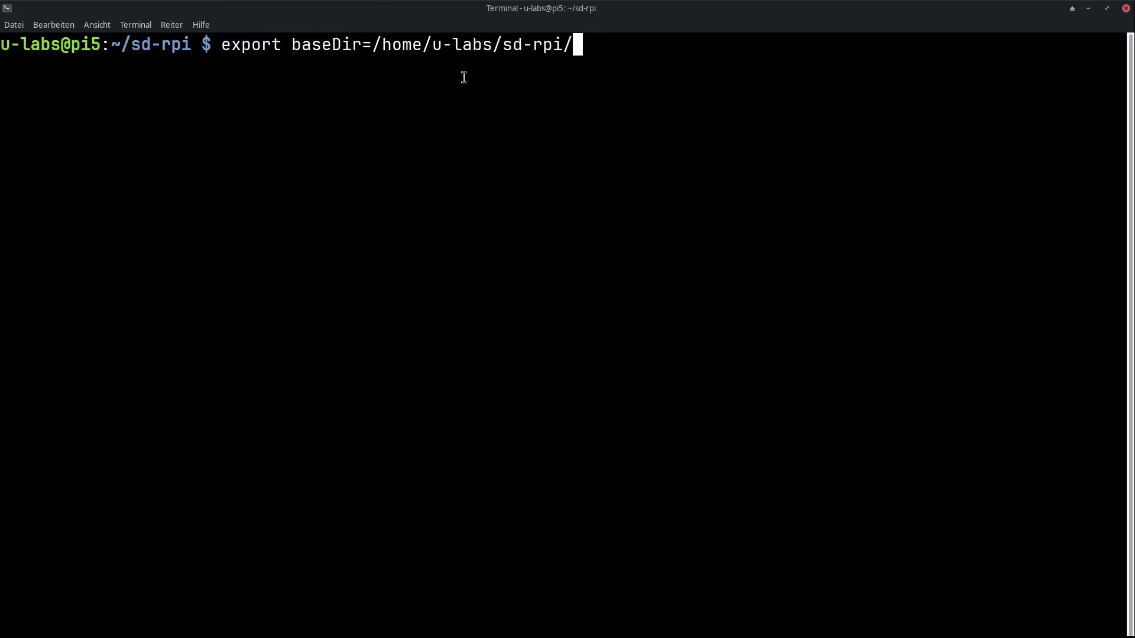
key("Return")
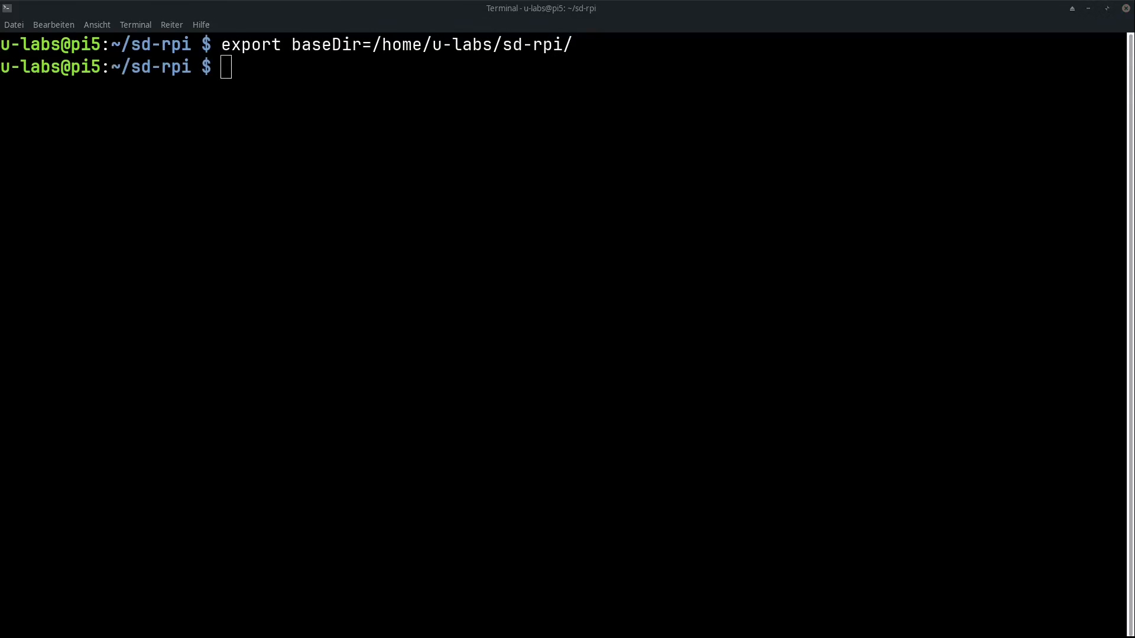
key("Return")
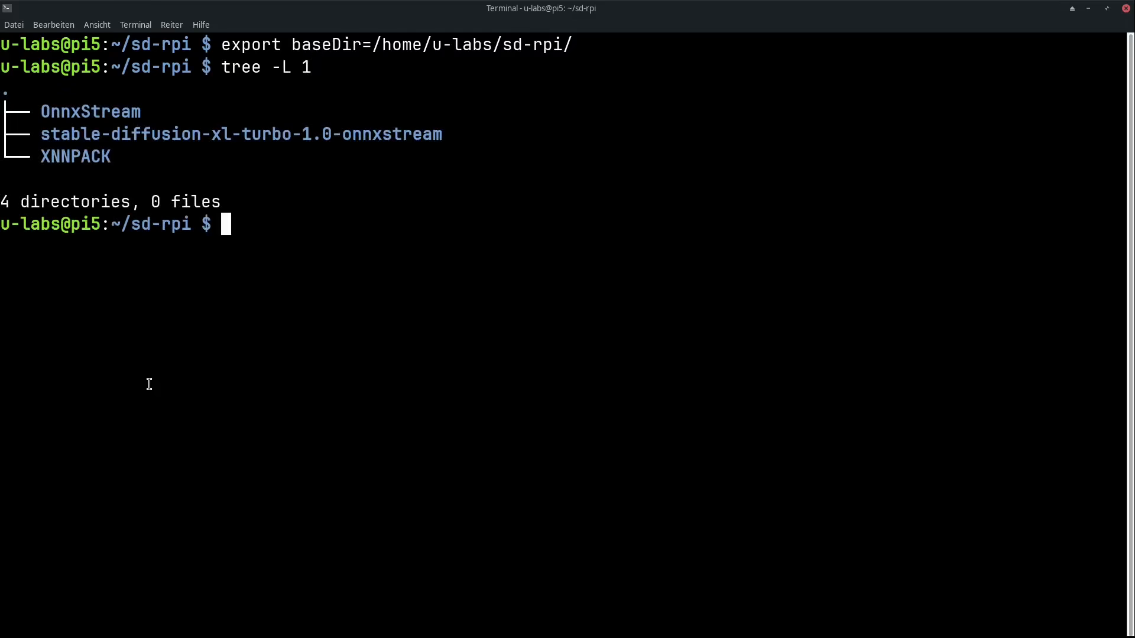
mouse_move(191, 146)
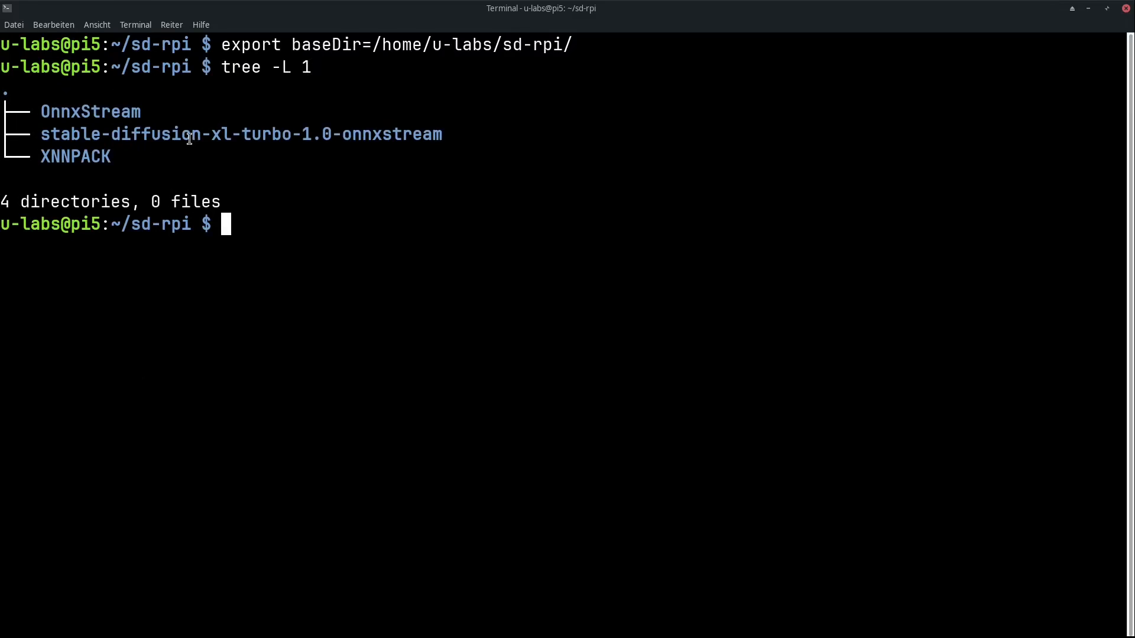
mouse_move(251, 275)
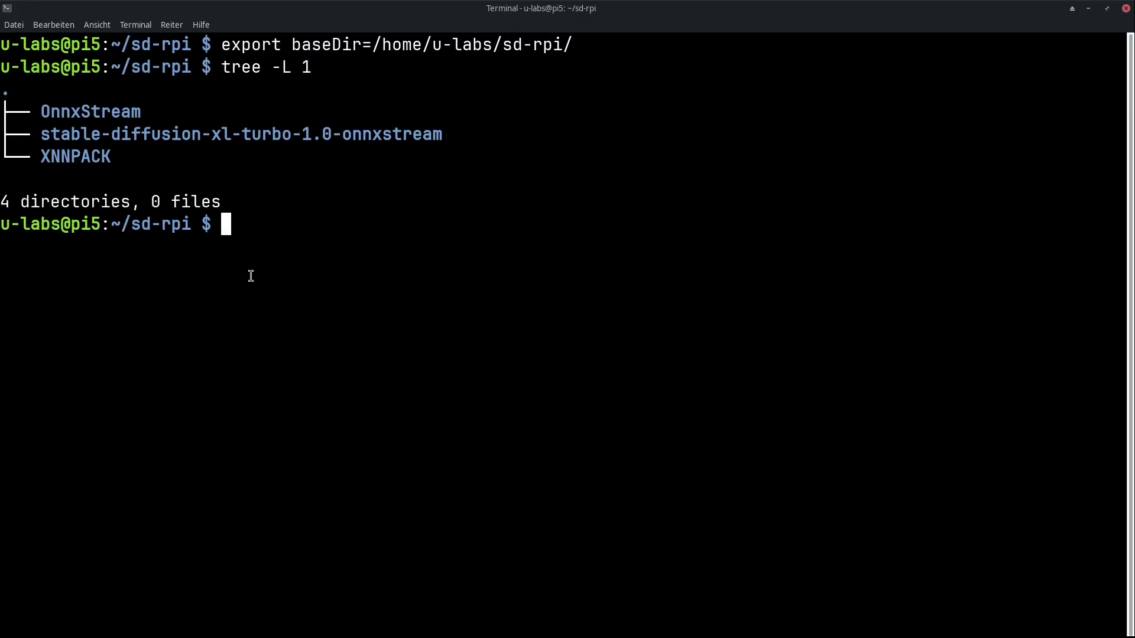
Change into $baseDir/OnnxStream/src/build using Tab completion.
type("cd $baseDir")
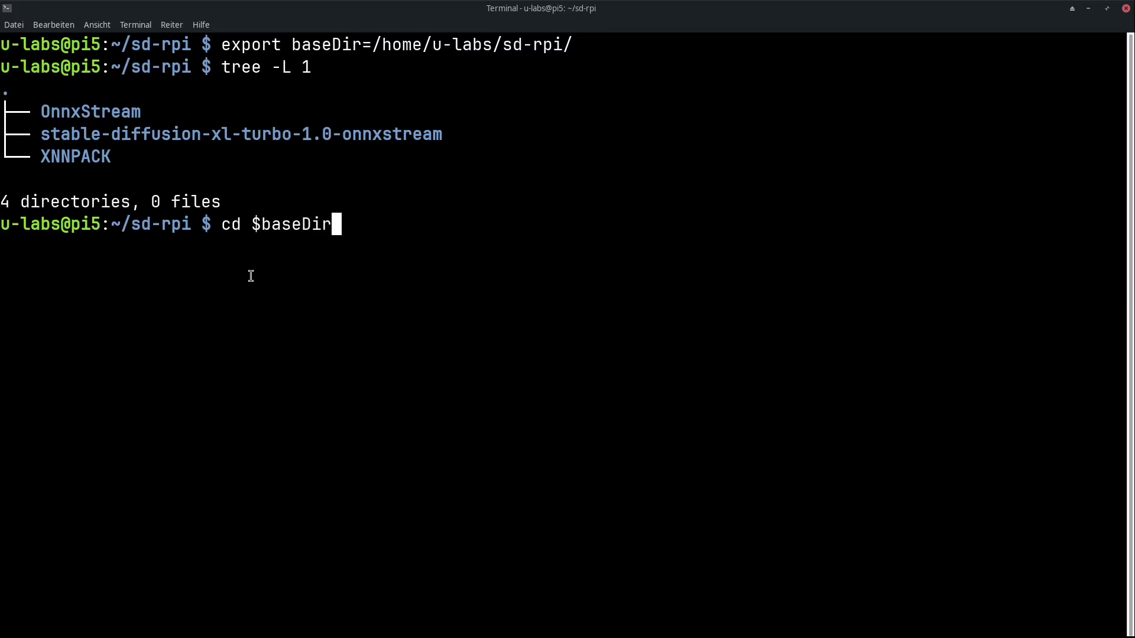
type("/")
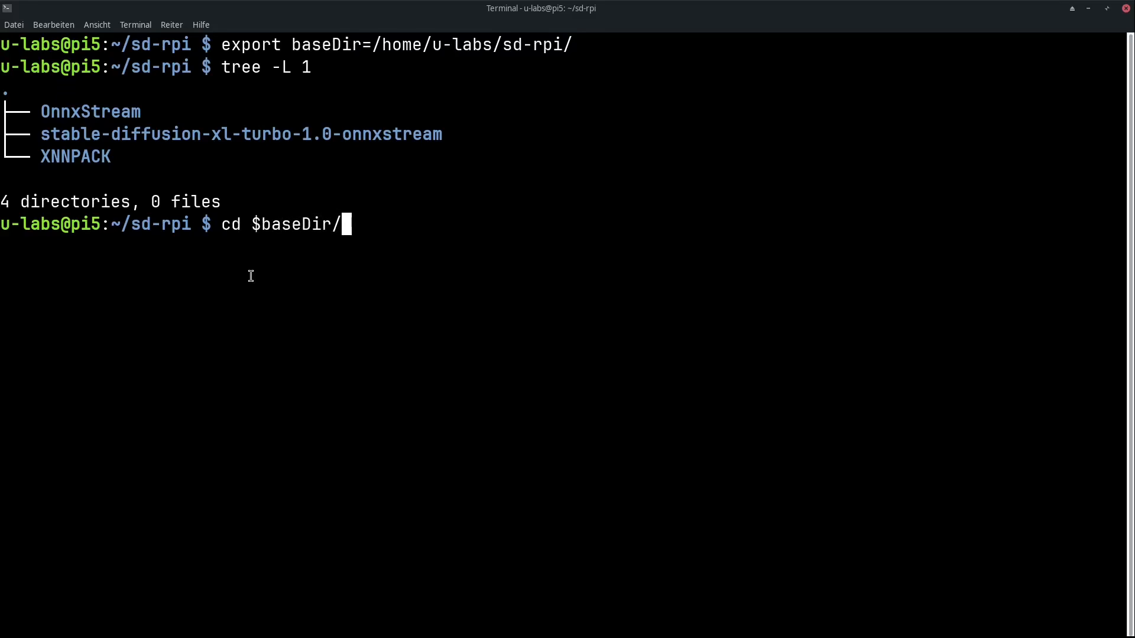
type("O")
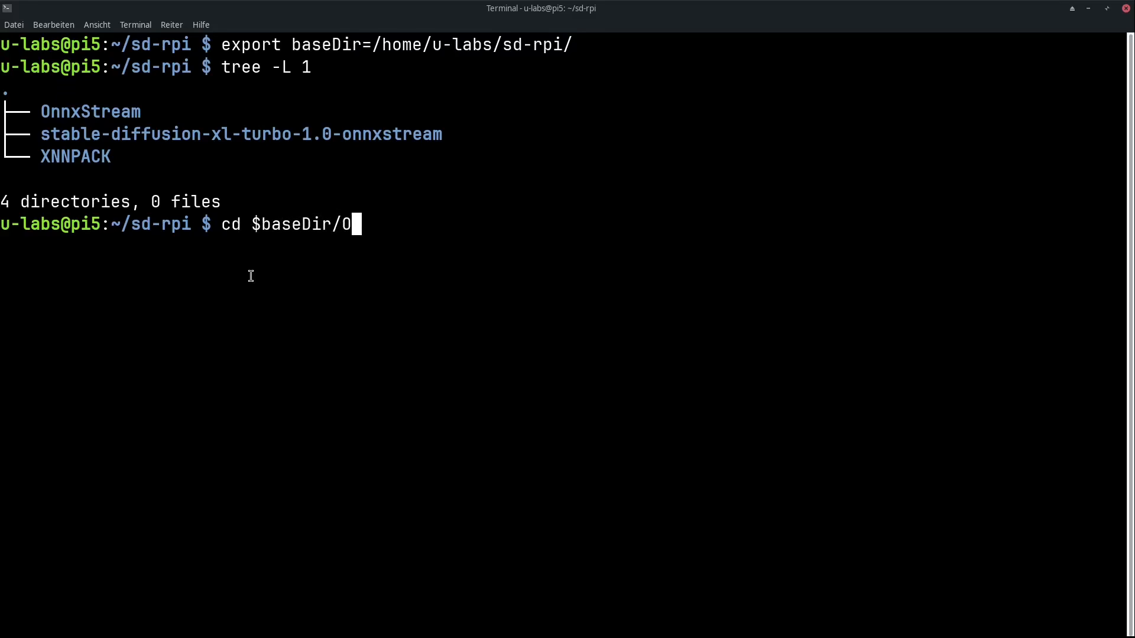
type("nnxStream/sr")
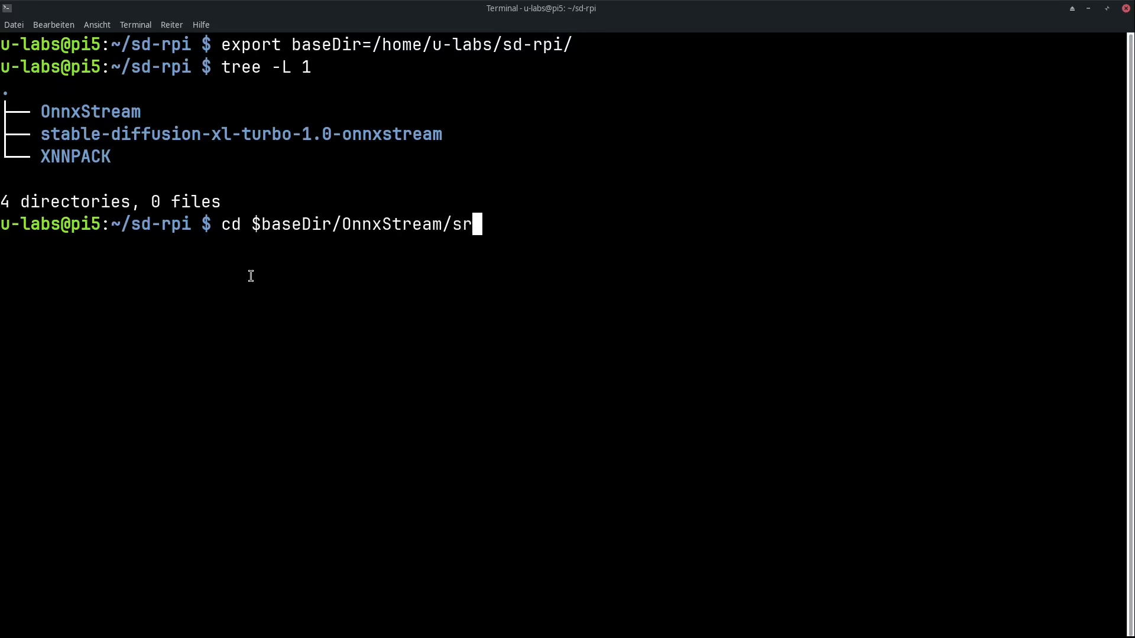
key("Return")
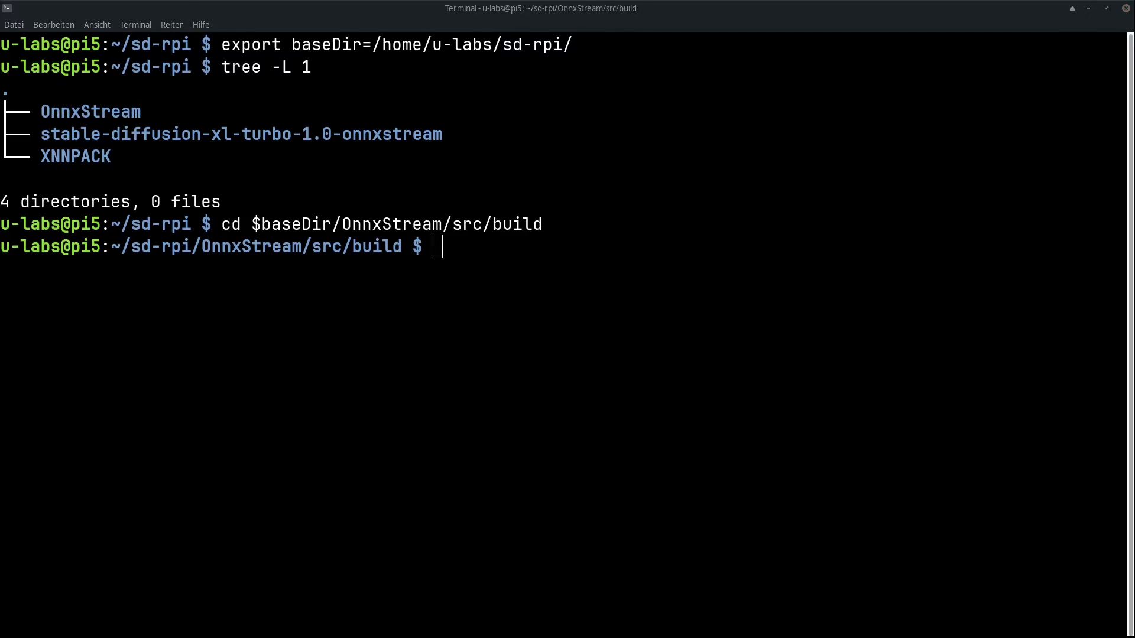
Compose time ./sd --turbo --rpi with prompt "An astronaut riding a horse on Mars", --steps 1, --output astronaut.png, and review it.
type("time ./sd --turbo --rpi --models-path $baseDir/stable-diffusion-xl-turbo-1.0-onnxstream --prompt \"An astronaut riding a horse on Mars\" --steps 1 --output astronaut.png")
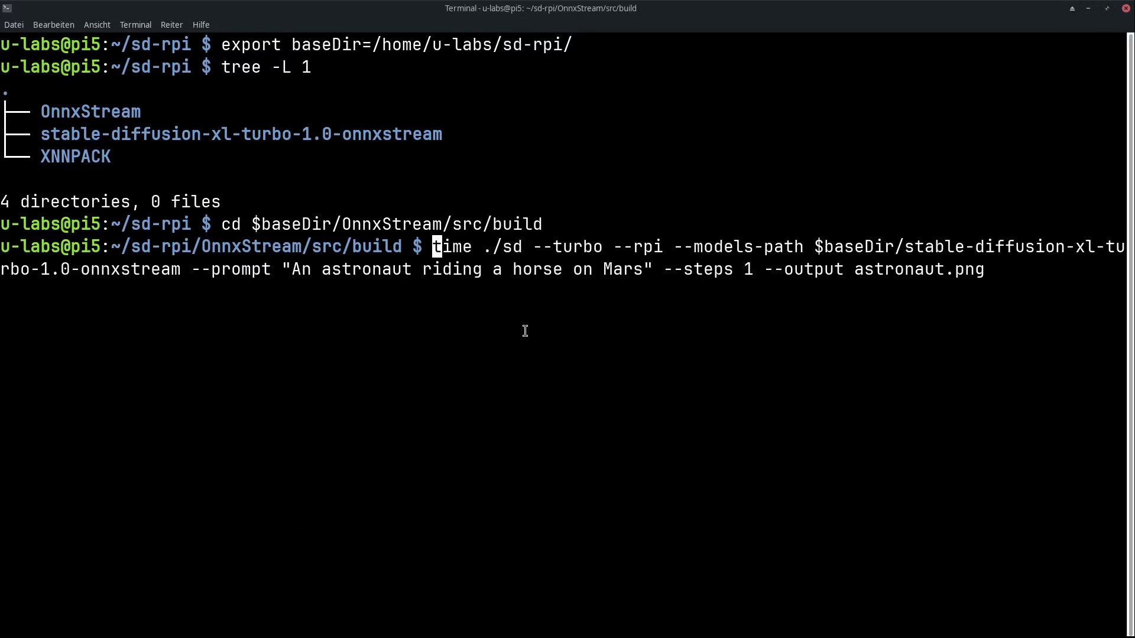
mouse_move(525, 320)
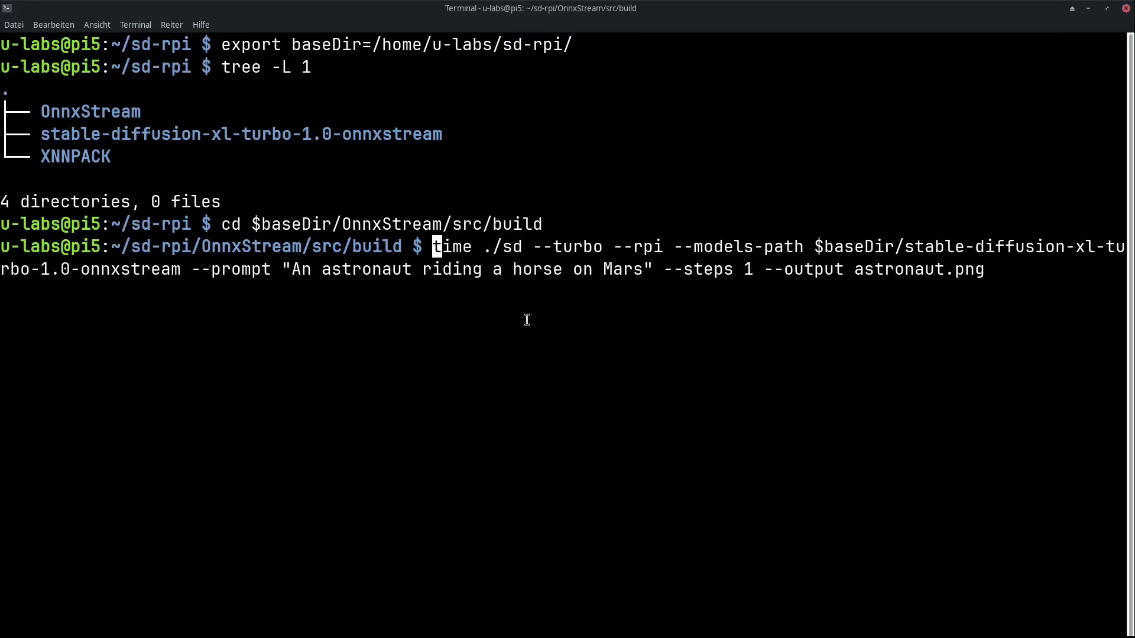
mouse_move(668, 239)
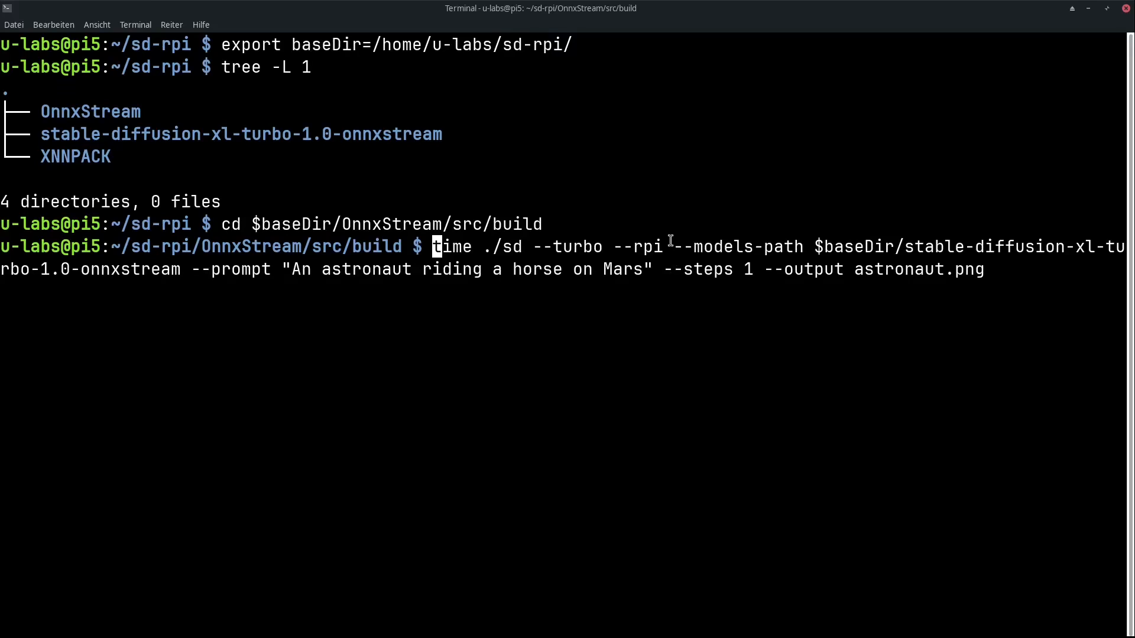
mouse_move(685, 281)
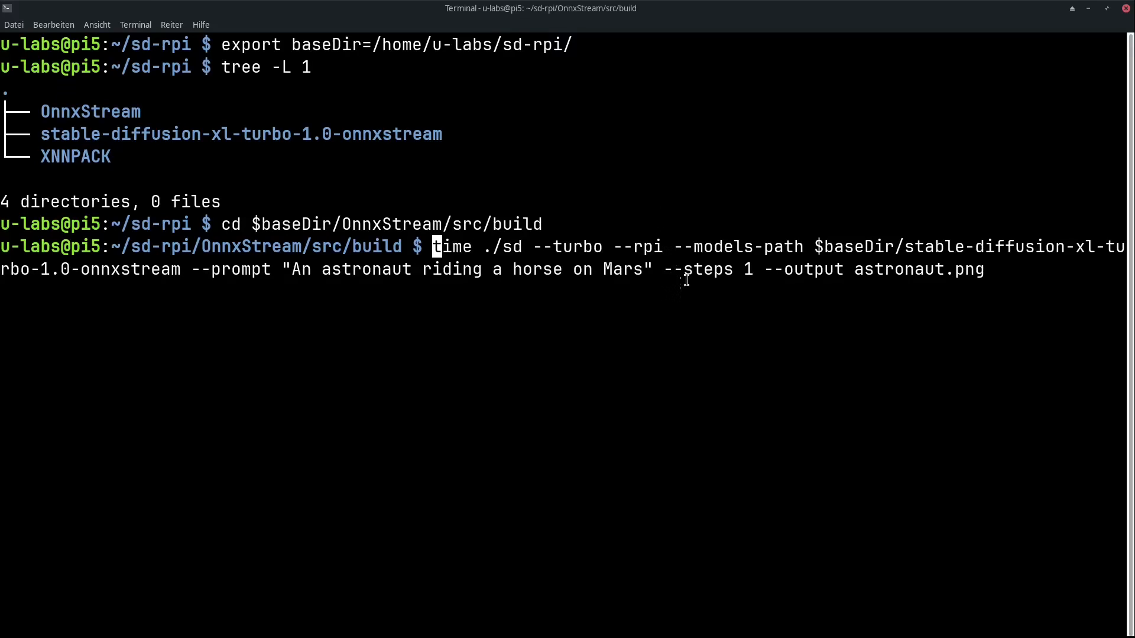
mouse_move(902, 246)
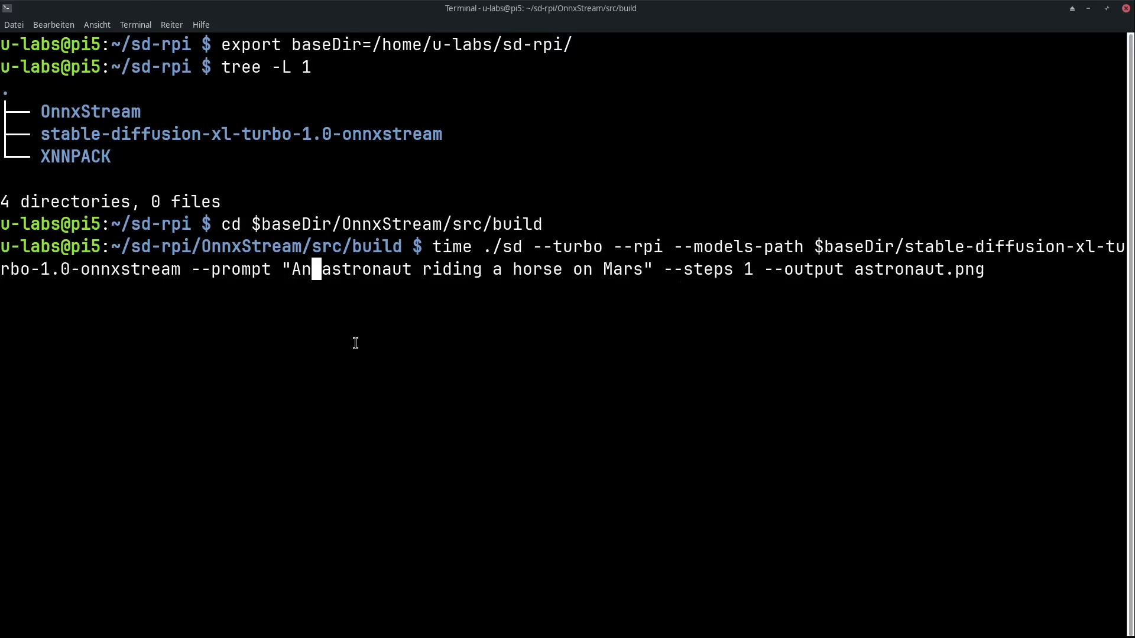
key("Left")
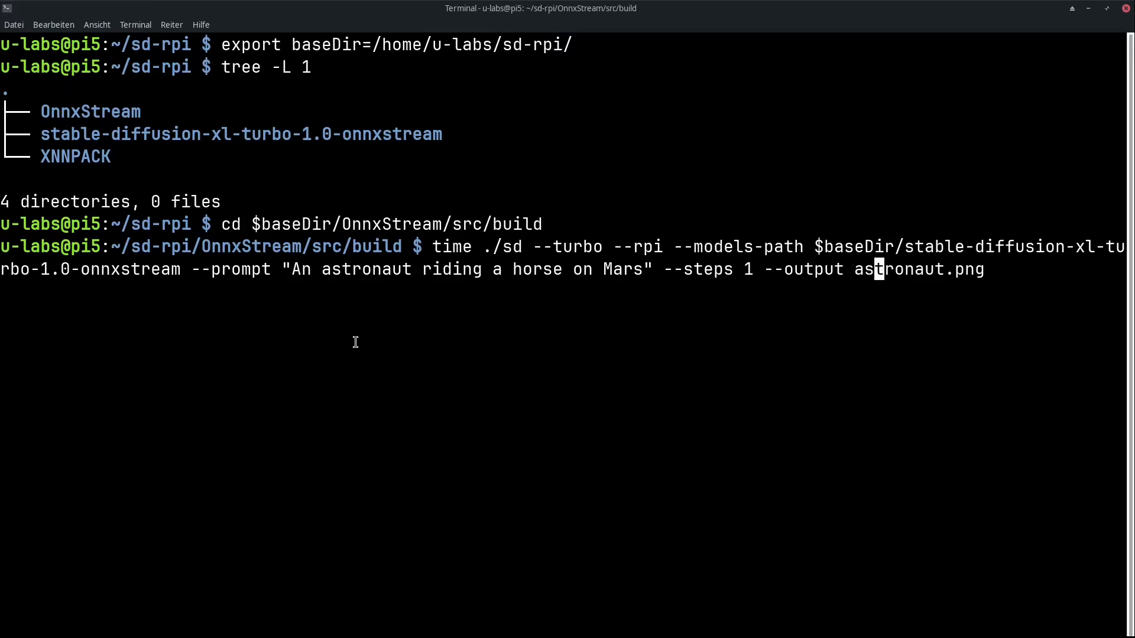
mouse_move(418, 242)
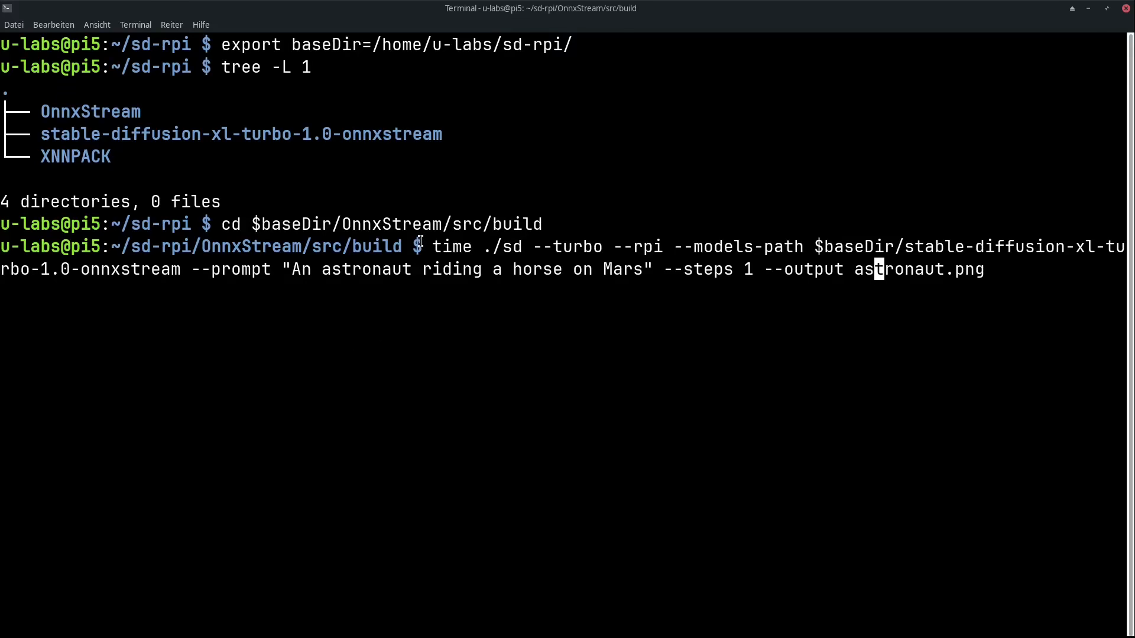
Run the one-step generation (~4 minutes), then ls -lh shows astronaut.png at 772K.
key("Return")
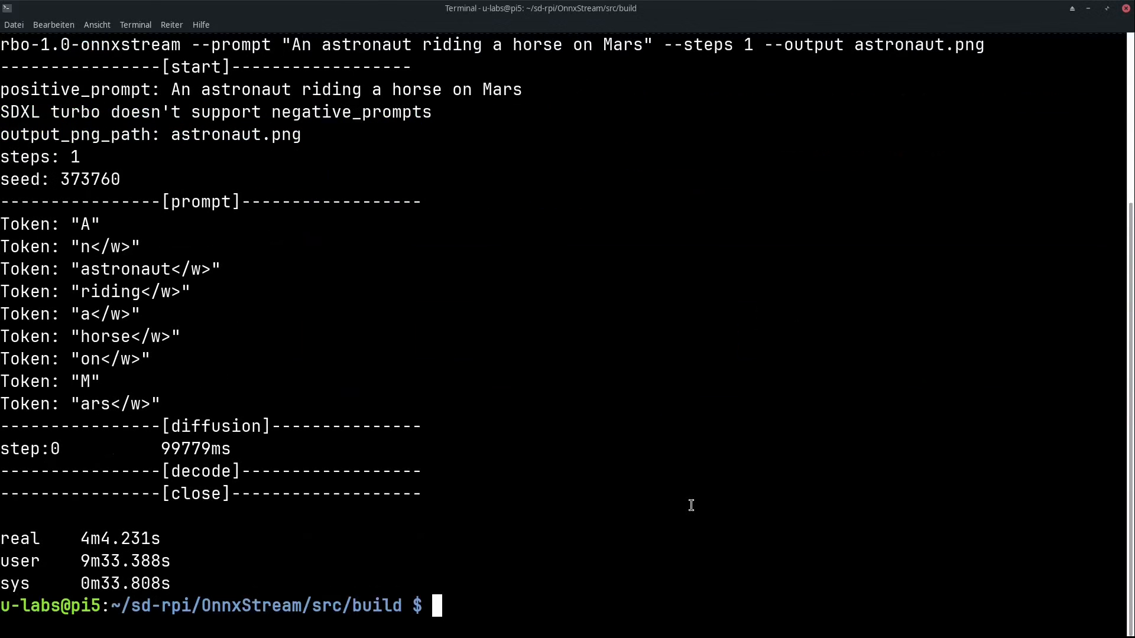
mouse_move(107, 539)
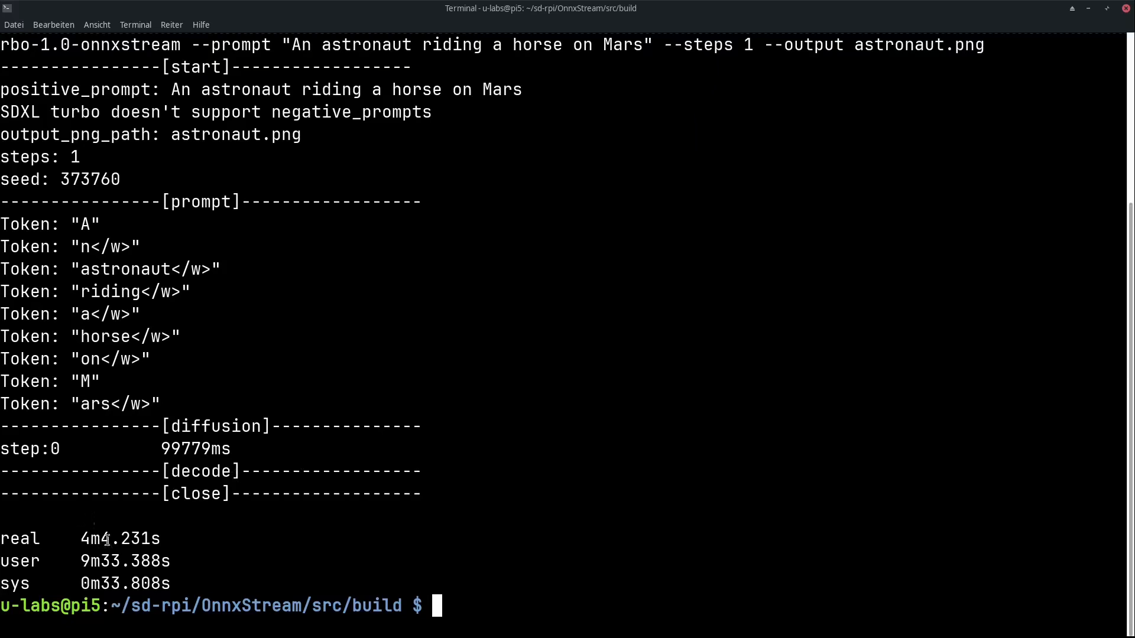
mouse_move(431, 418)
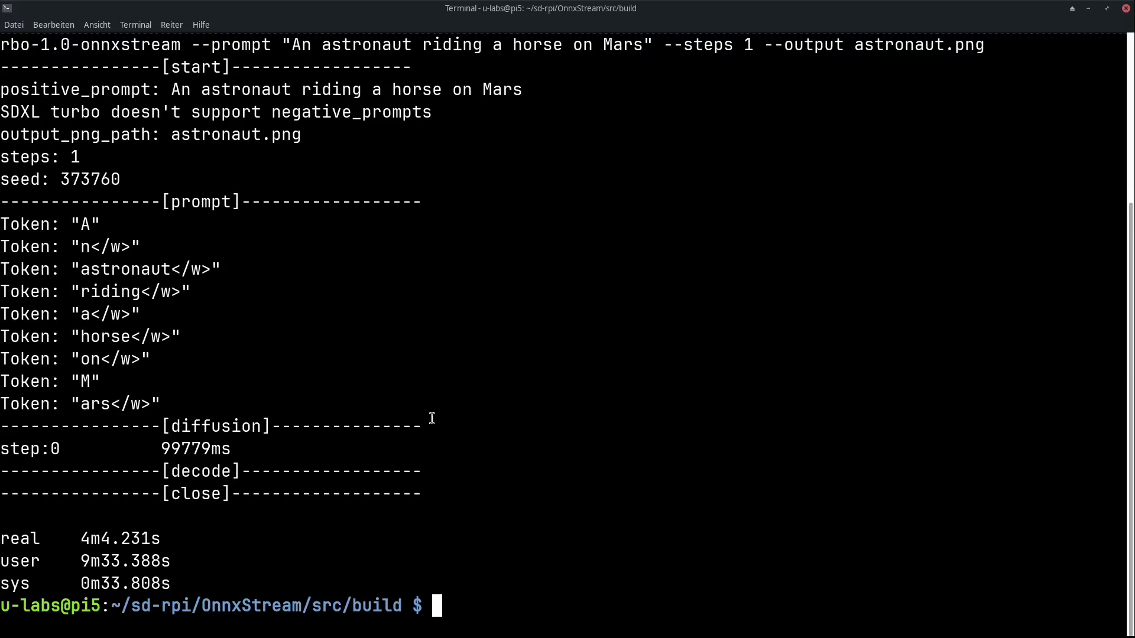
mouse_move(491, 399)
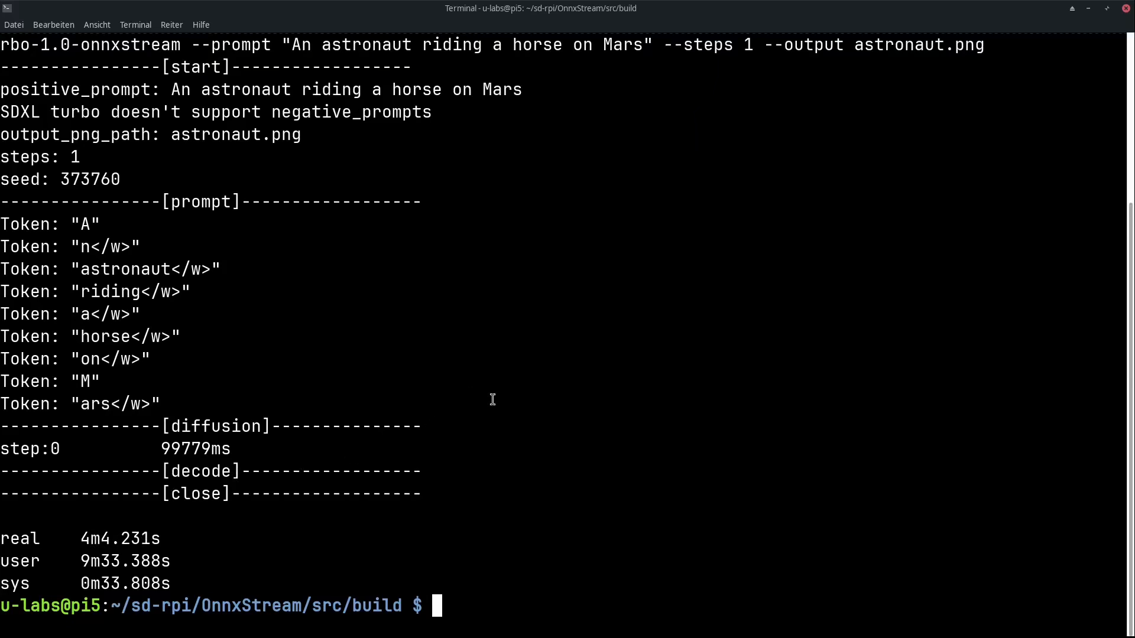
type("ls -l")
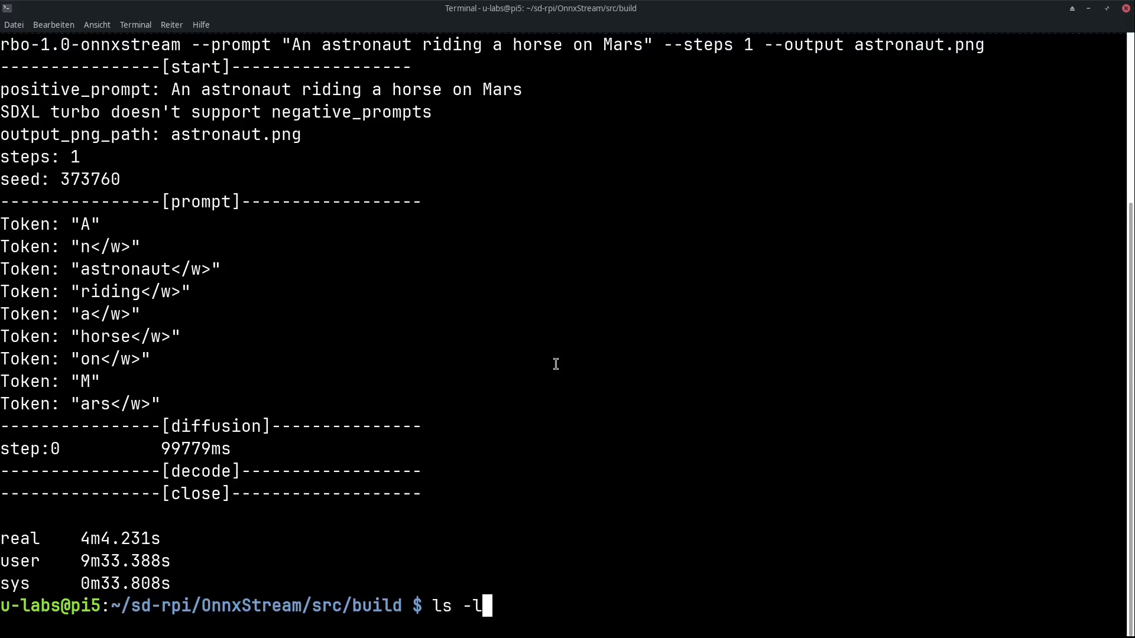
type("h a")
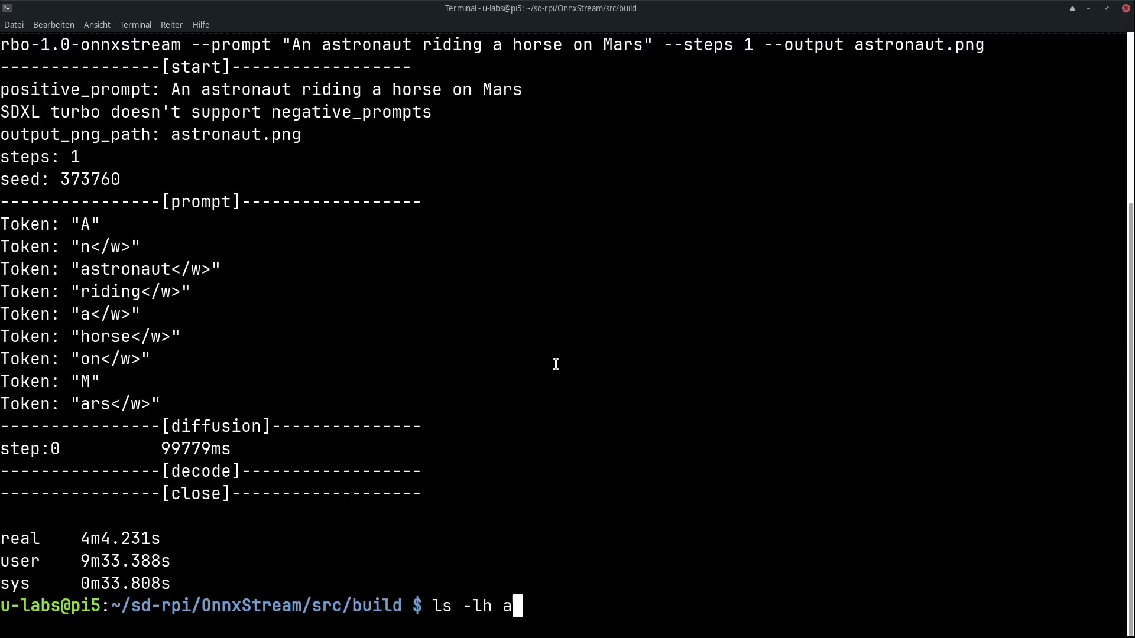
key("Return")
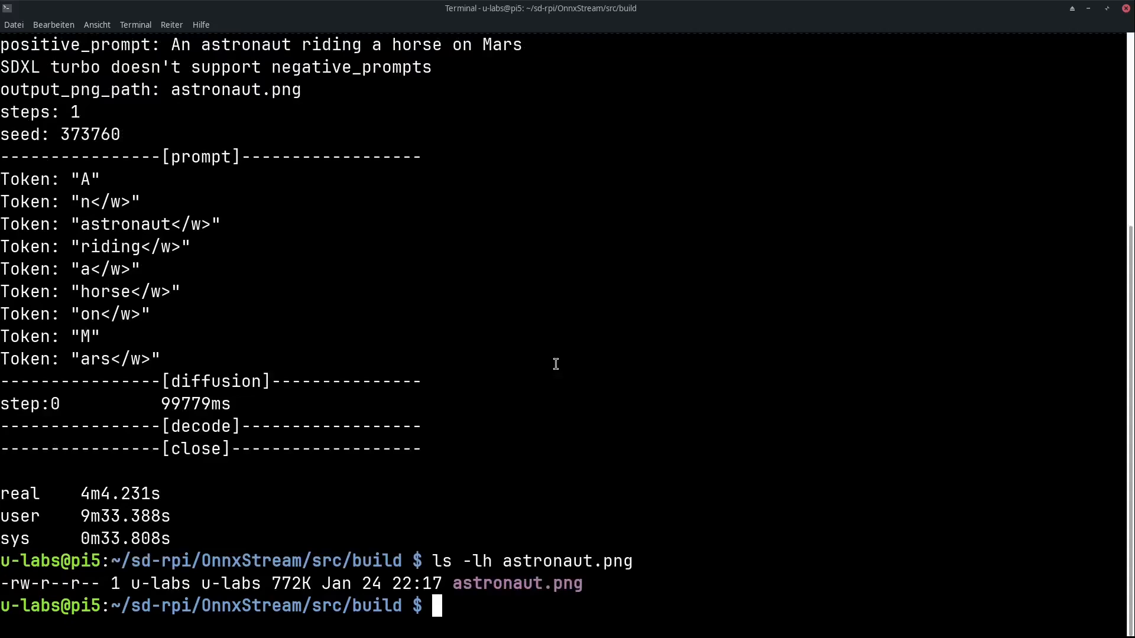
mouse_move(288, 572)
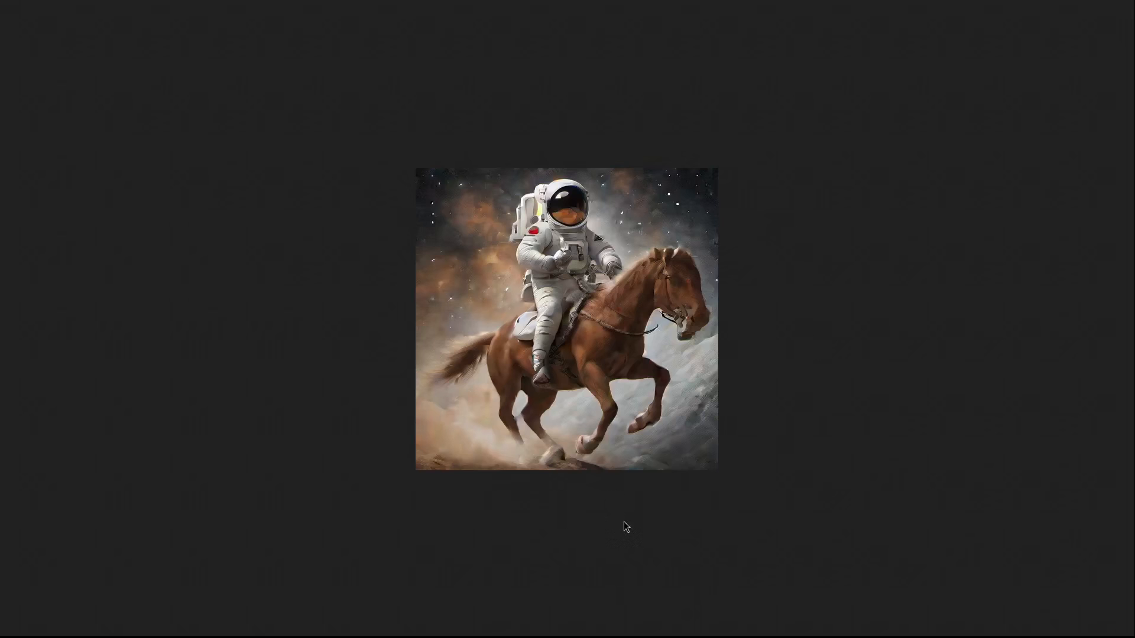
mouse_move(621, 524)
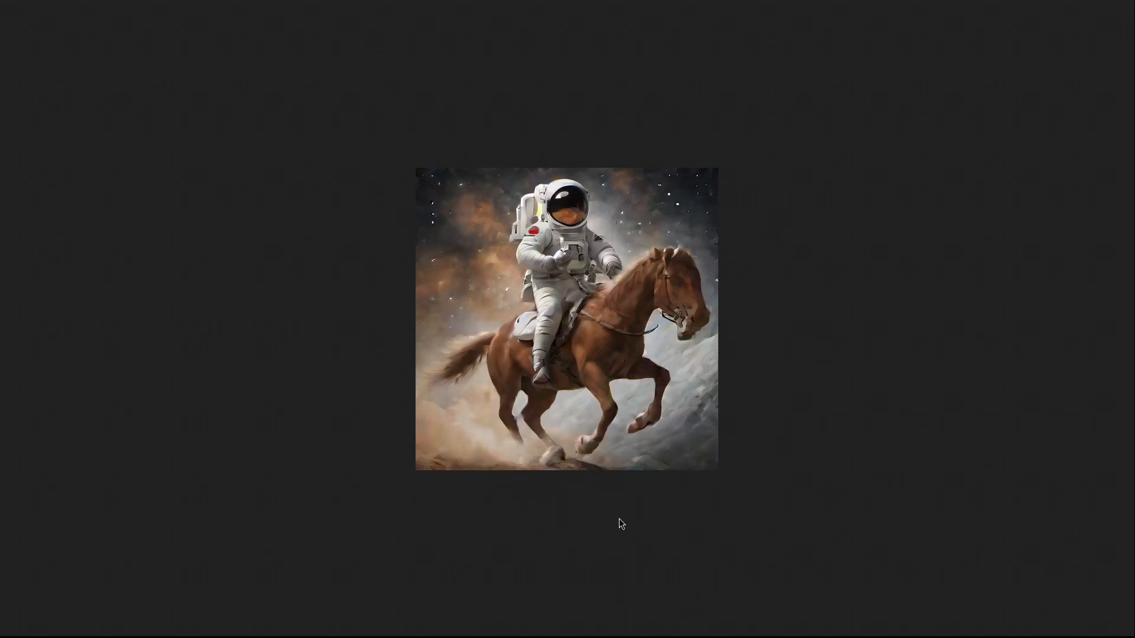
mouse_move(630, 534)
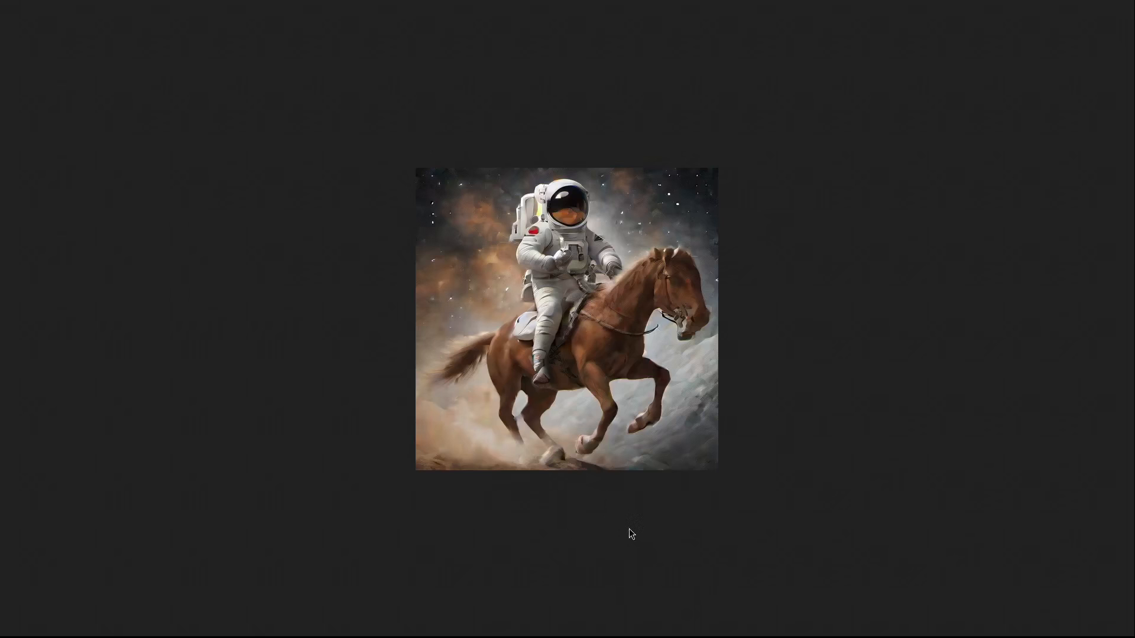
mouse_move(836, 510)
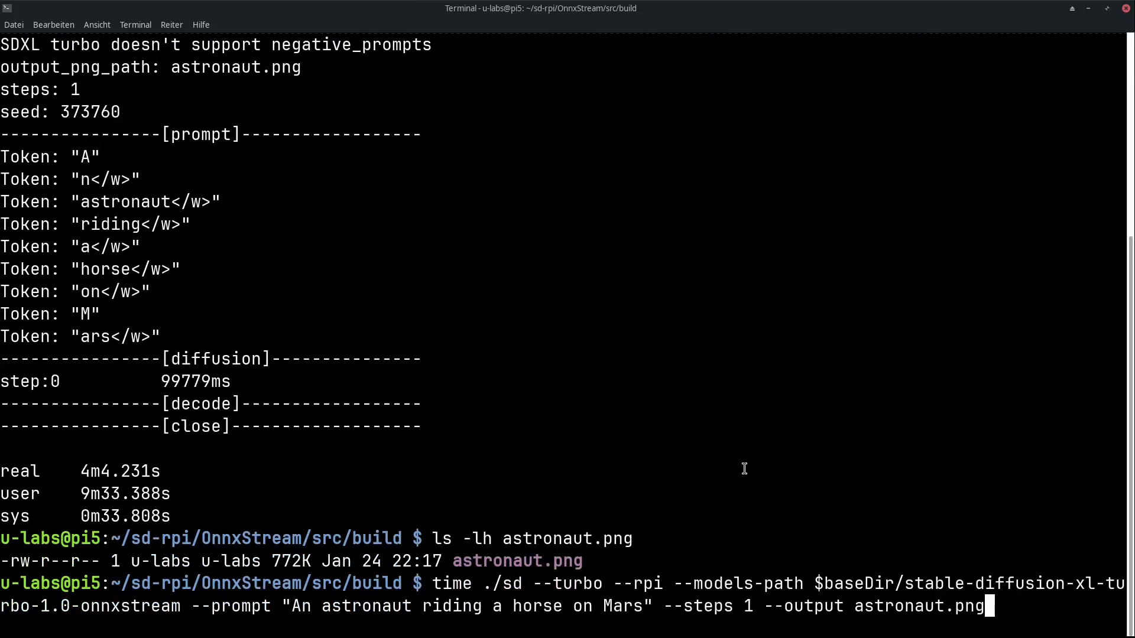
mouse_move(661, 606)
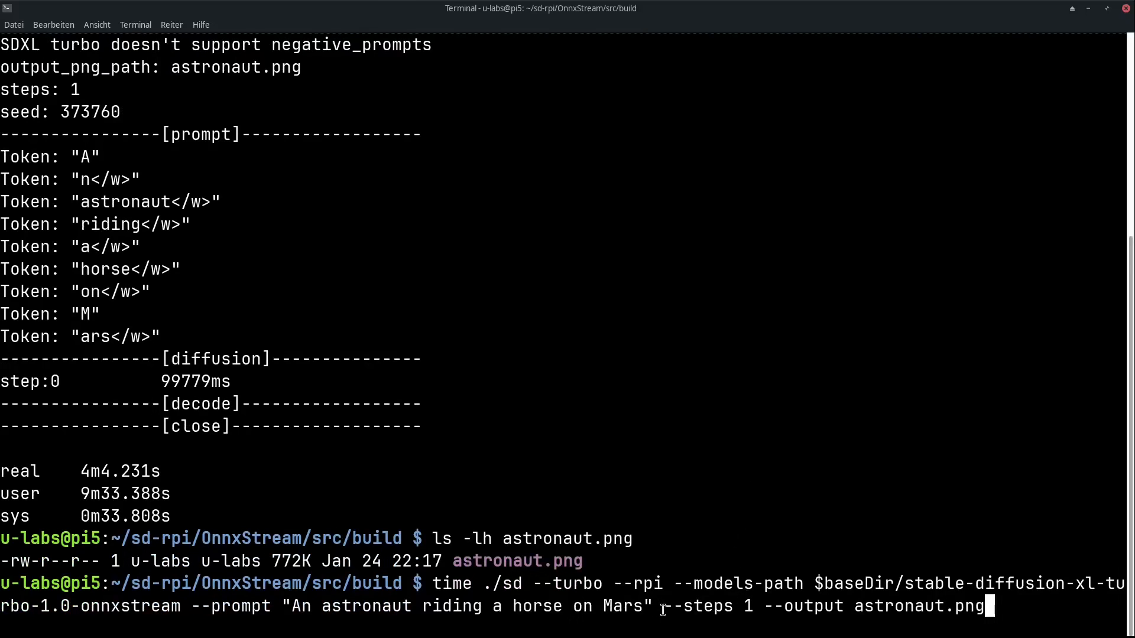
Select the step count option in the recalled one-step astronaut command for editing.
double_click(697, 605)
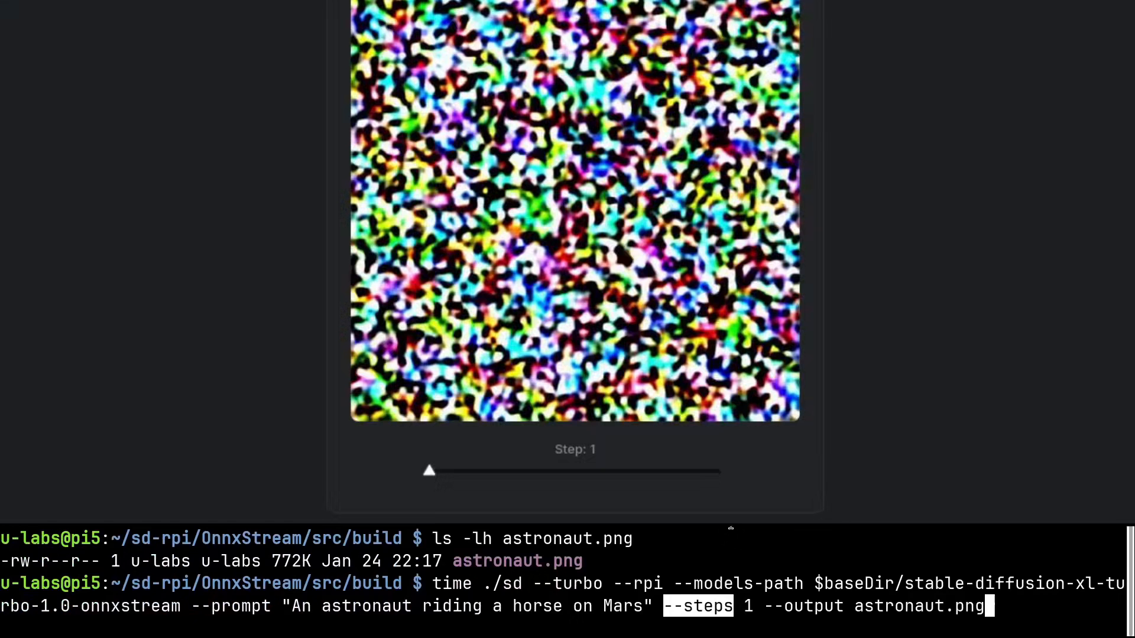
mouse_move(429, 474)
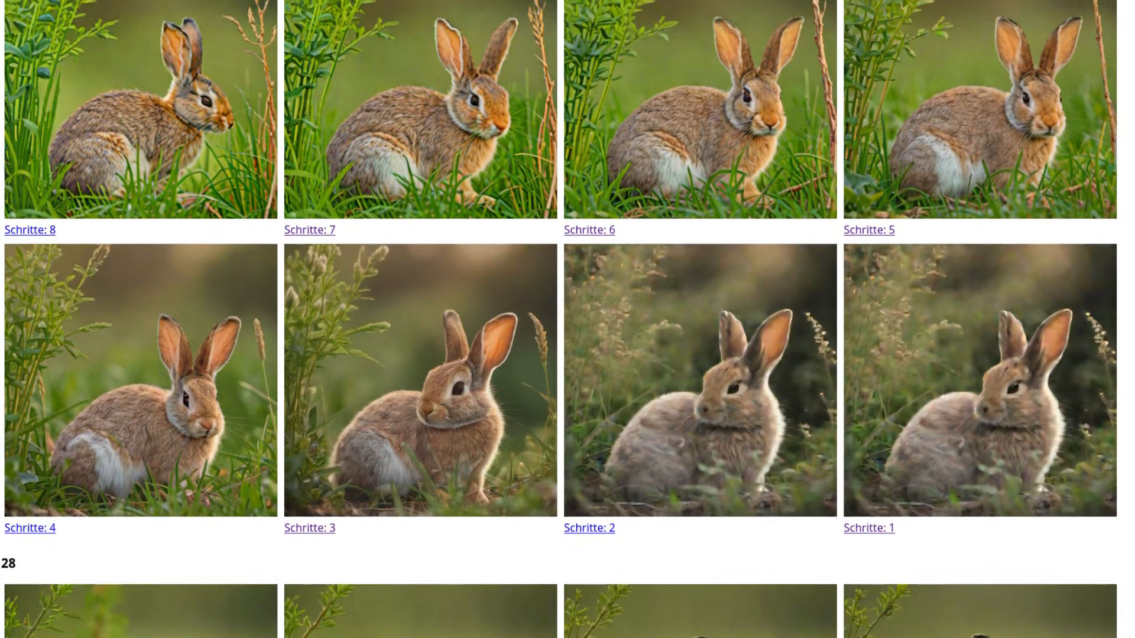
Scroll the comparison page from the rabbit series down to the vintage car series at steps 8 through 1.
scroll("down", 3)
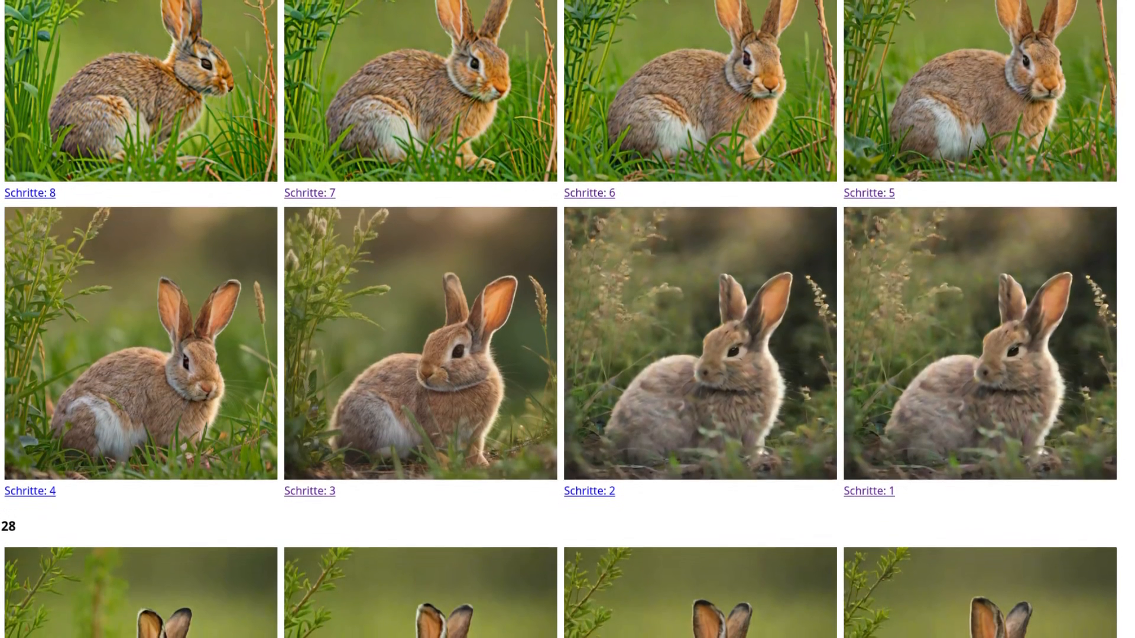
scroll("down", 3)
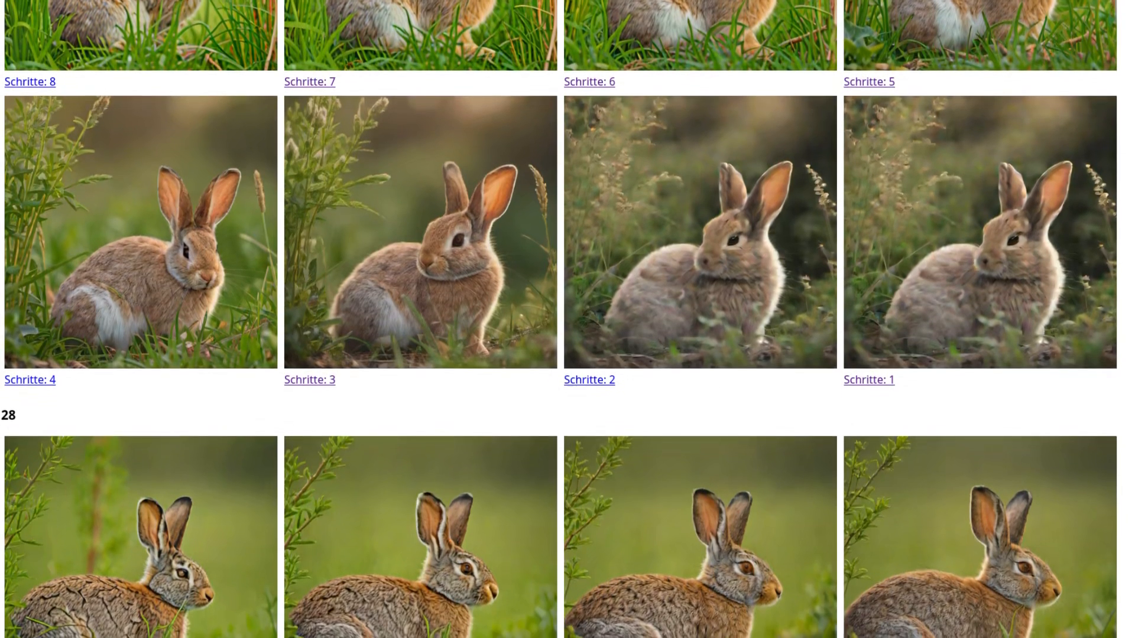
scroll("up", 3)
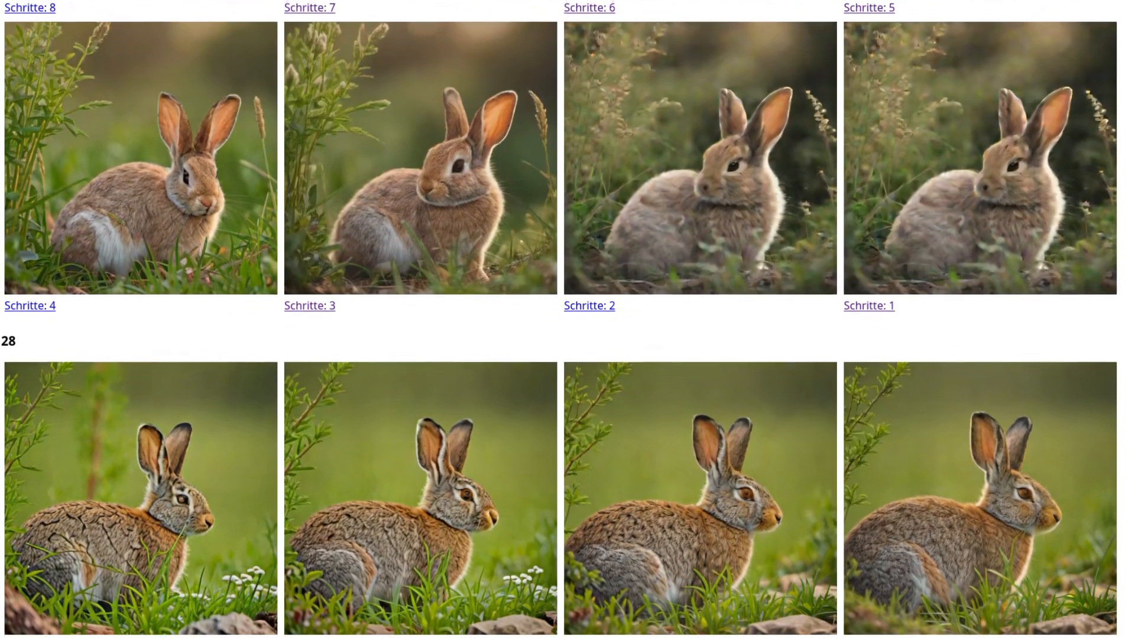
scroll("down", 3)
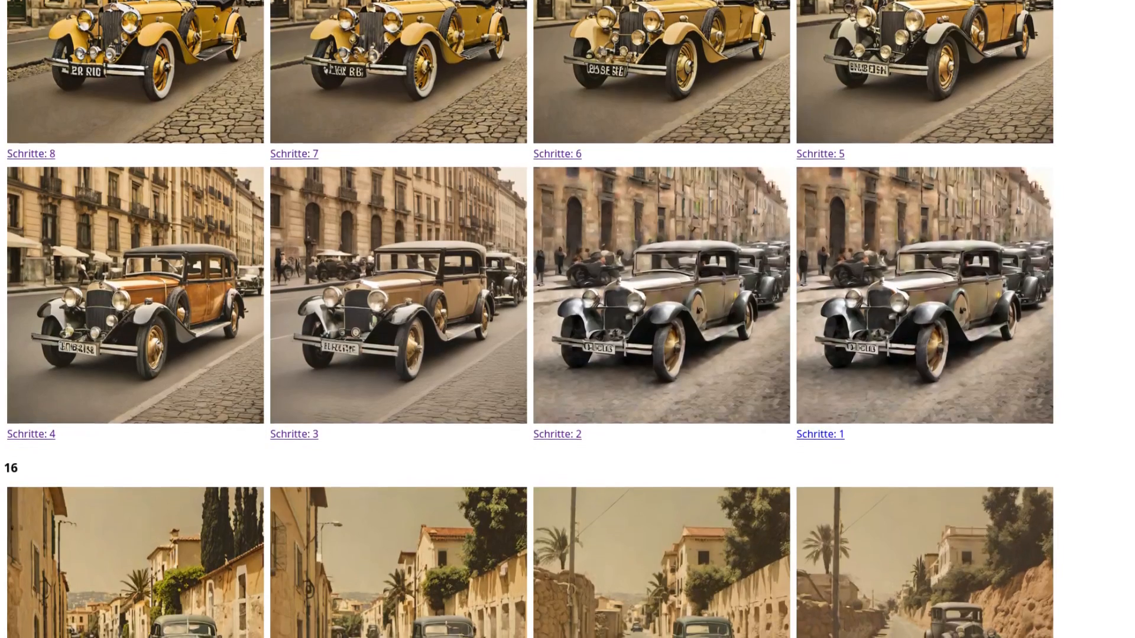
scroll("down", 3)
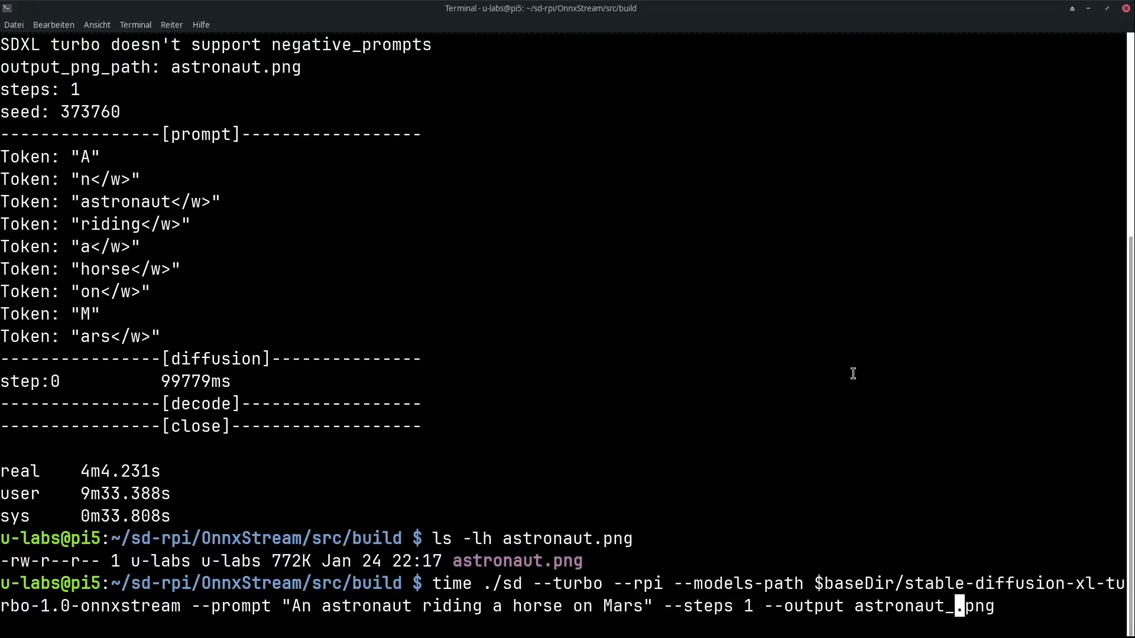
Set the output to astronaut_steps3.png, --steps 3 and --seed 123456 in the astronaut command.
type("steps3")
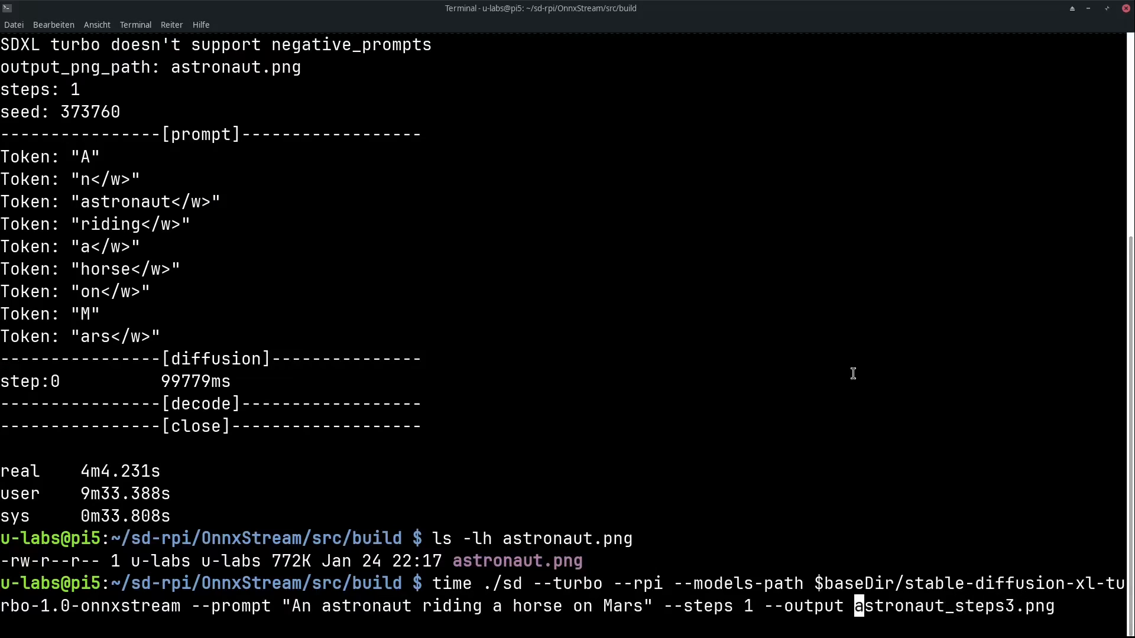
type("3 --seed")
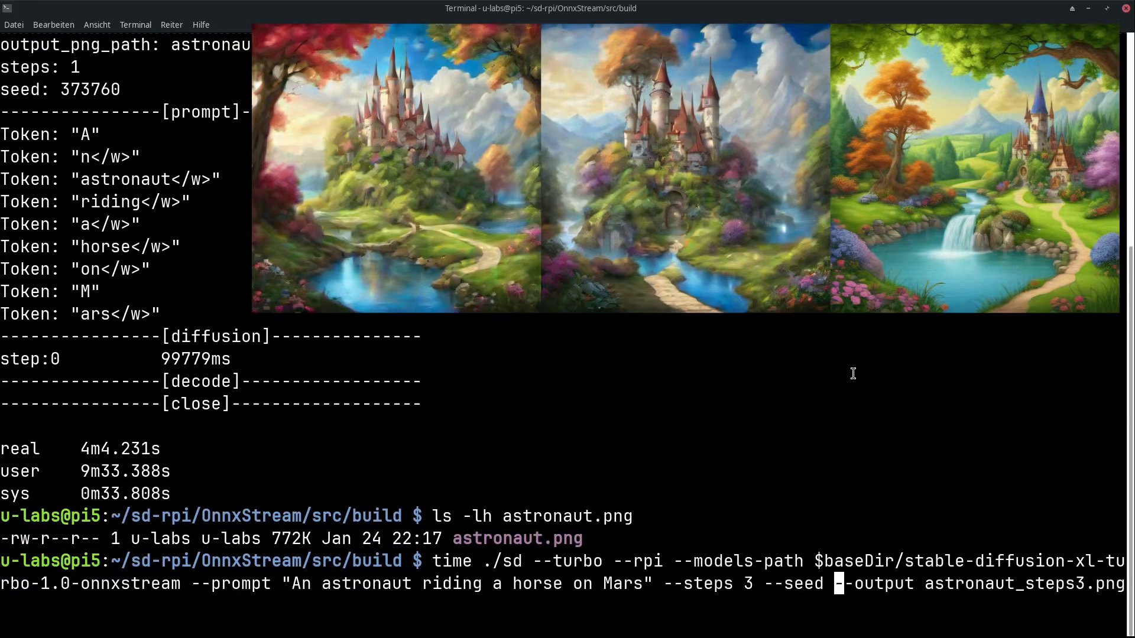
type("123456")
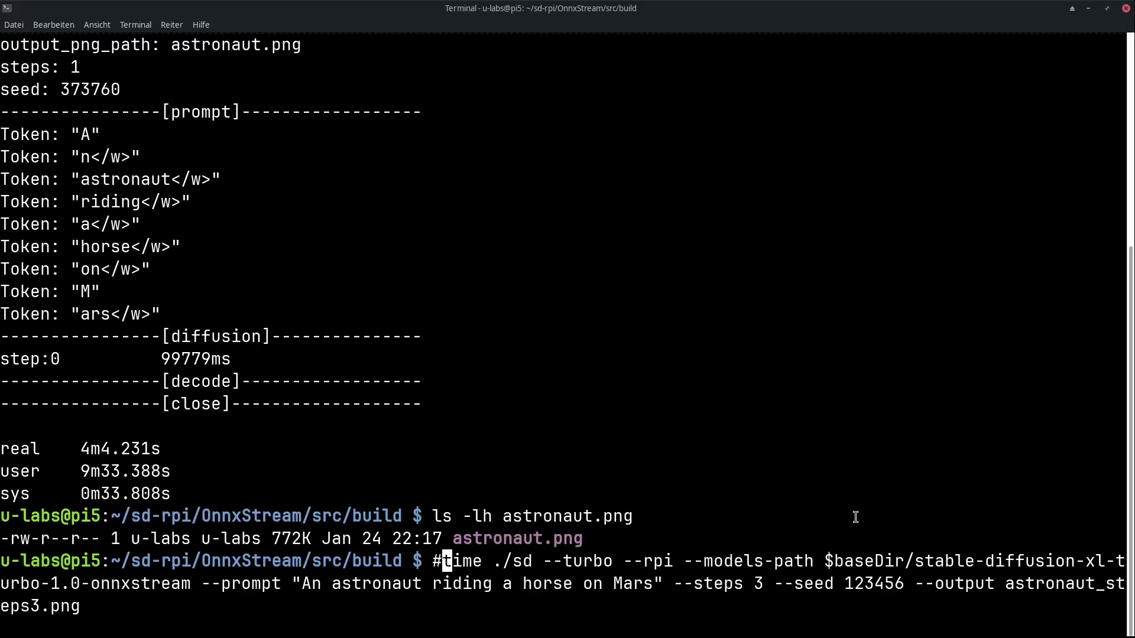
Store the commented three-step command in history and clear the screen to a fresh prompt.
key("Return")
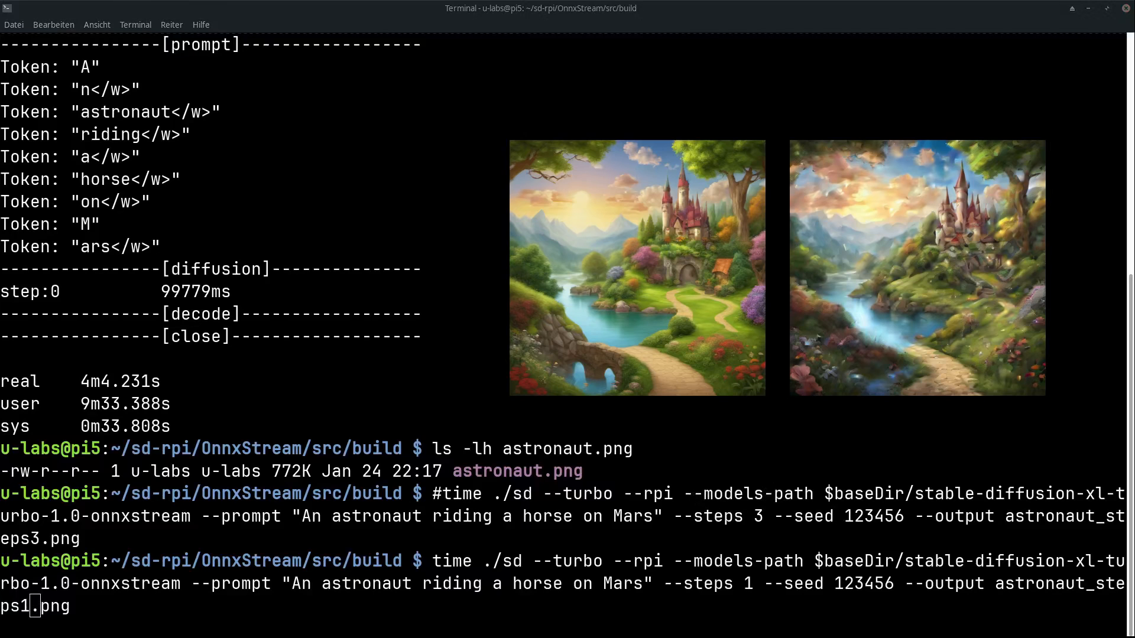
key("ctrl+l")
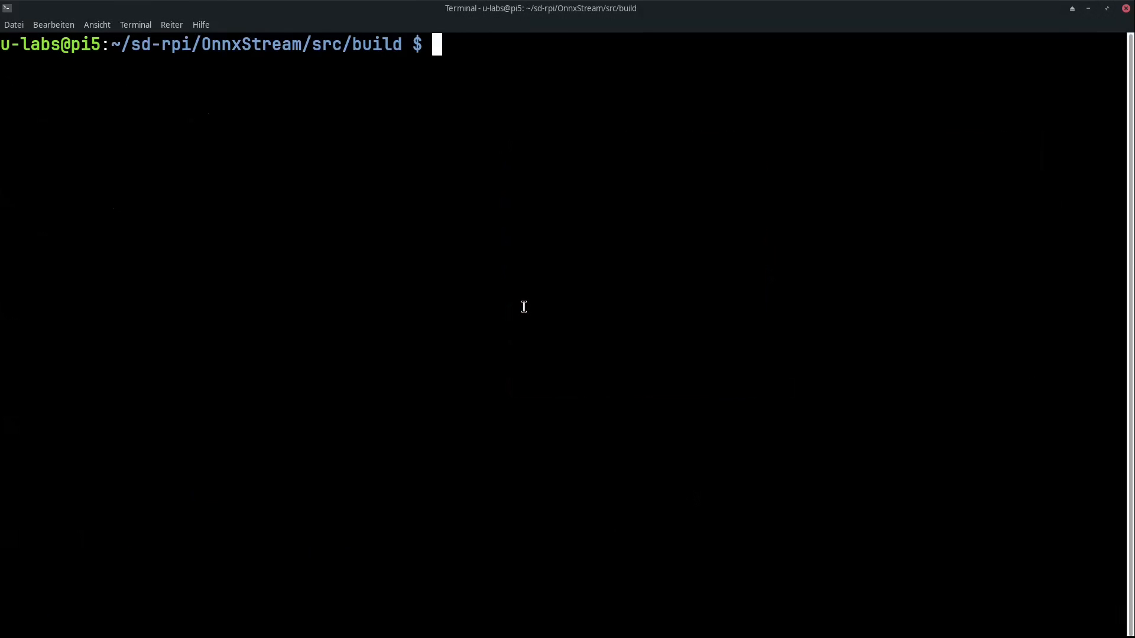
type("vim batch-generate.sh")
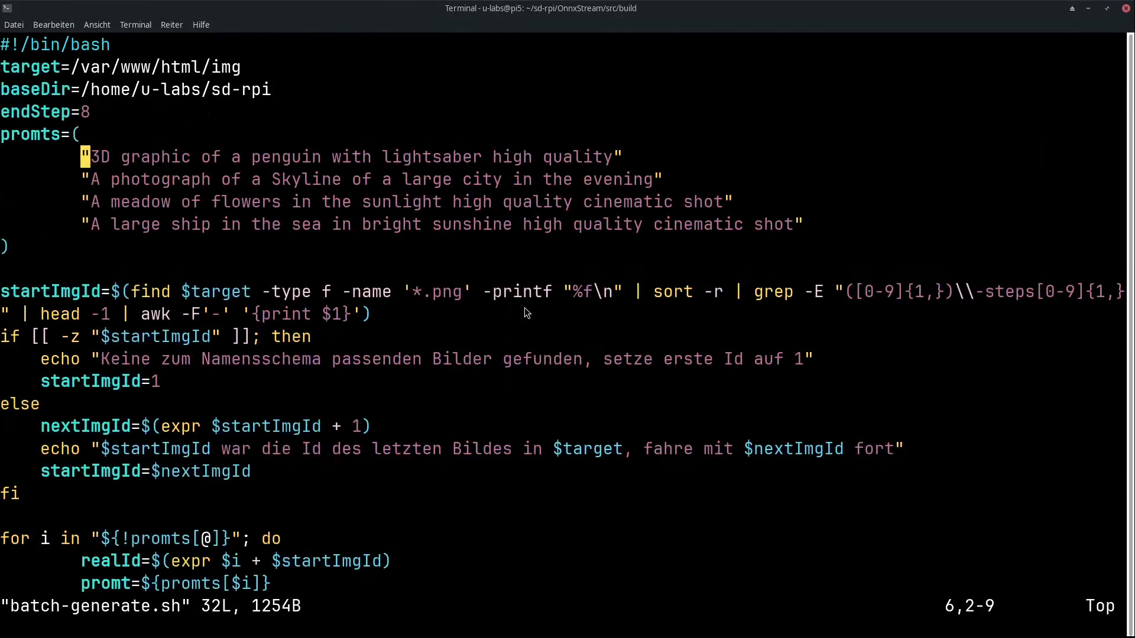
mouse_move(403, 210)
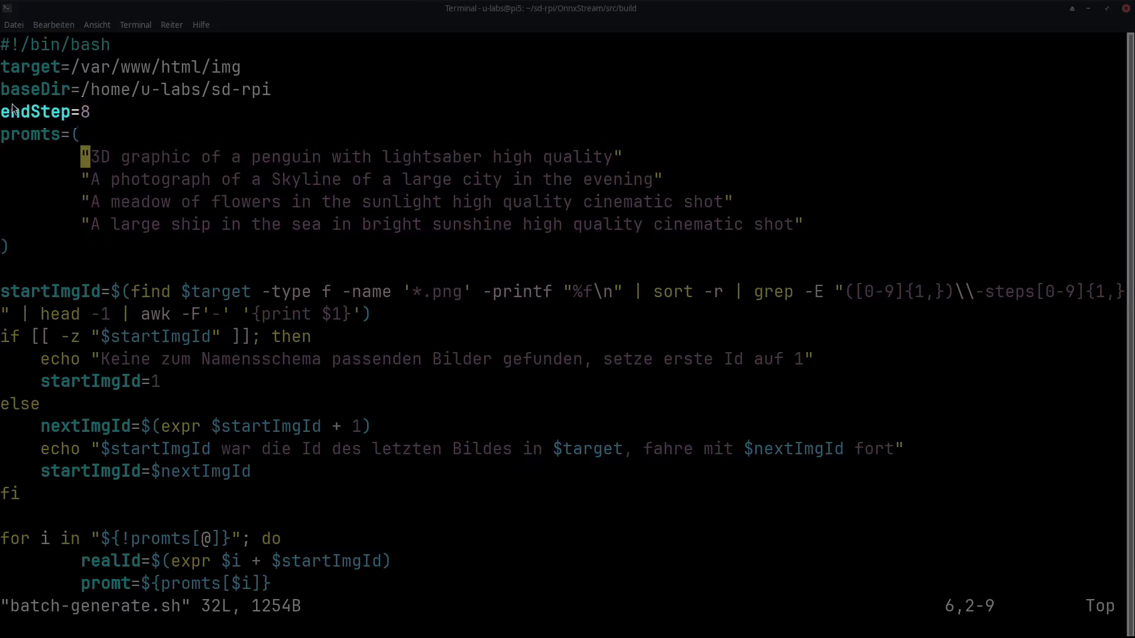
mouse_move(75, 122)
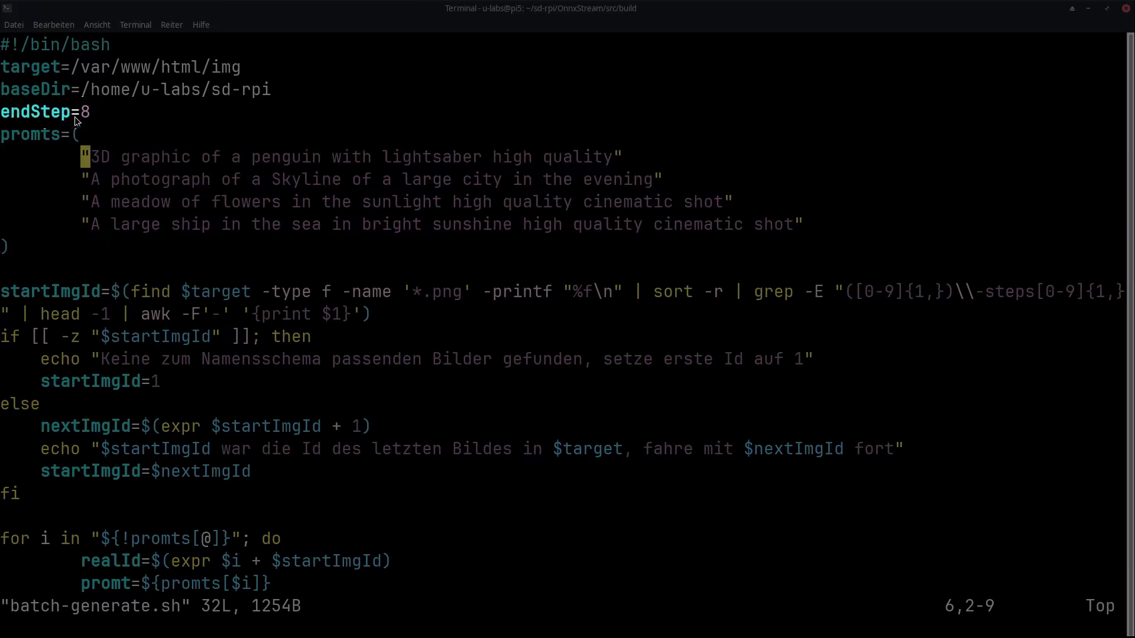
mouse_move(115, 298)
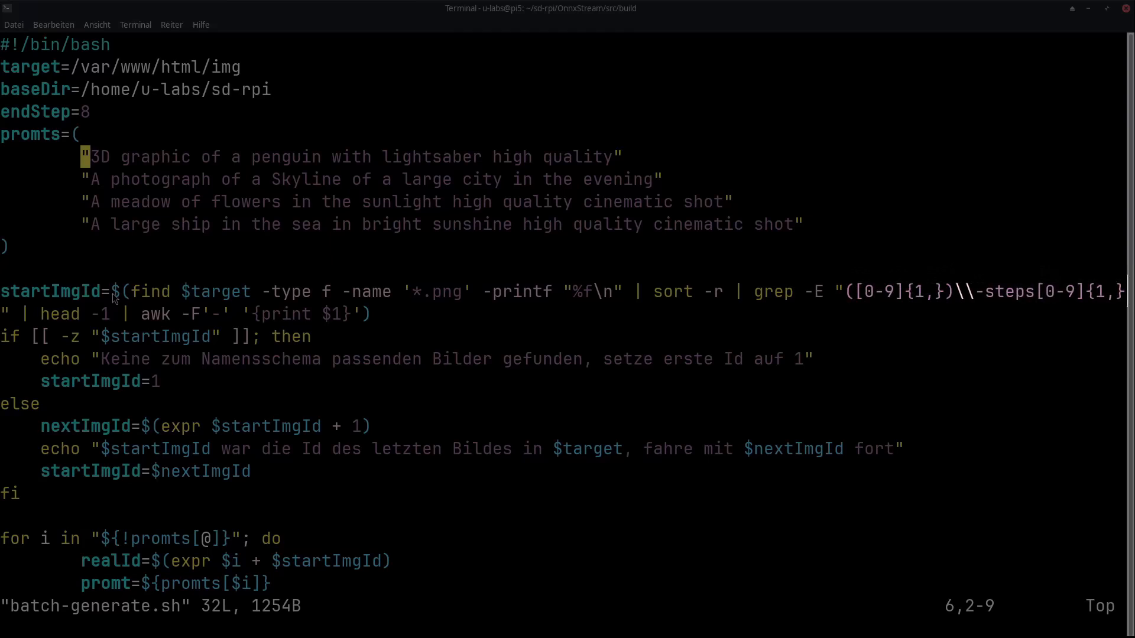
mouse_move(1020, 300)
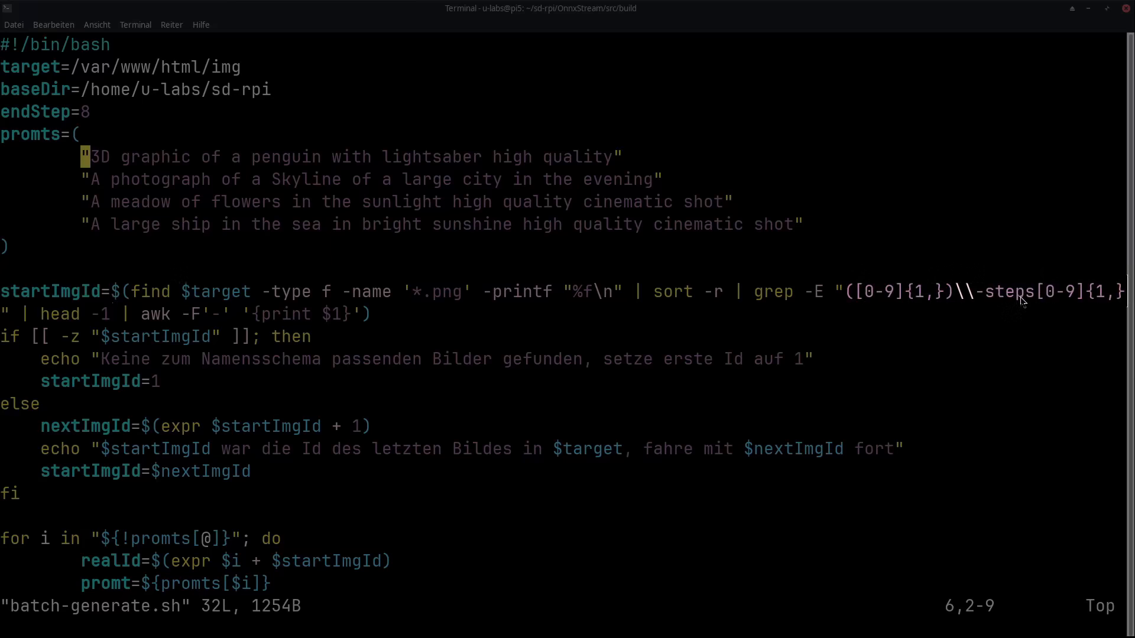
mouse_move(1023, 311)
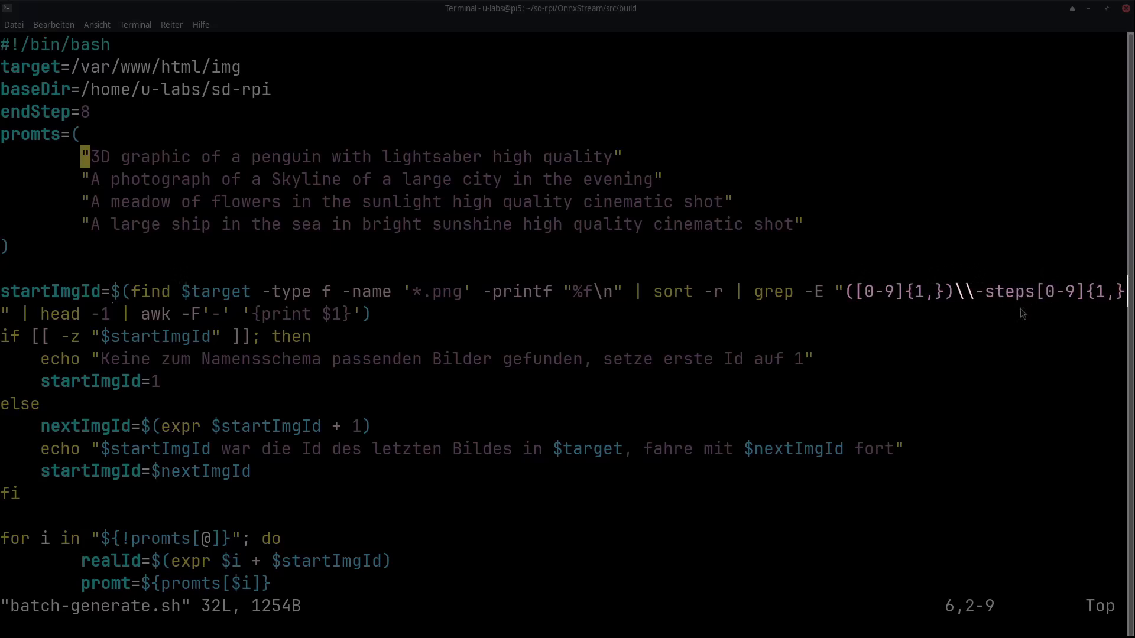
mouse_move(109, 292)
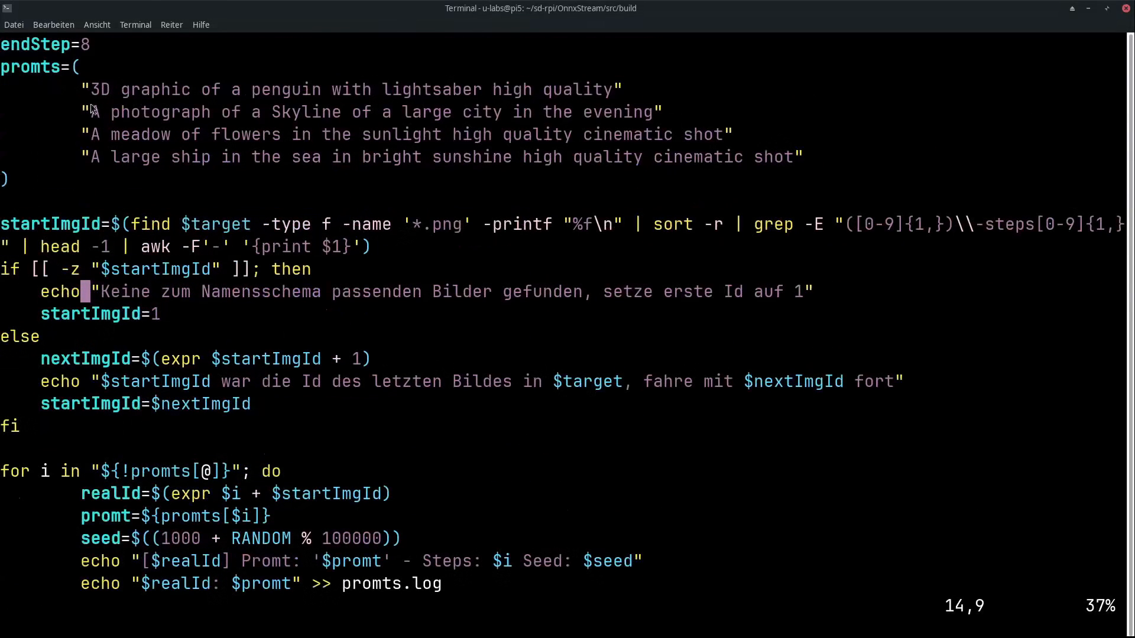
scroll("down", 3)
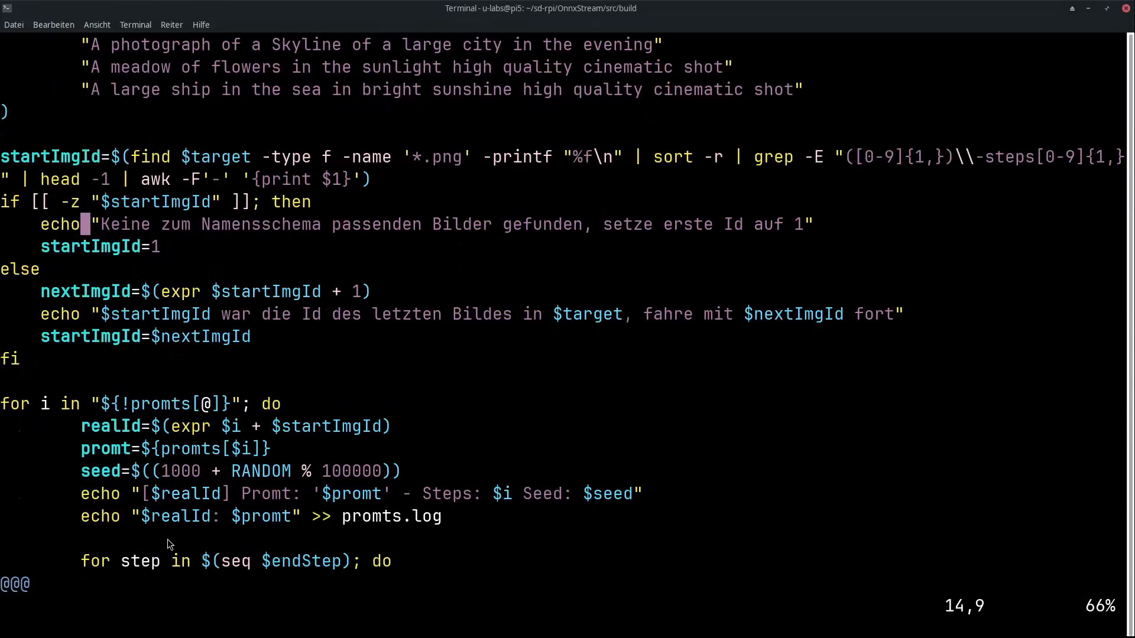
mouse_move(187, 568)
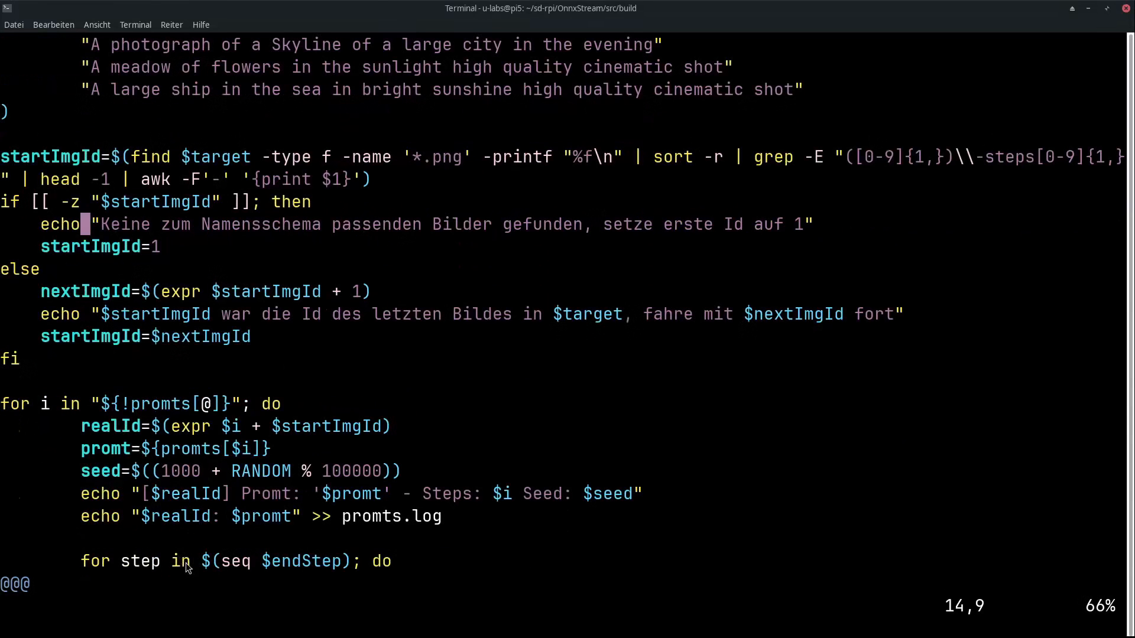
mouse_move(170, 375)
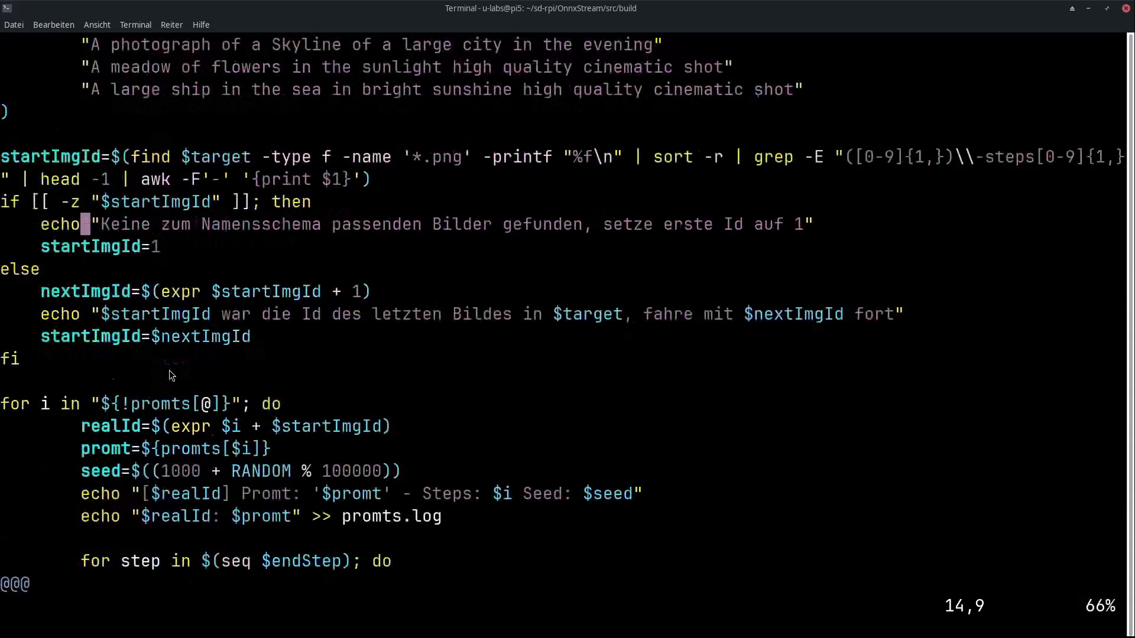
scroll("down", 3)
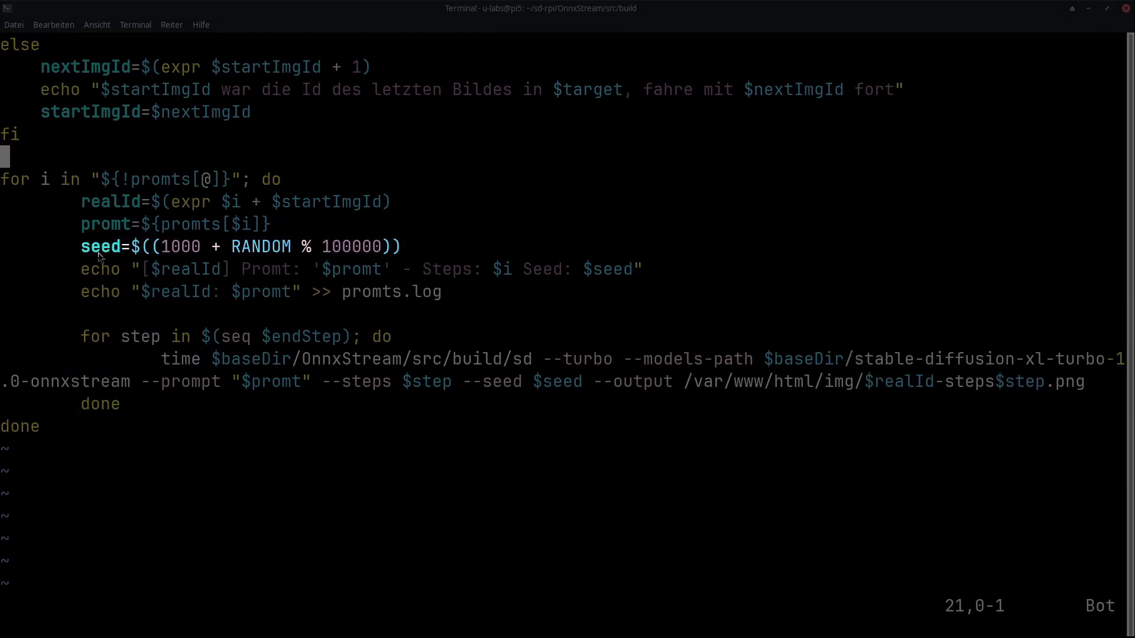
mouse_move(106, 348)
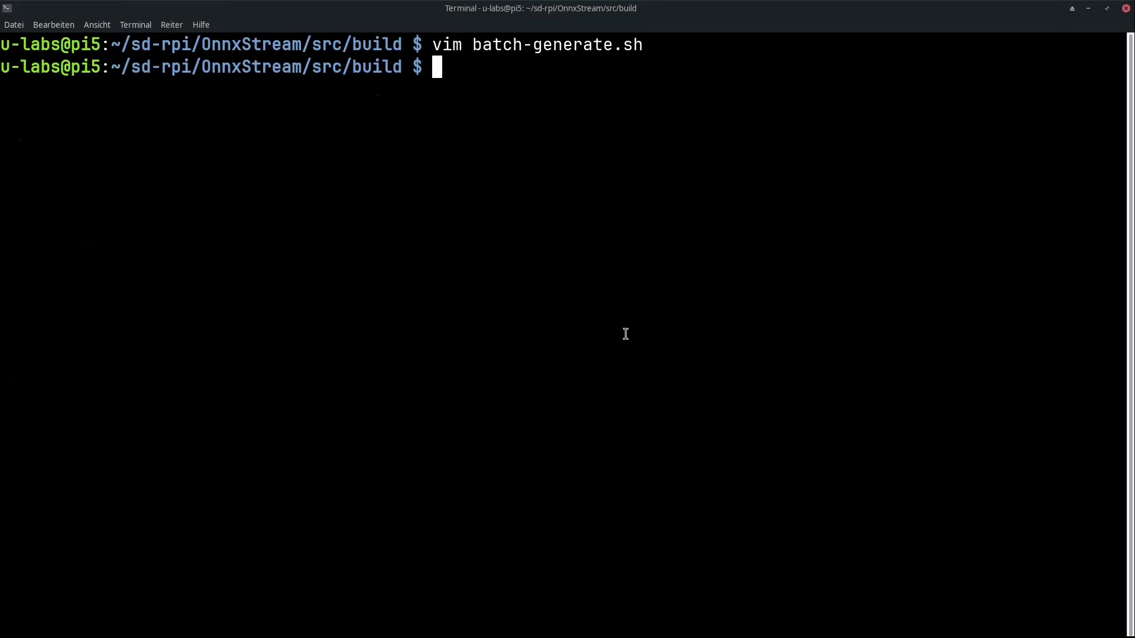
Open the gallery's /var/www/html/index.php source in vim read-only.
type("vim")
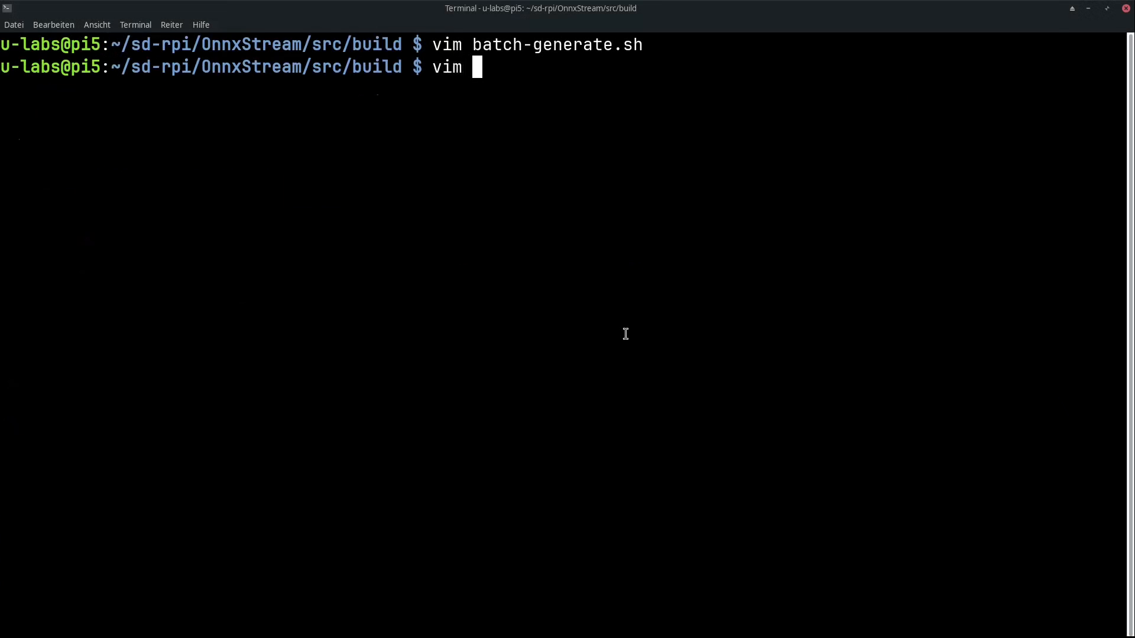
type("/var/www/html/inde")
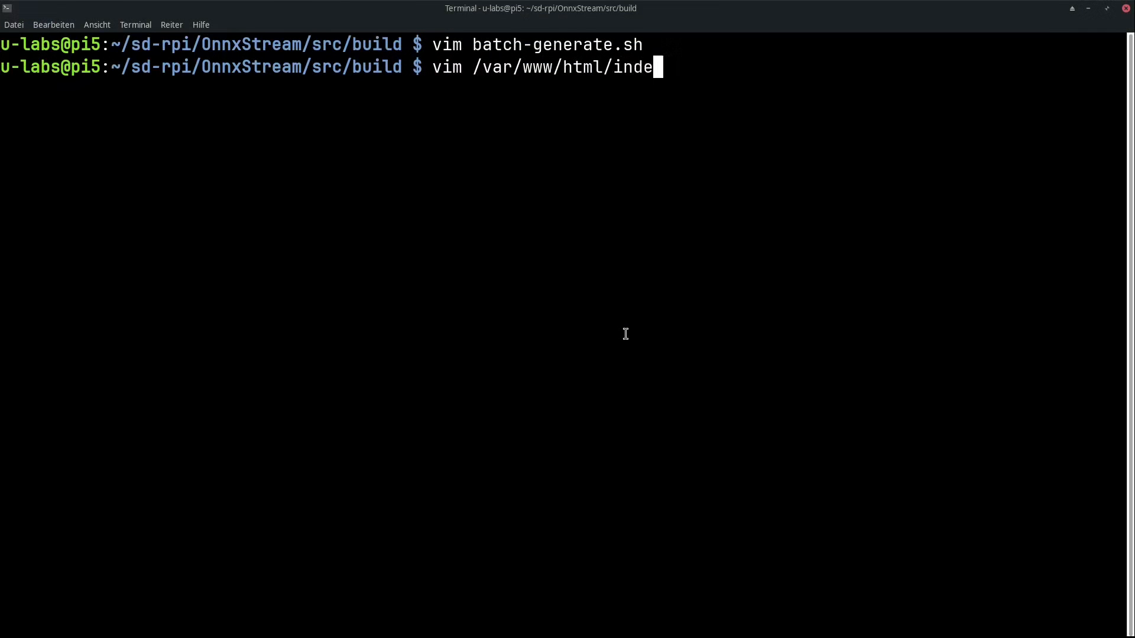
key("Return")
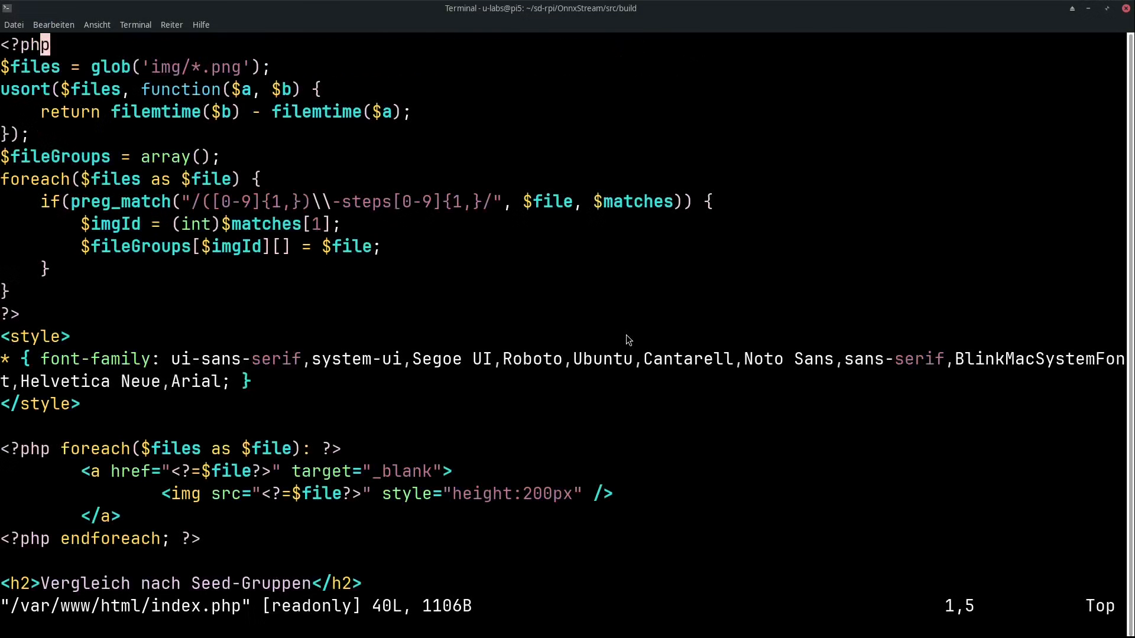
mouse_move(161, 83)
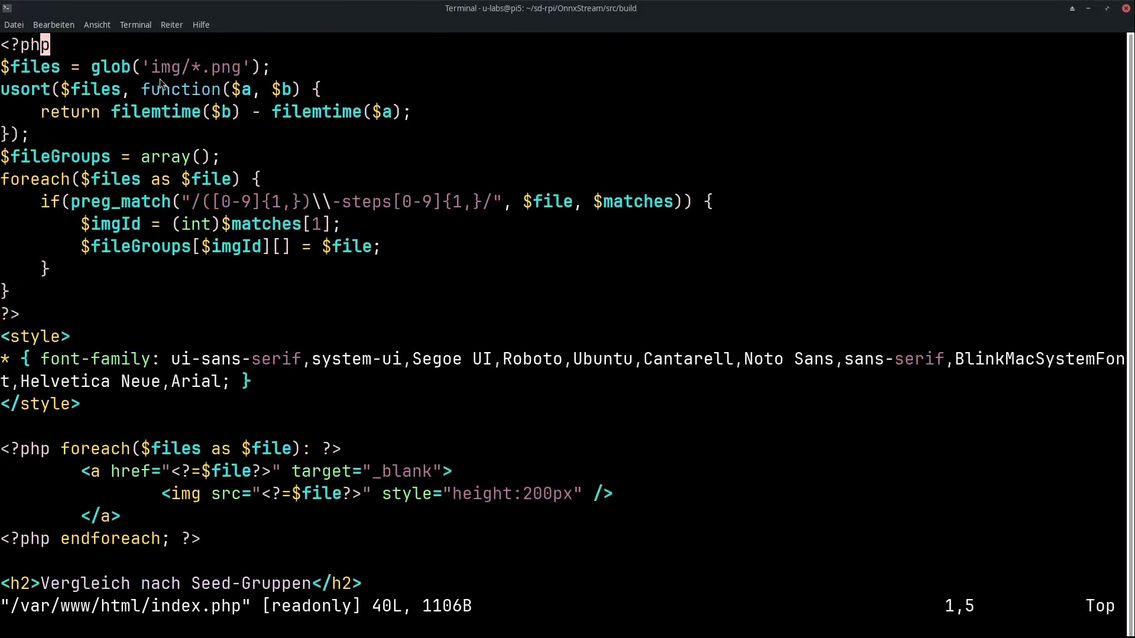
mouse_move(227, 223)
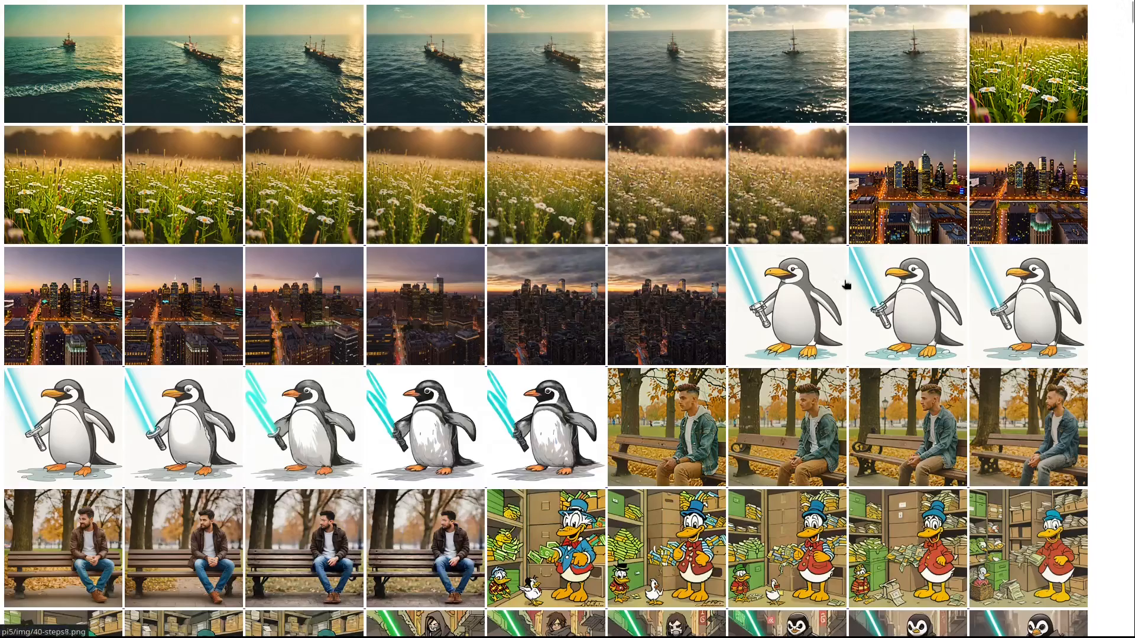
Scroll the gallery thumbnail grid down past rabbits, cats and cars to the final rows.
scroll("down", 3)
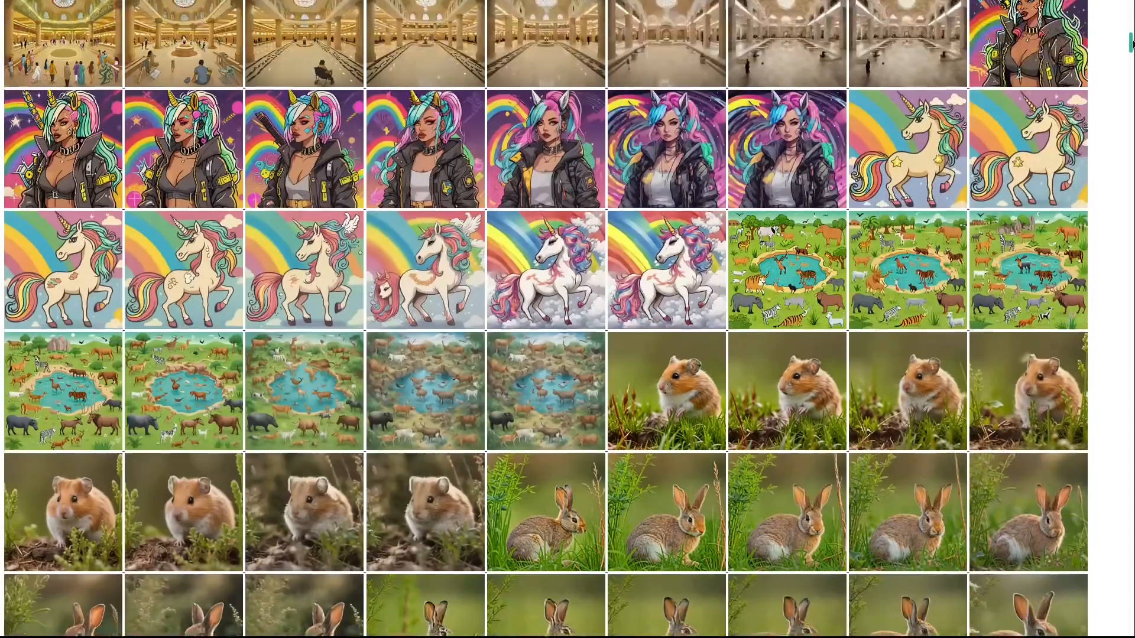
scroll("down", 3)
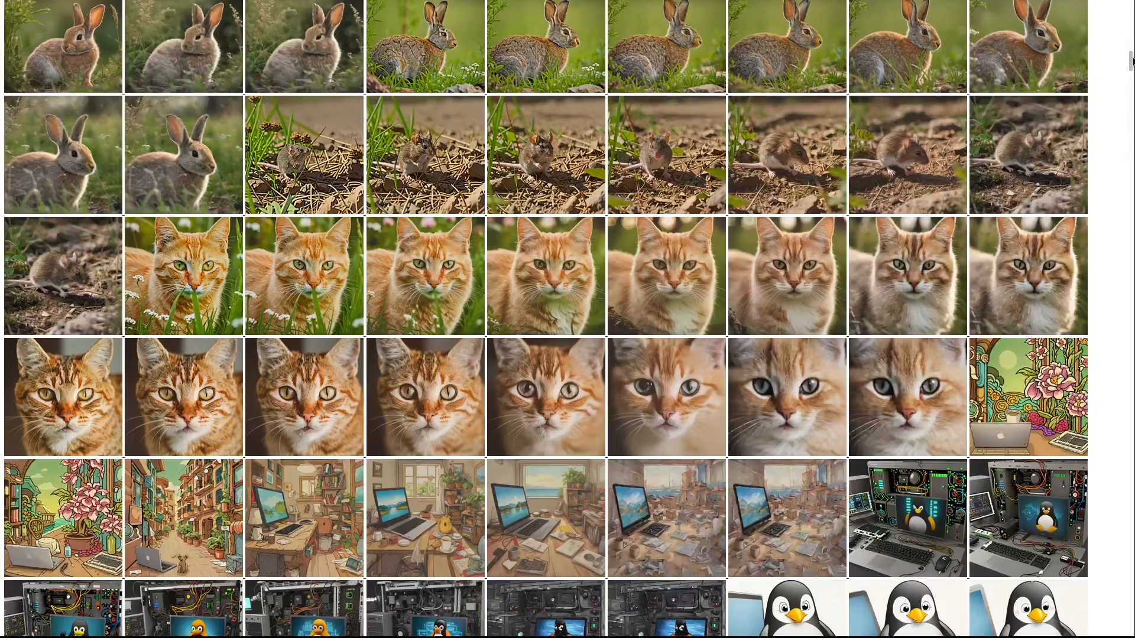
scroll("down", 3)
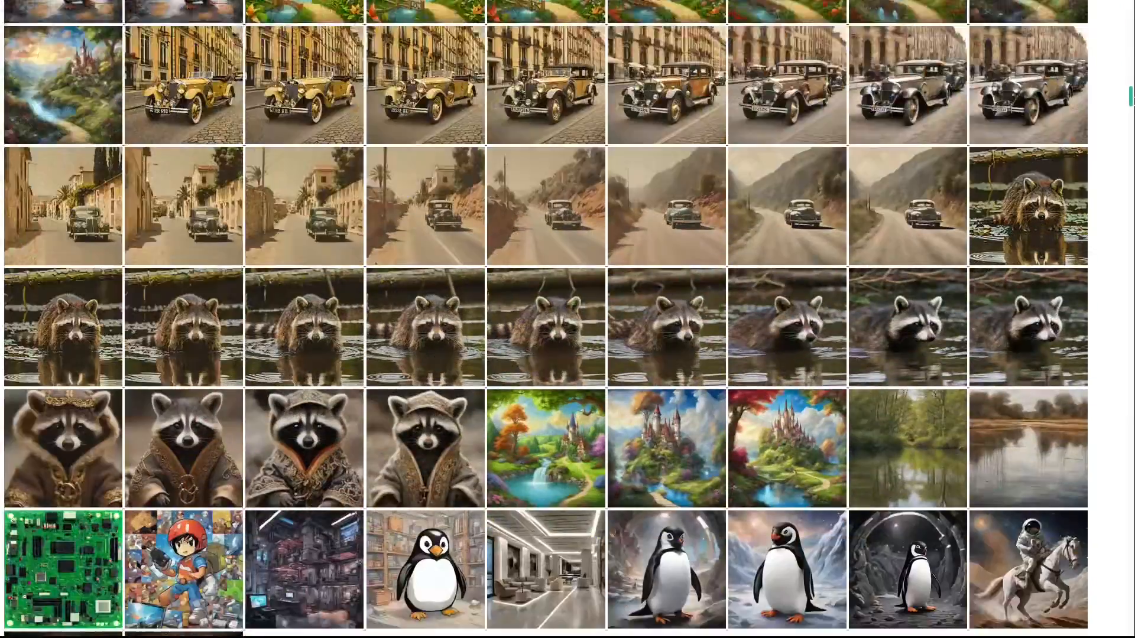
Mark seed group 43 under 'Vergleich nach Seed-Gruppen' and scroll through the ship and meadow groups to the city skylines.
scroll("down", 3)
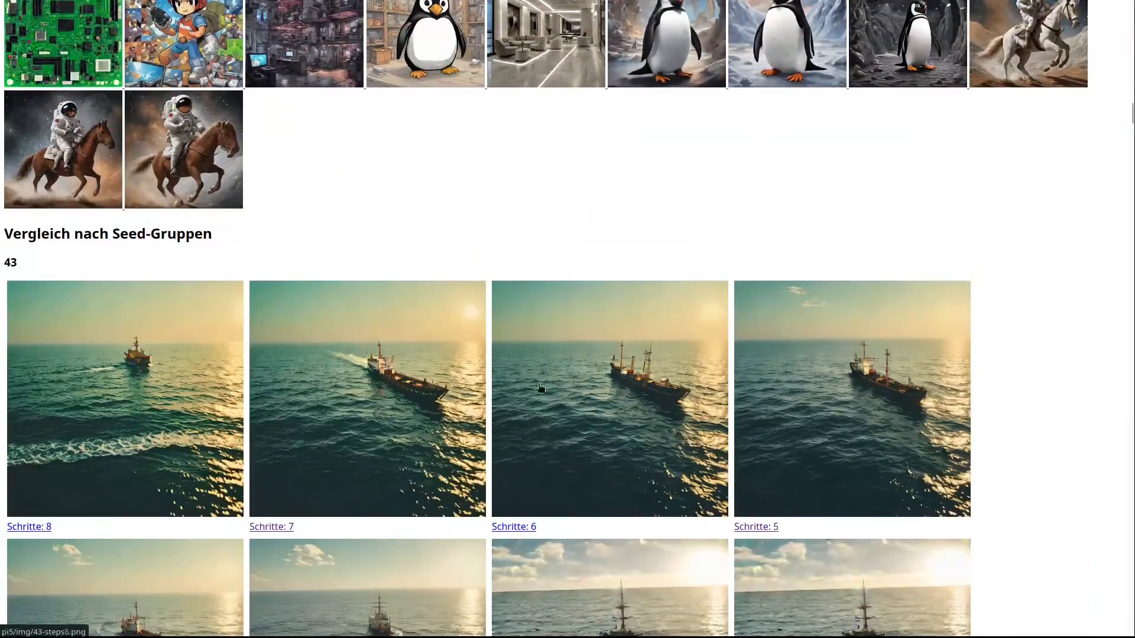
mouse_move(6, 270)
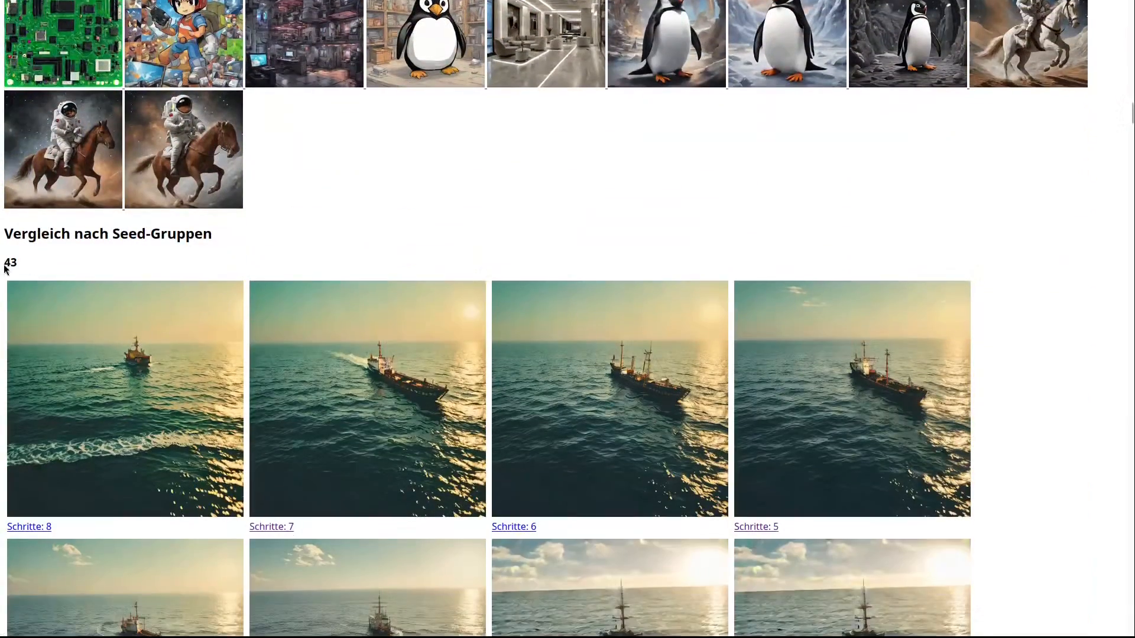
double_click(11, 262)
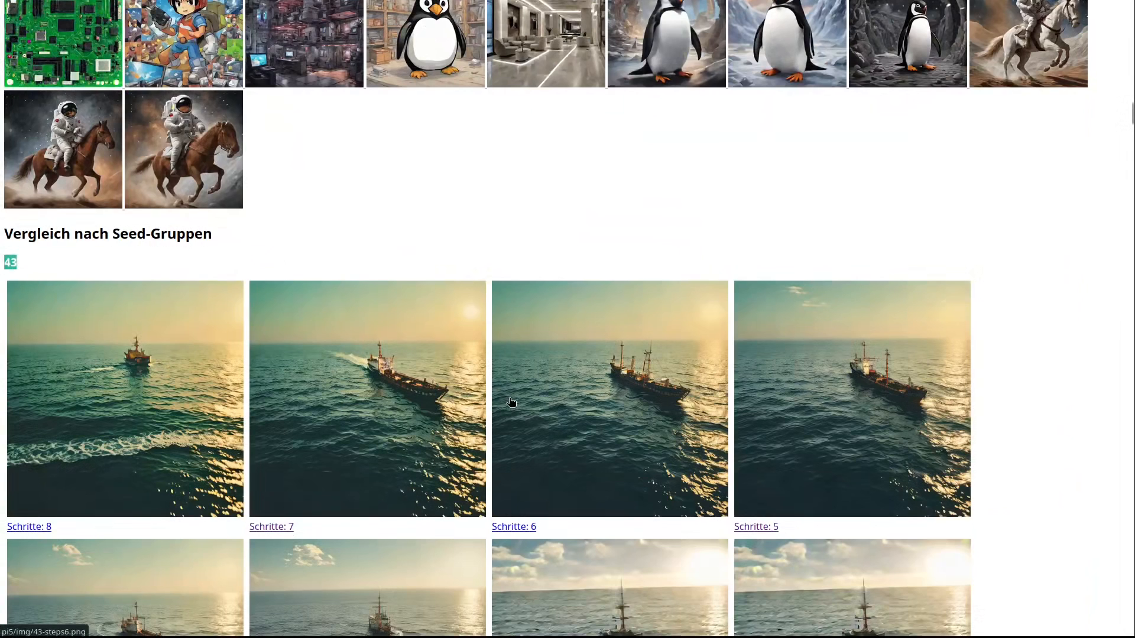
scroll("down", 3)
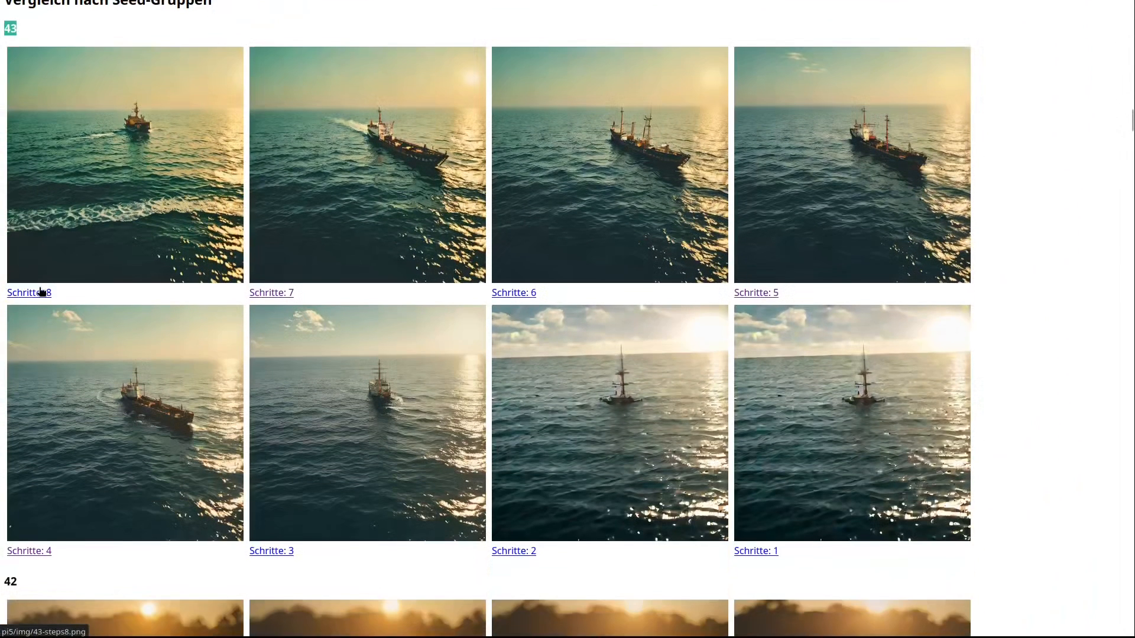
scroll("up", 3)
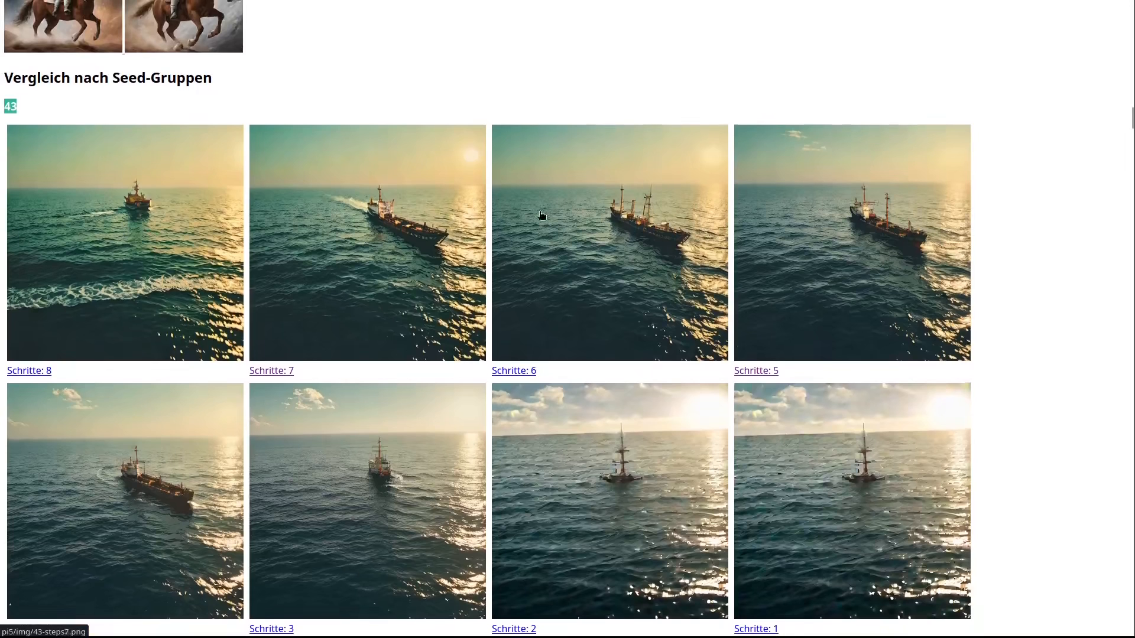
scroll("down", 3)
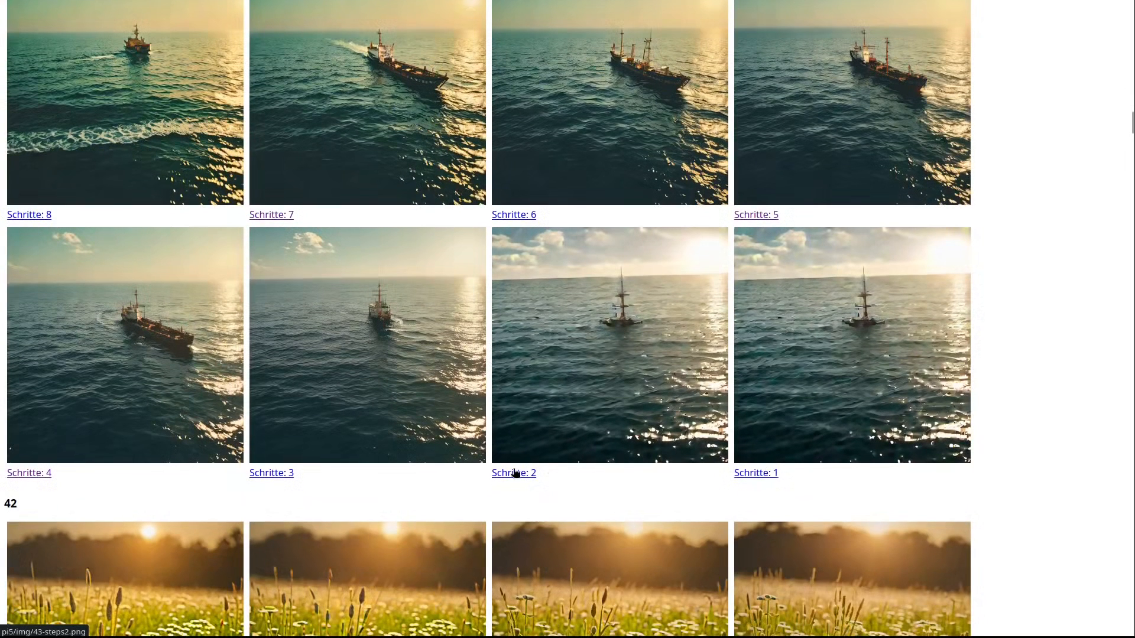
scroll("down", 3)
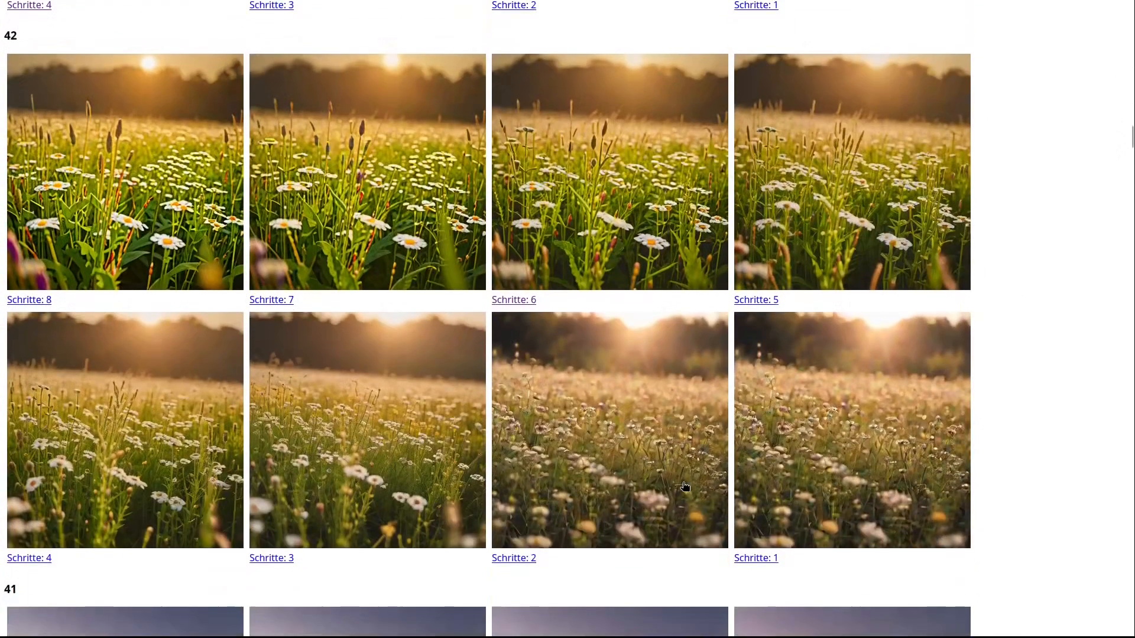
scroll("down", 3)
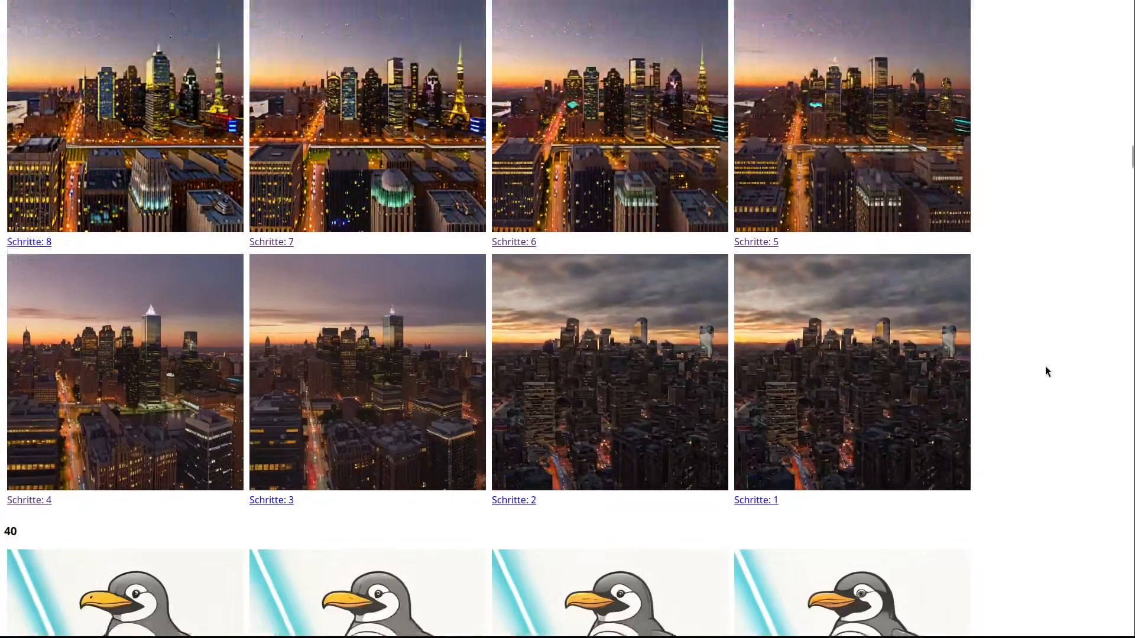
Scroll to seed group 40's lightsaber penguin images at steps 8 through 1.
scroll("down", 3)
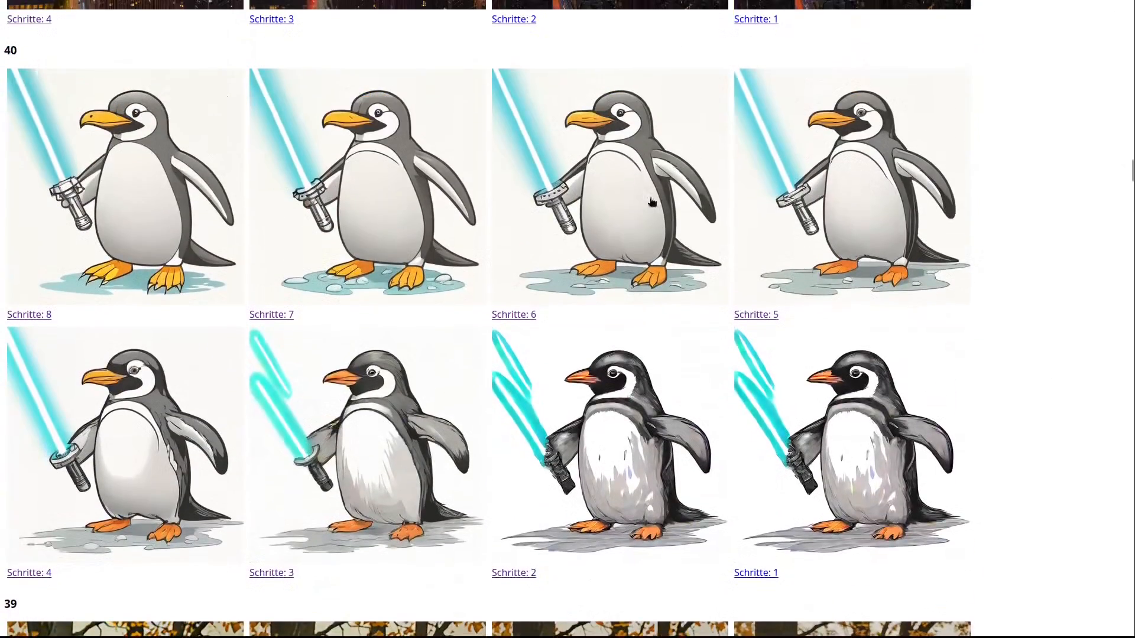
mouse_move(911, 439)
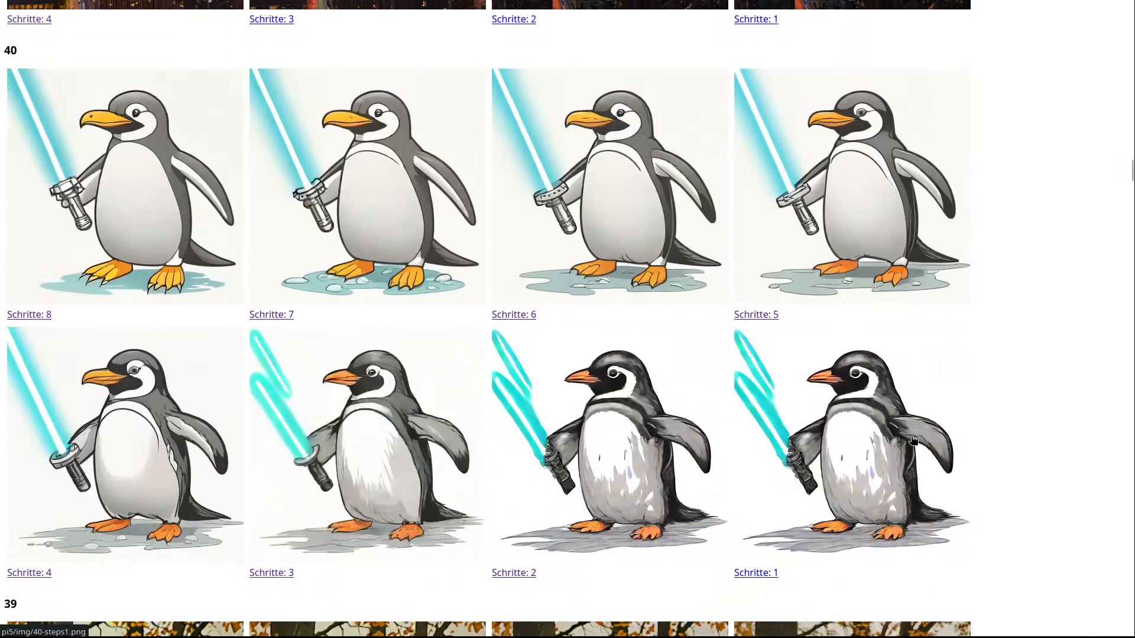
mouse_move(894, 427)
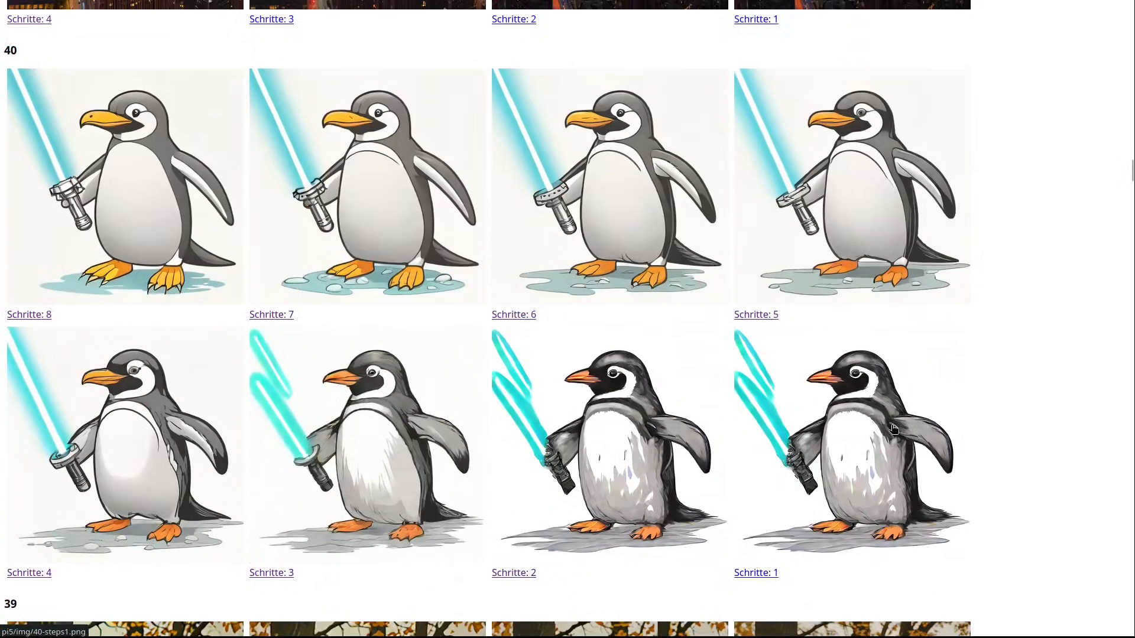
mouse_move(767, 391)
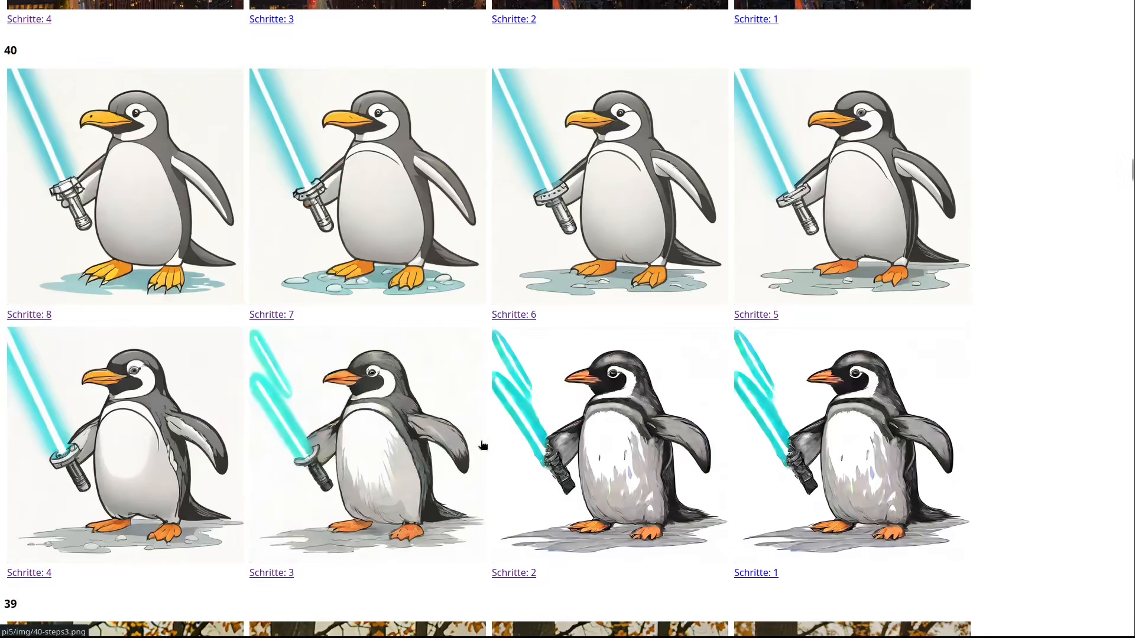
mouse_move(356, 423)
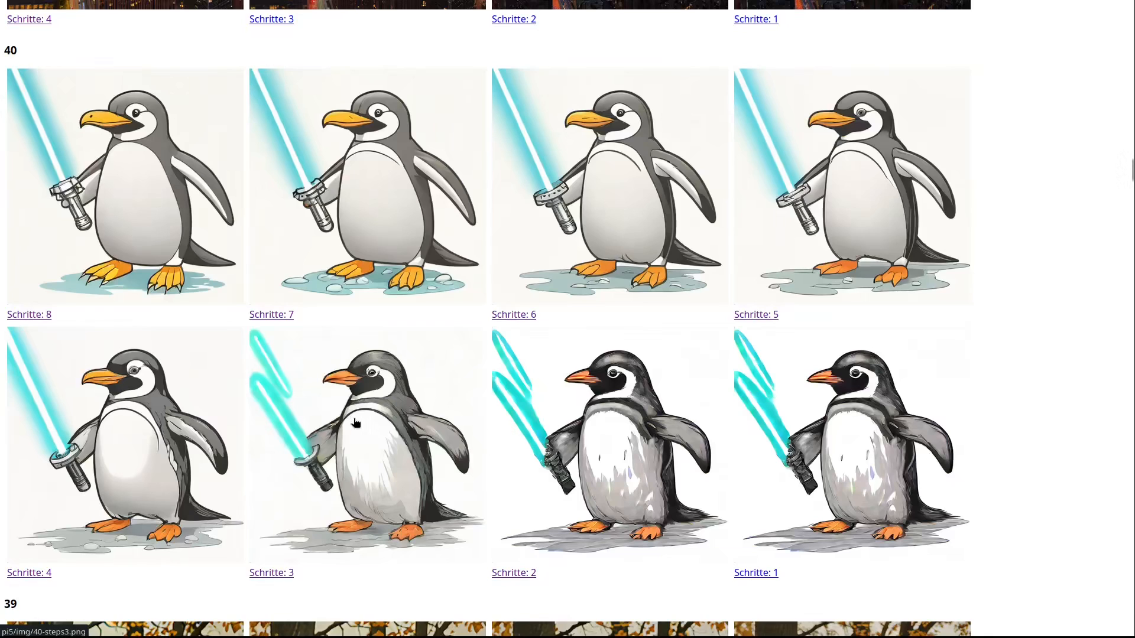
mouse_move(326, 419)
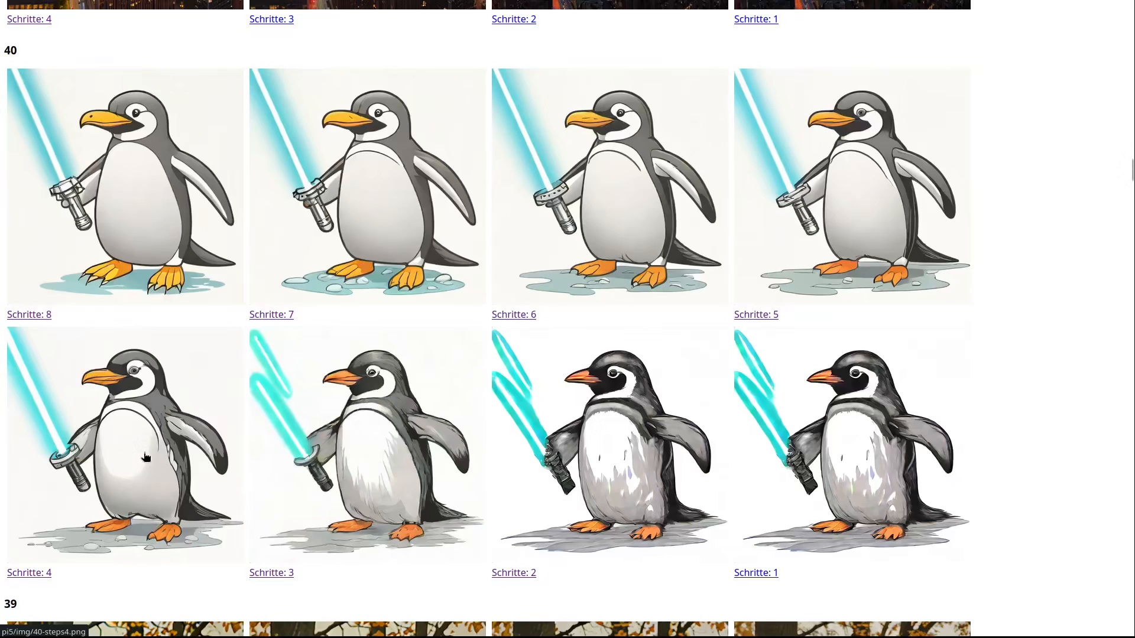
mouse_move(507, 265)
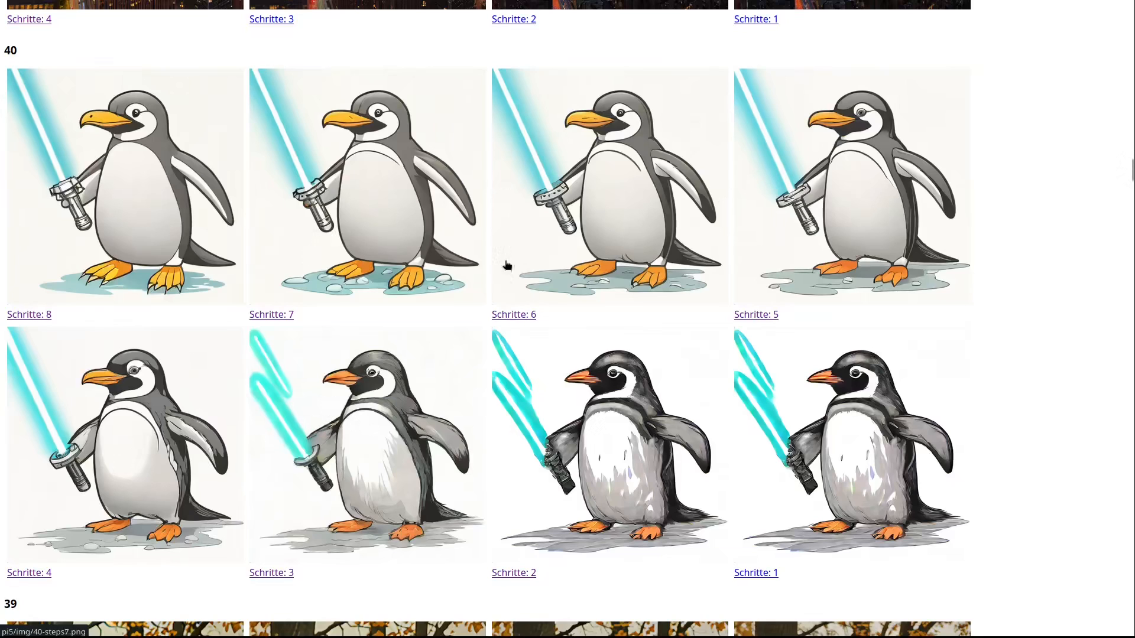
mouse_move(1028, 388)
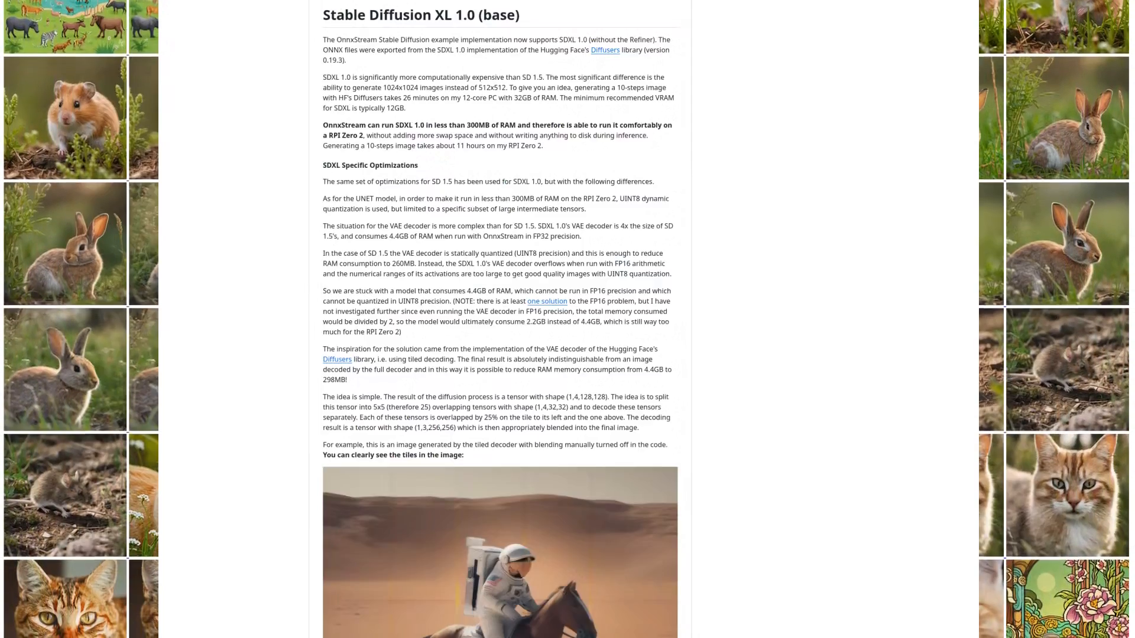
Scroll the OnnxStream README to the 'Stable Diffusion XL 1.0 (base)' section on the tiled VAE decoder.
scroll("down", 3)
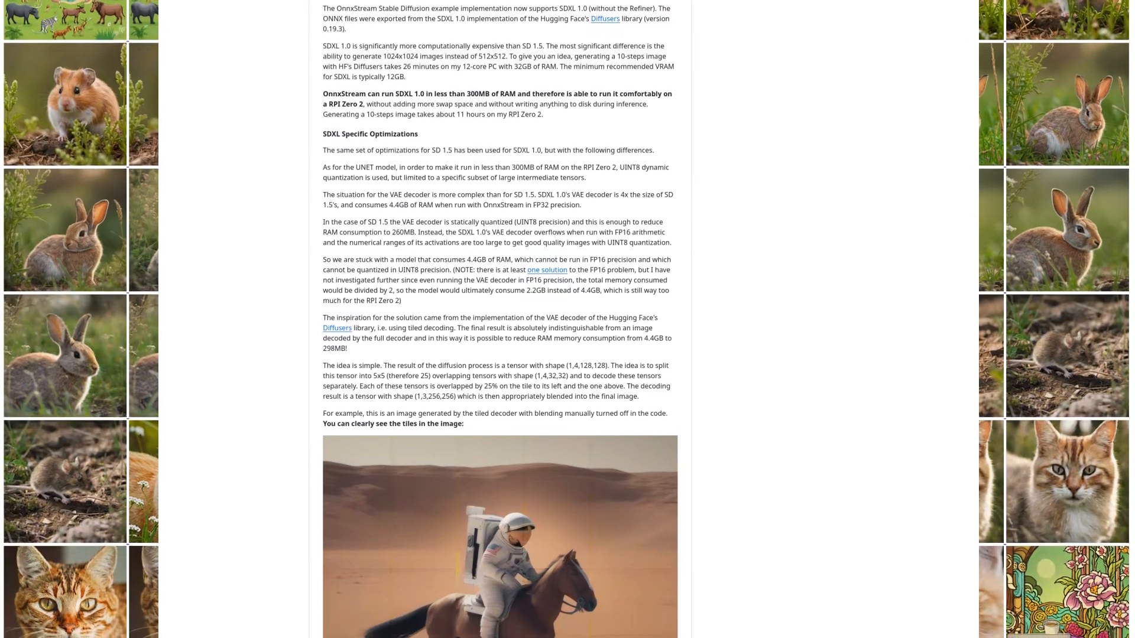
scroll("down", 3)
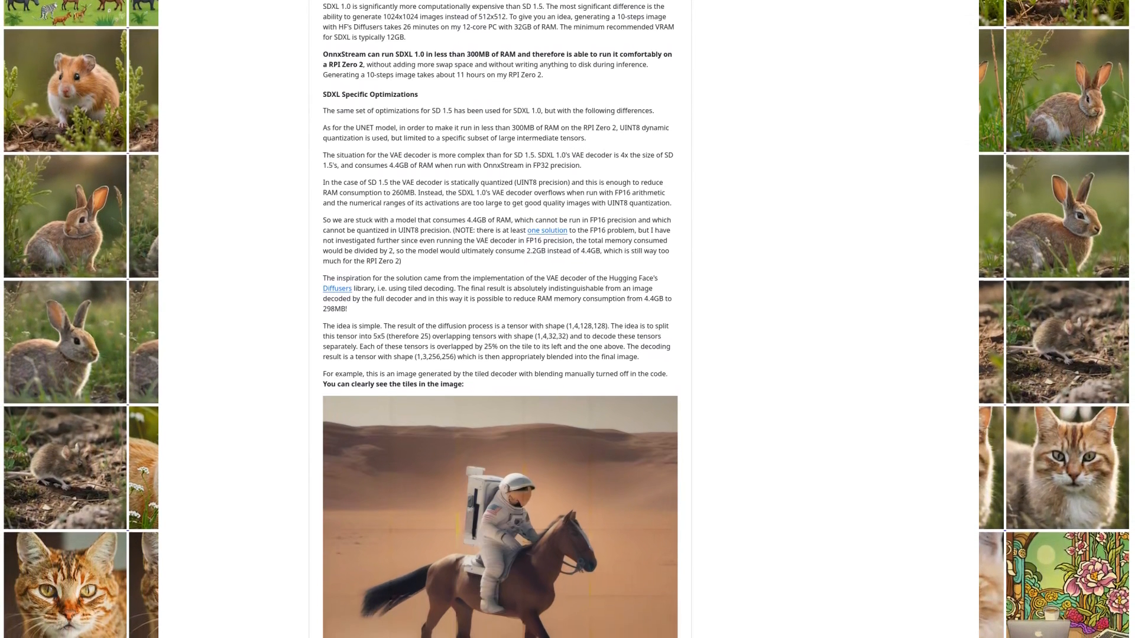